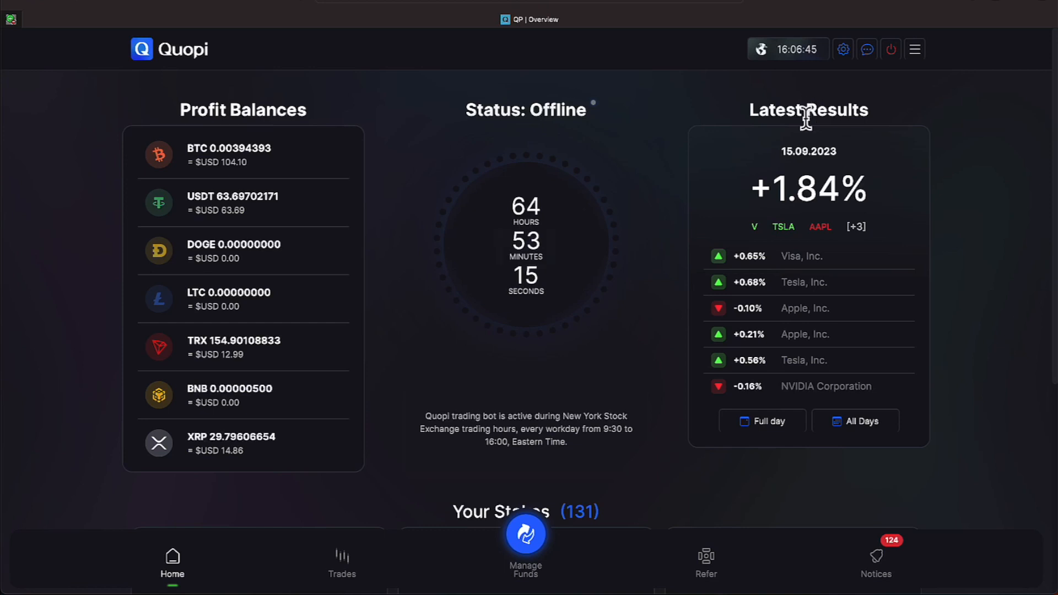
pyautogui.moveTo(870, 112)
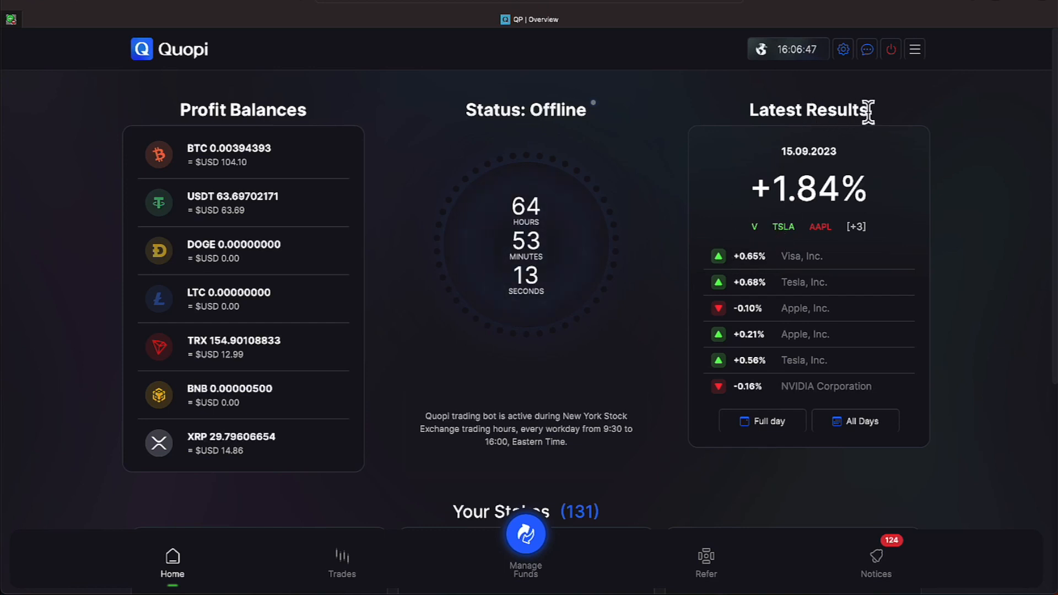
# Create a stake of the full 29.79606654 XRP platform balance and return to the dashboard
pyautogui.doubleClick(807, 109)
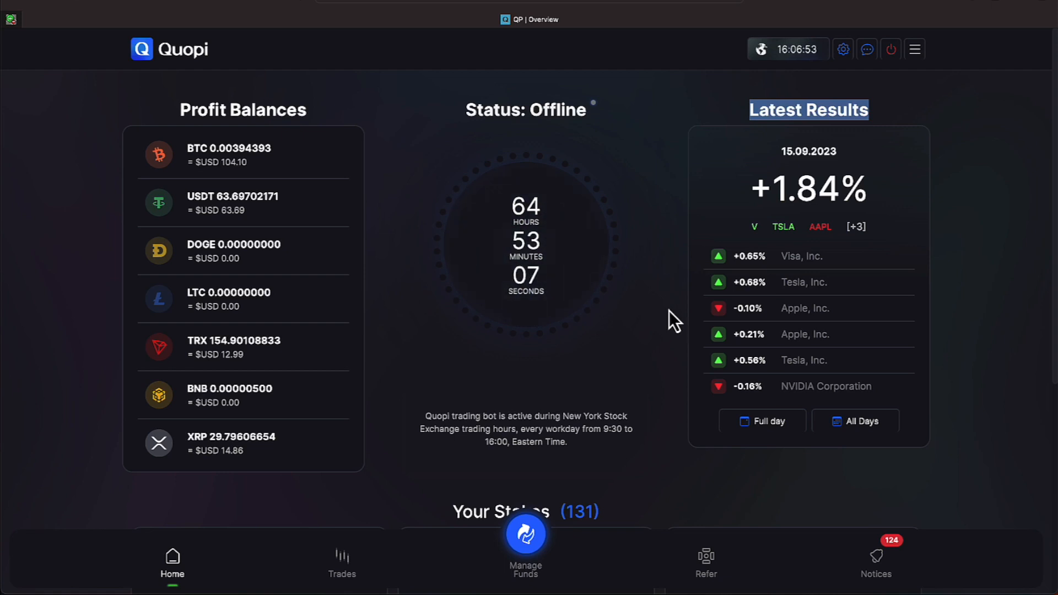
pyautogui.moveTo(749, 317)
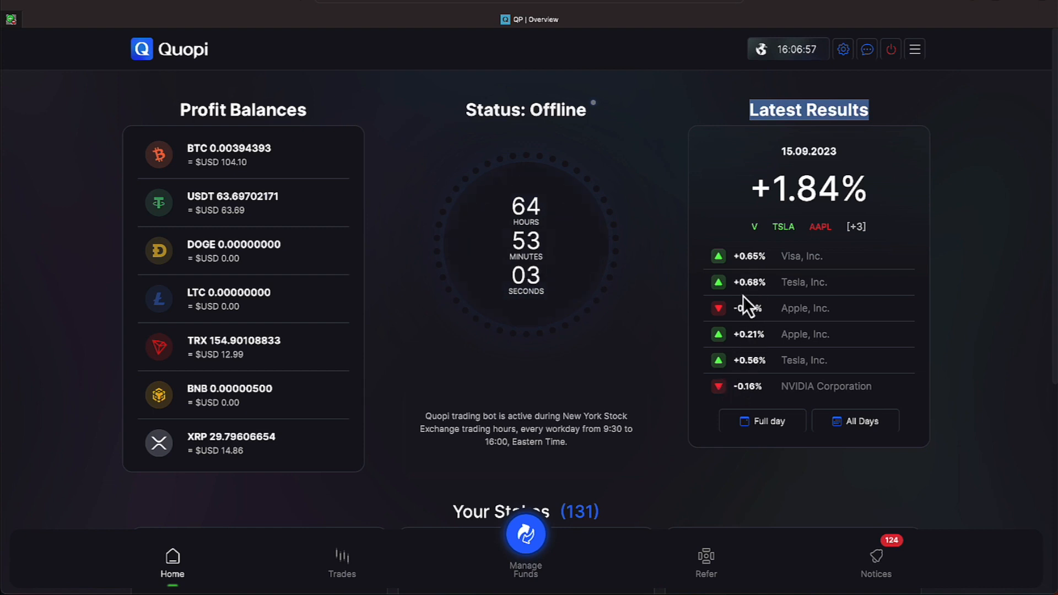
pyautogui.moveTo(758, 389)
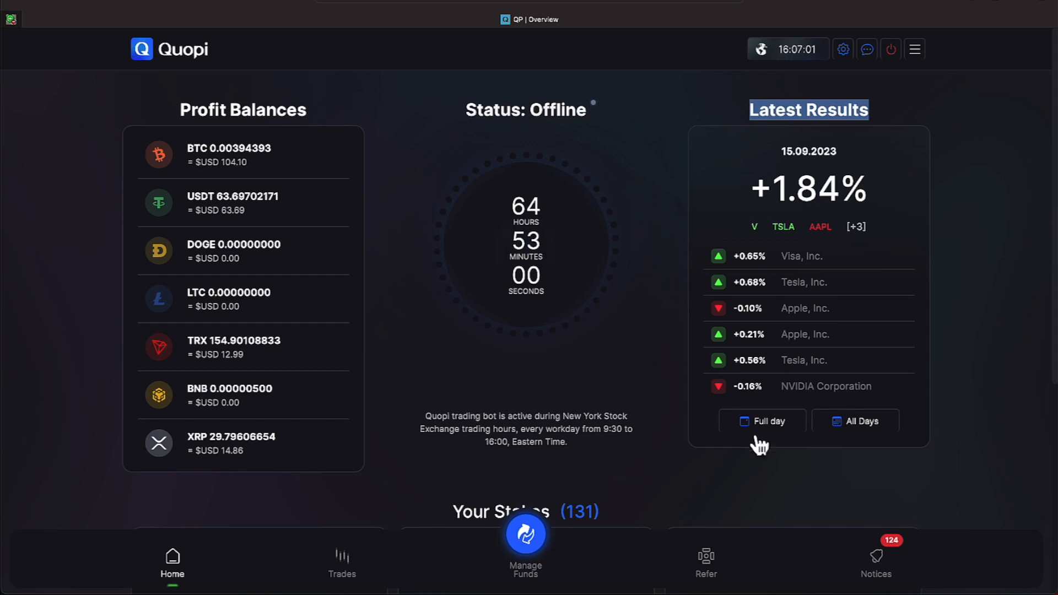
pyautogui.moveTo(758, 436)
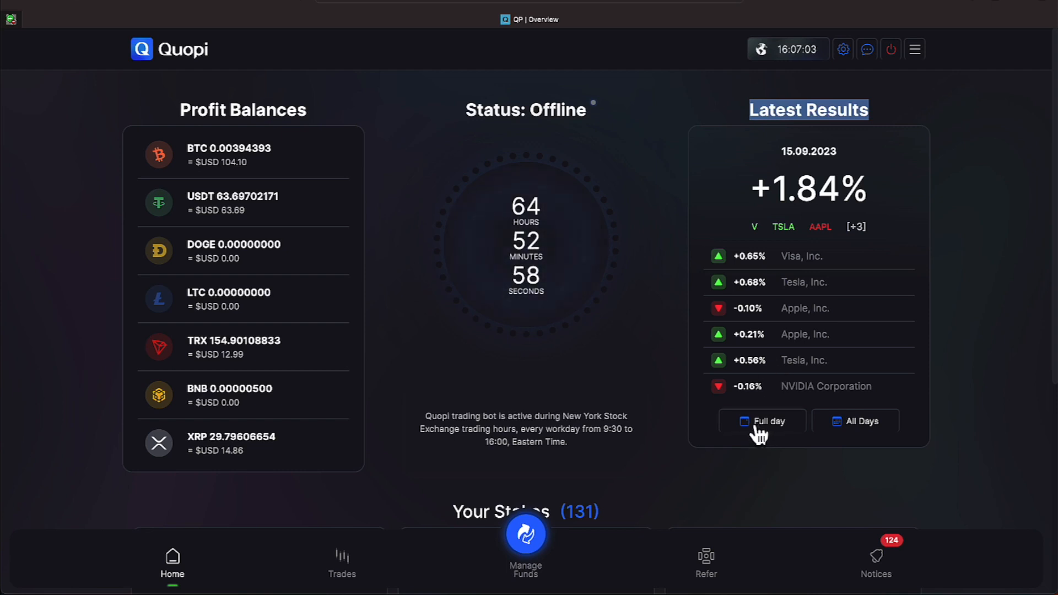
pyautogui.moveTo(360, 184)
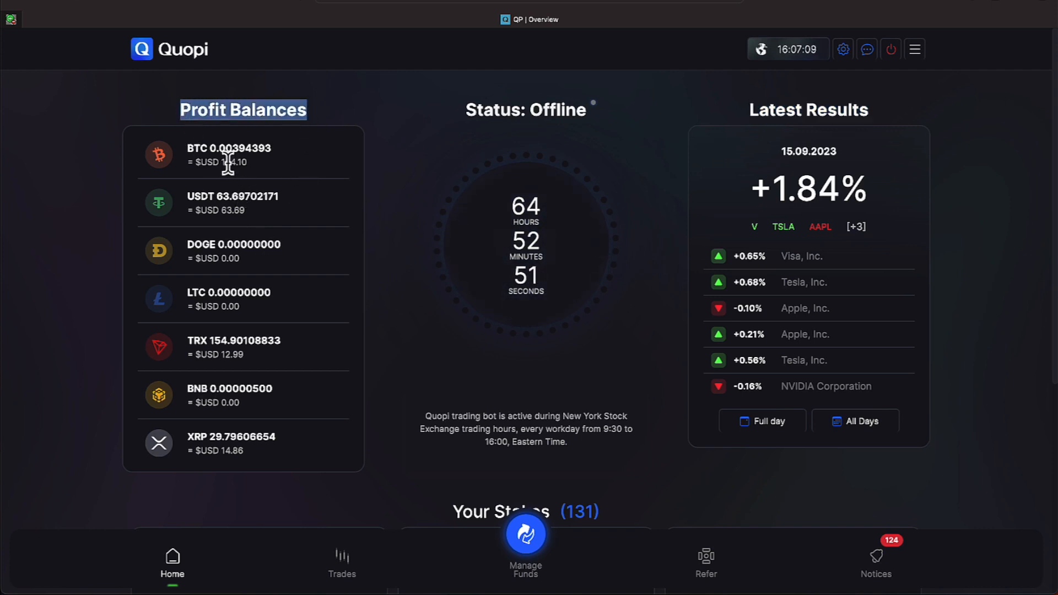
pyautogui.moveTo(238, 233)
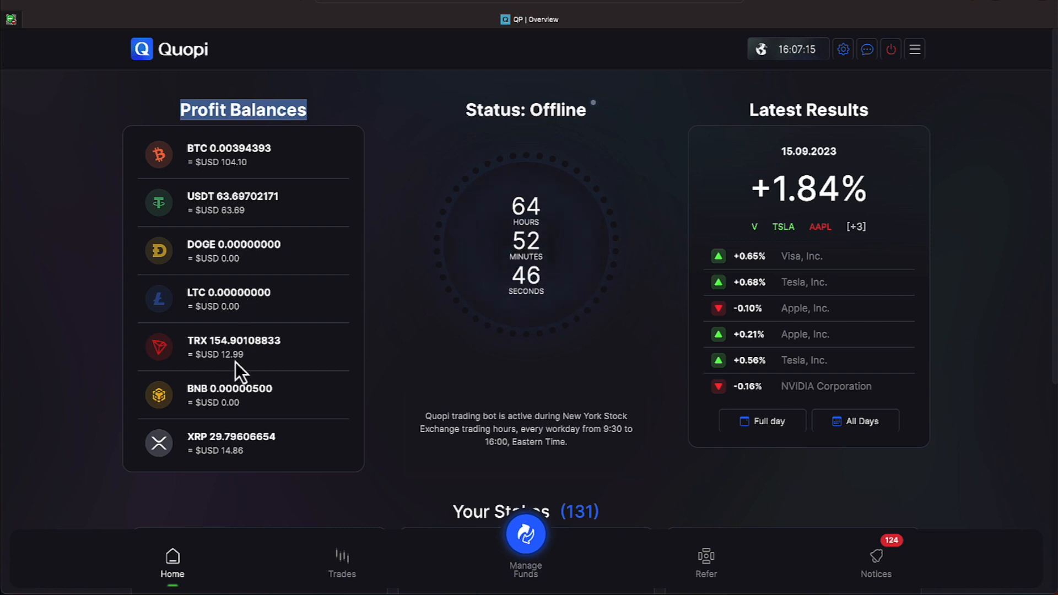
pyautogui.moveTo(248, 469)
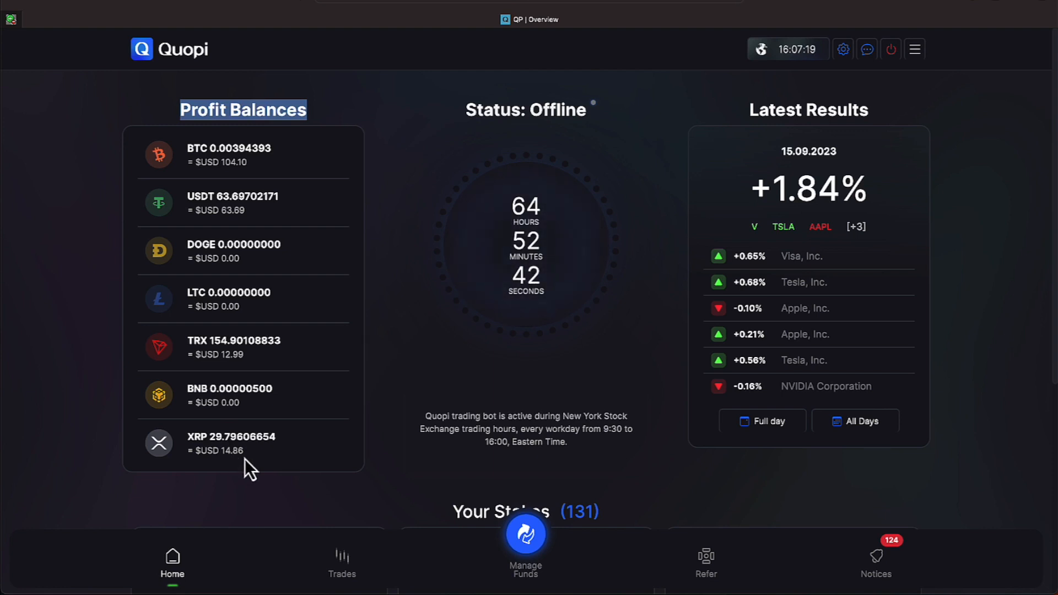
pyautogui.moveTo(202, 324)
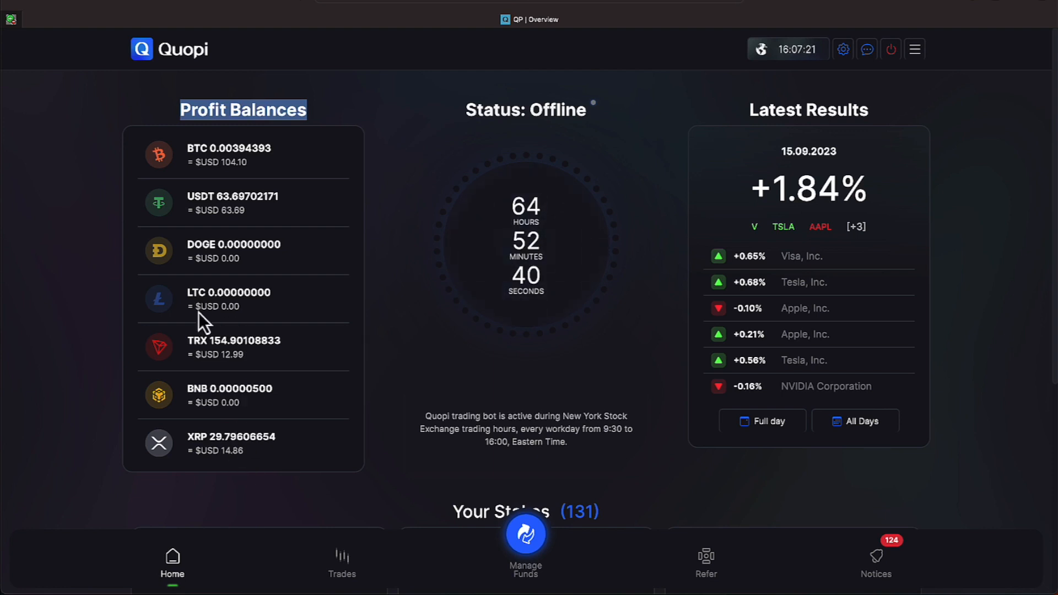
pyautogui.moveTo(524, 581)
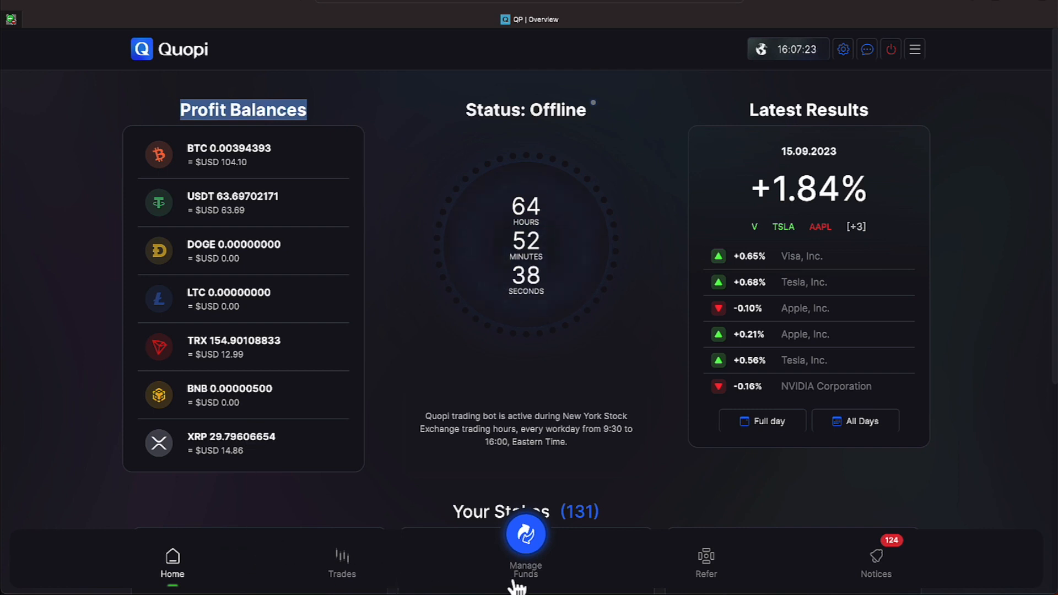
pyautogui.click(525, 535)
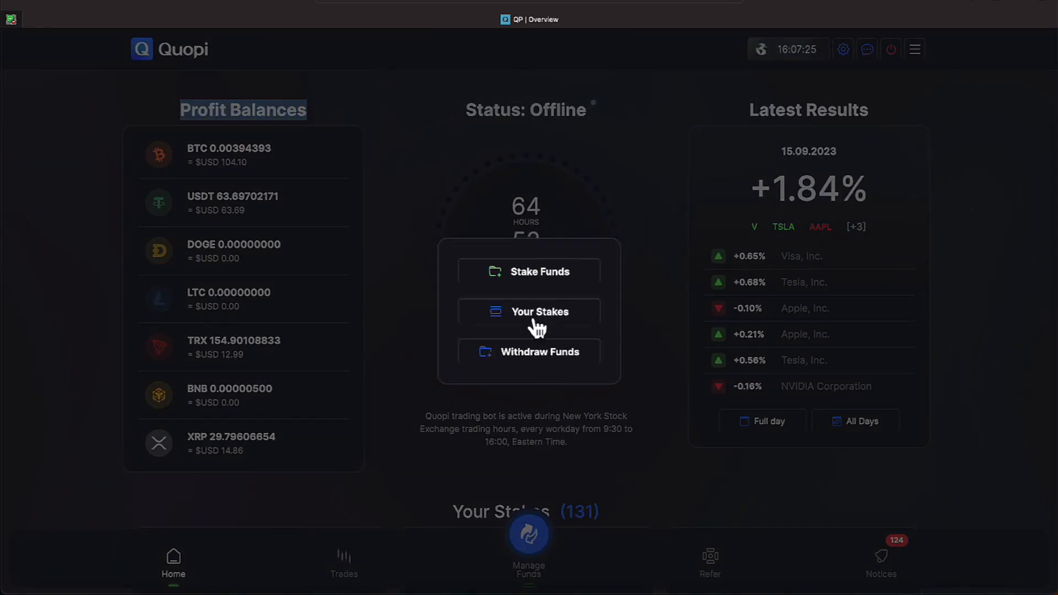
pyautogui.moveTo(473, 423)
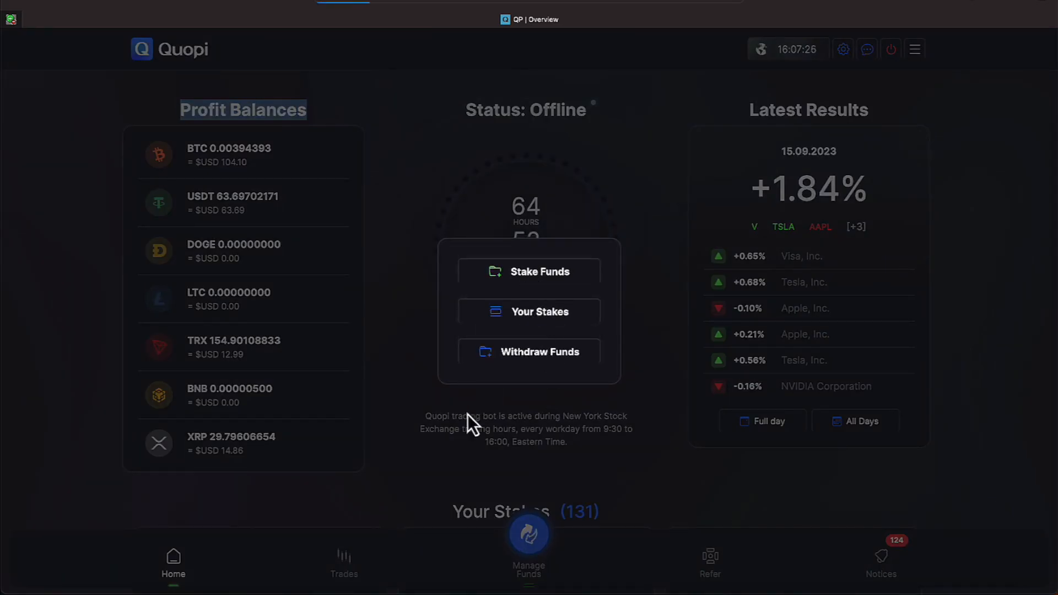
pyautogui.click(539, 271)
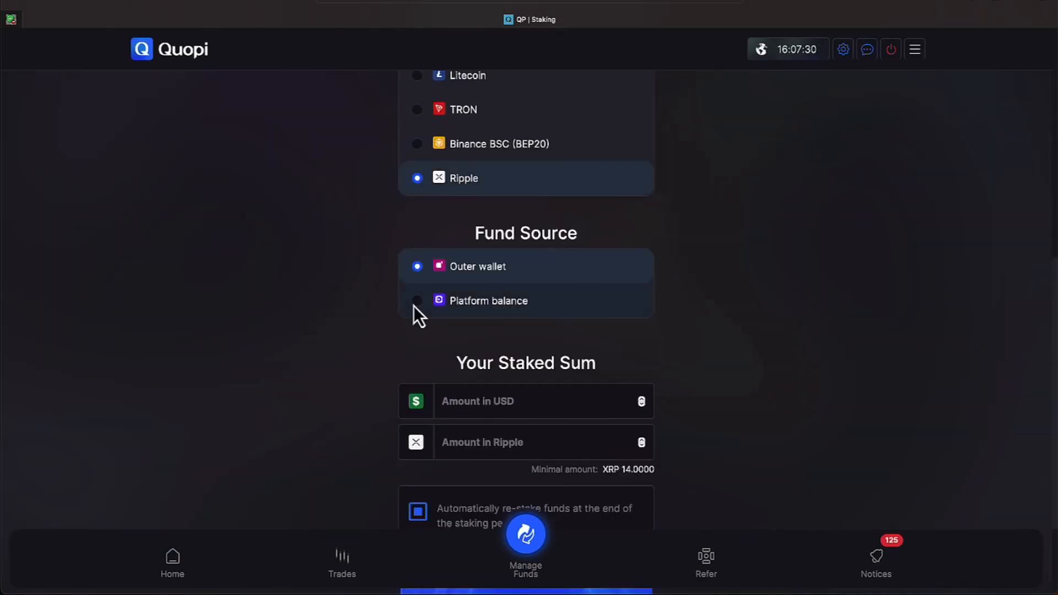
pyautogui.click(416, 299)
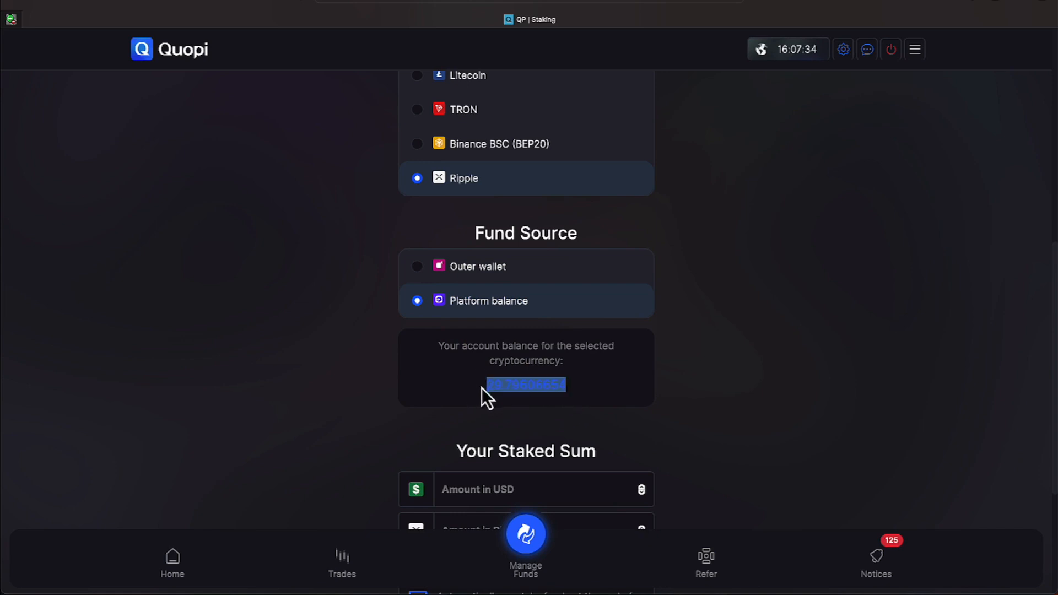
pyautogui.scroll(3)
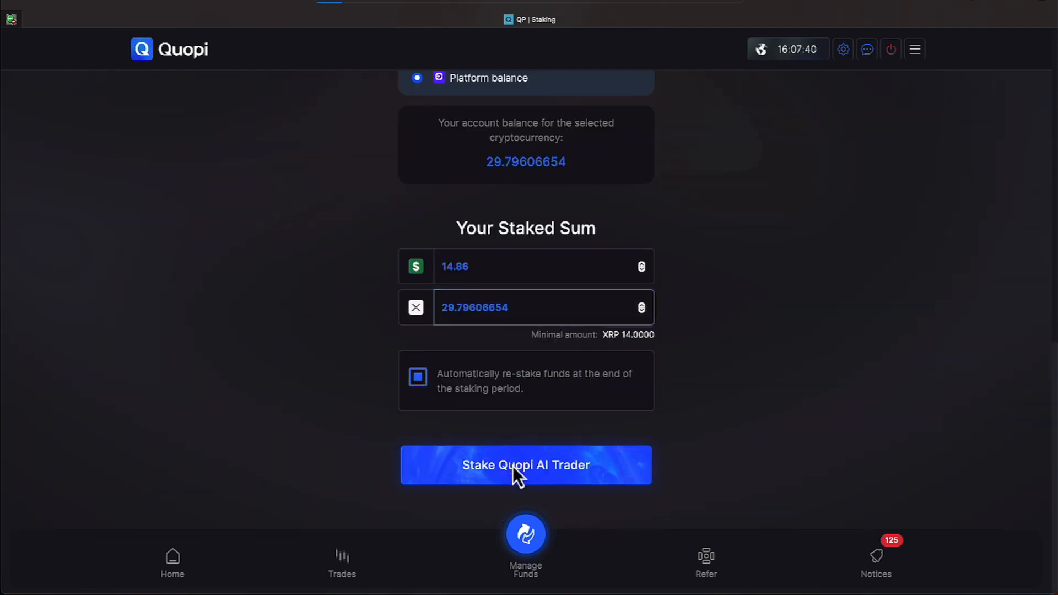
pyautogui.click(525, 465)
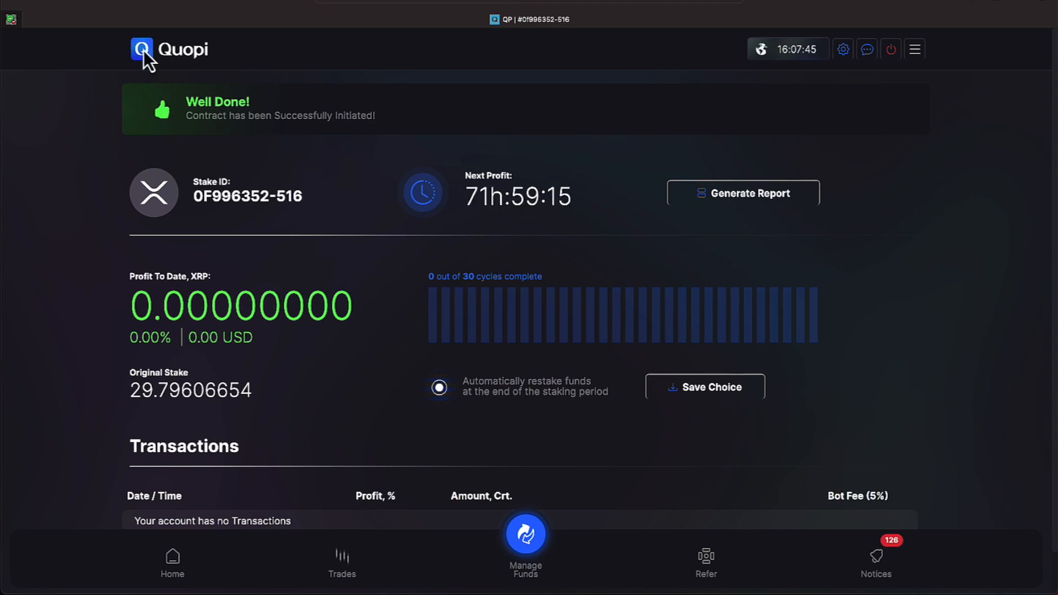
pyautogui.click(172, 563)
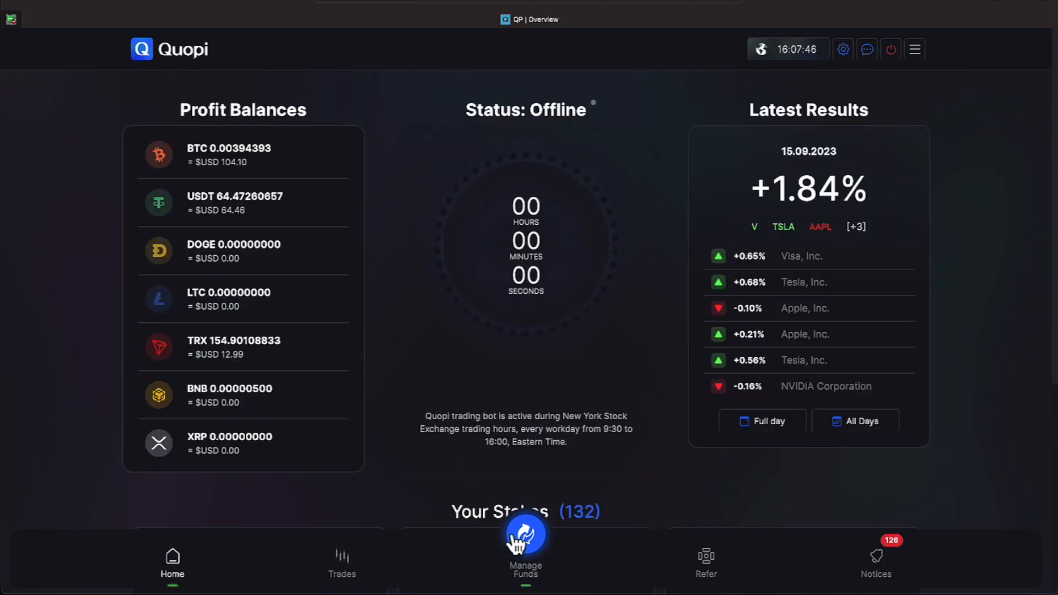
# Create a Tether TRC20 stake of the full 64.47260657 USDT platform balance and return to the dashboard
pyautogui.click(524, 553)
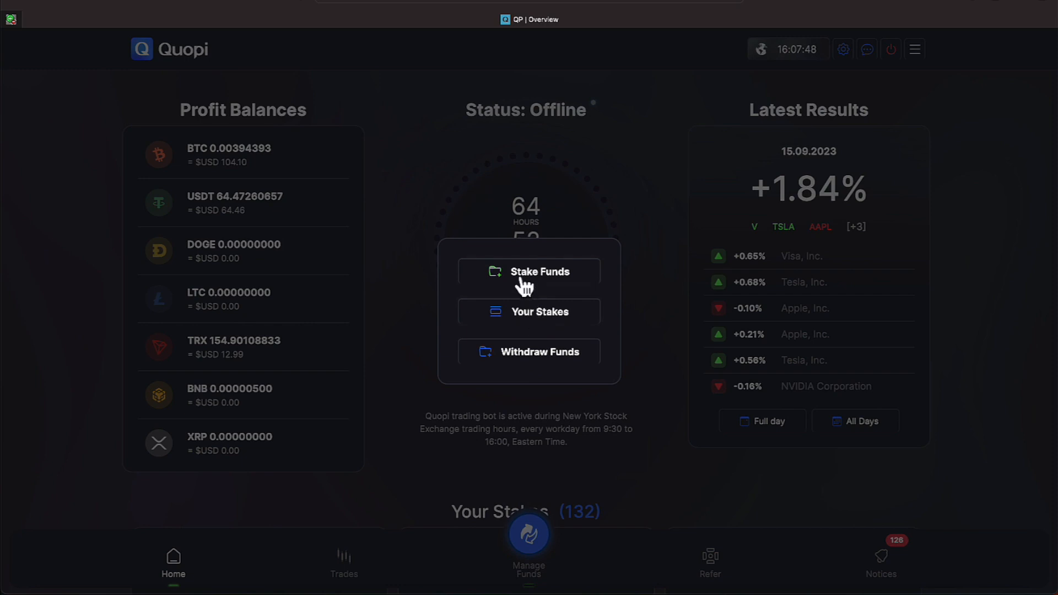
pyautogui.click(539, 271)
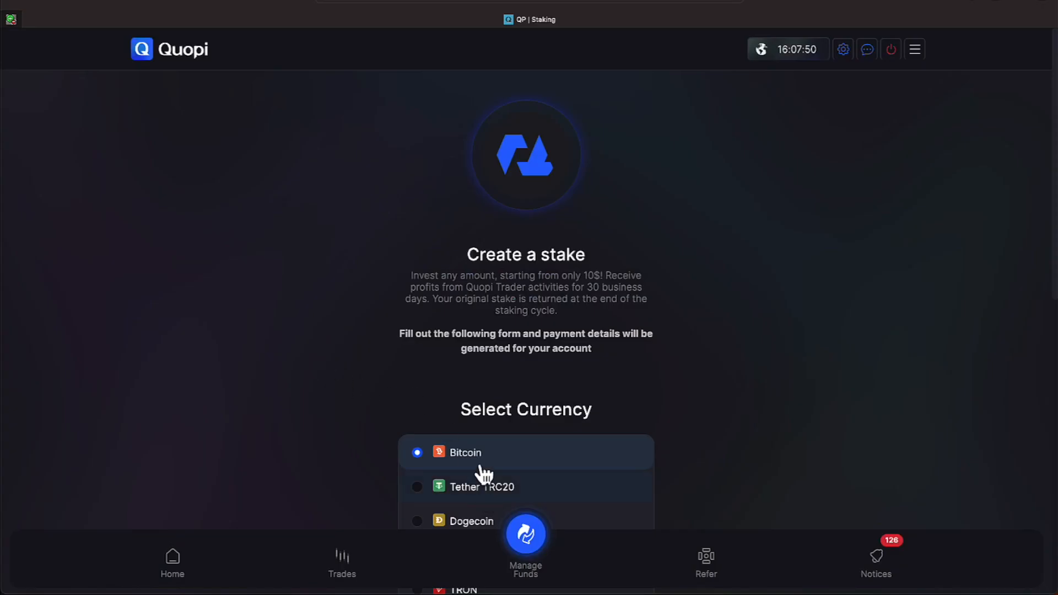
pyautogui.scroll(-3)
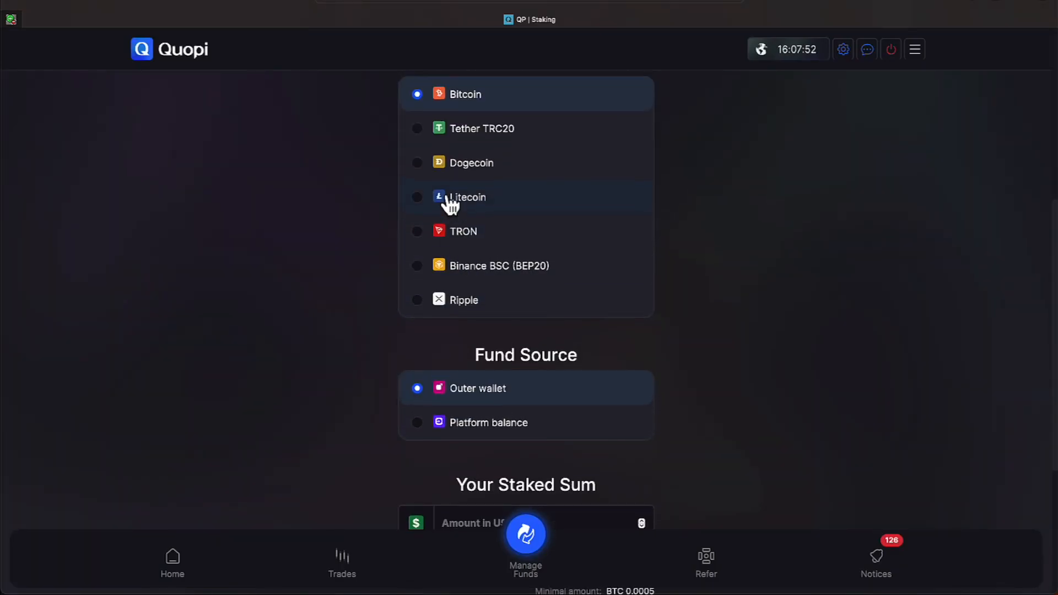
pyautogui.click(481, 129)
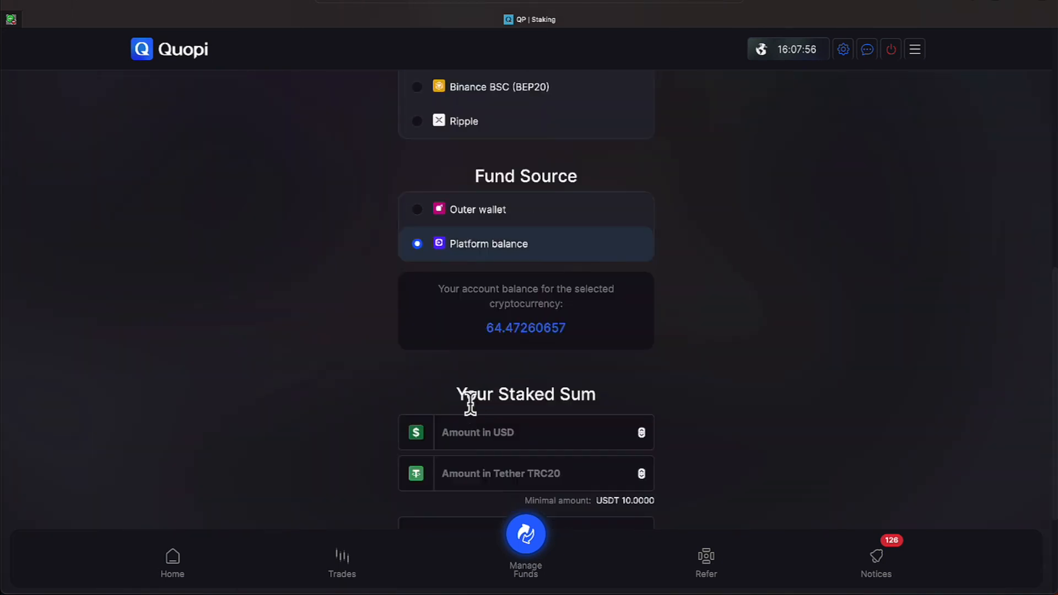
pyautogui.scroll(-3)
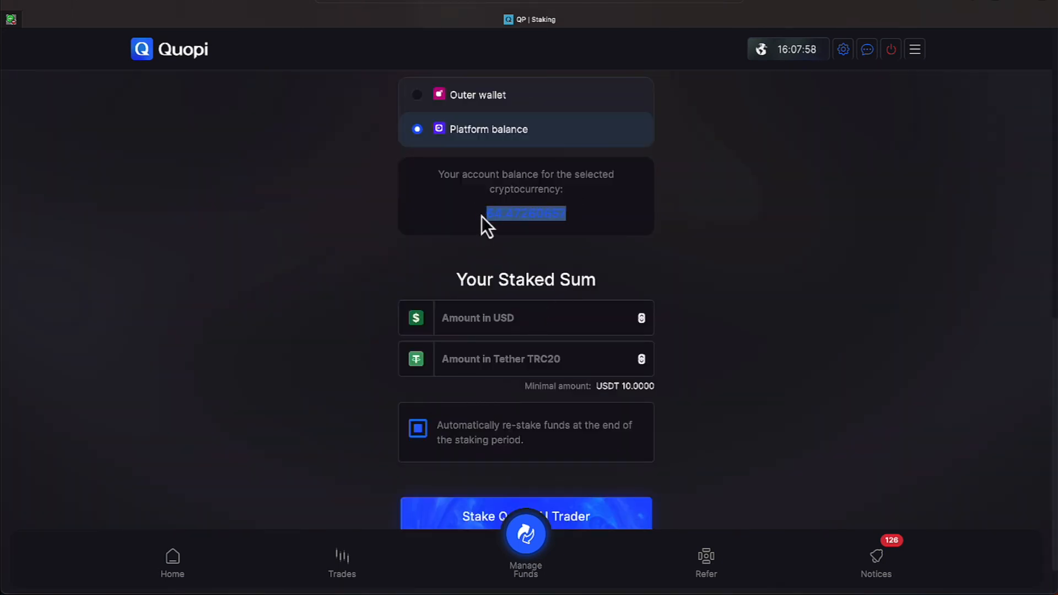
pyautogui.click(543, 358)
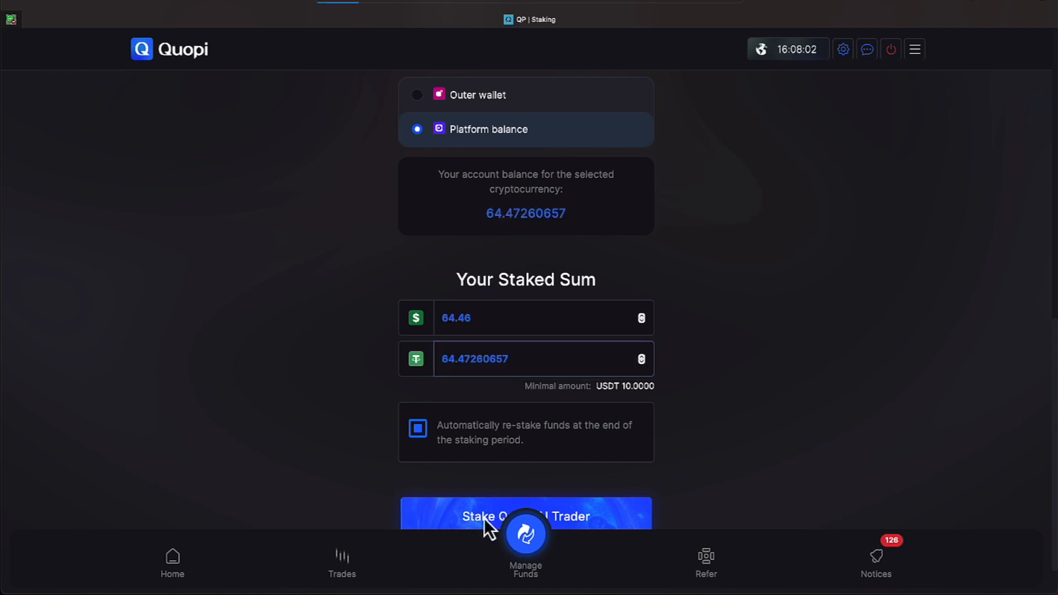
pyautogui.moveTo(269, 297)
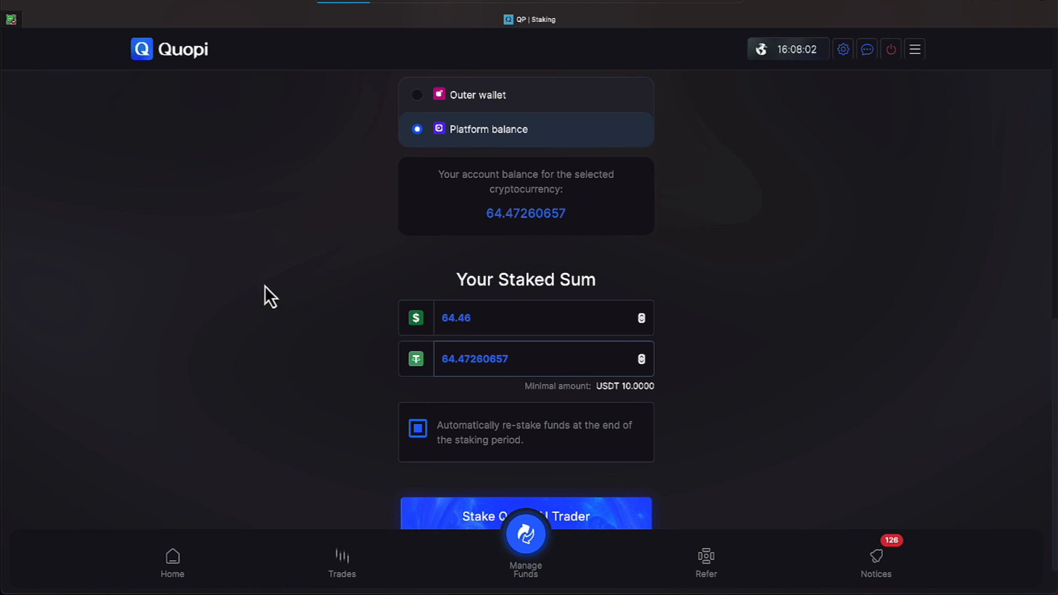
pyautogui.click(524, 516)
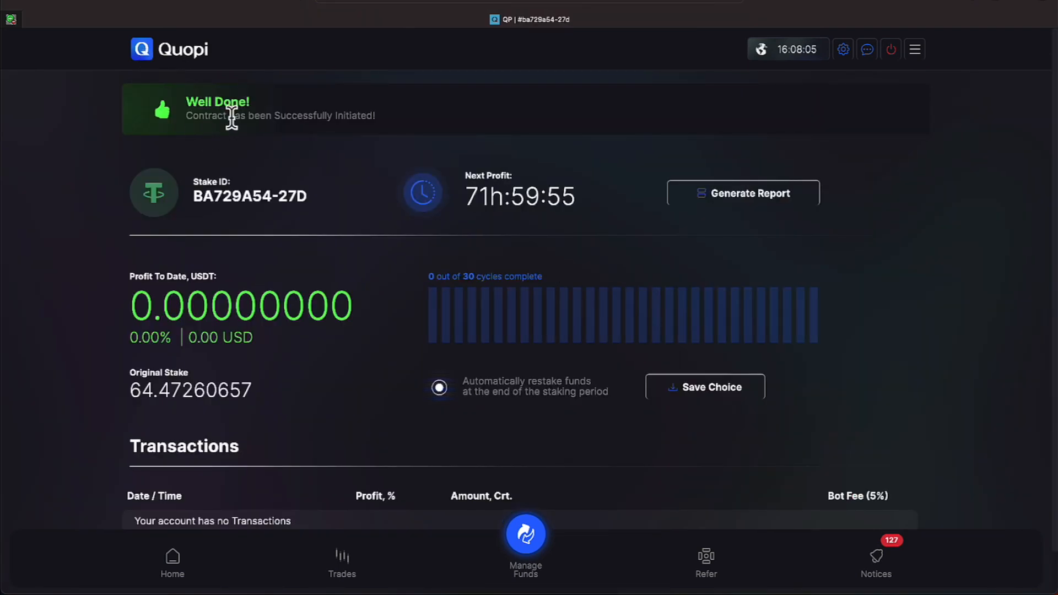
pyautogui.click(172, 563)
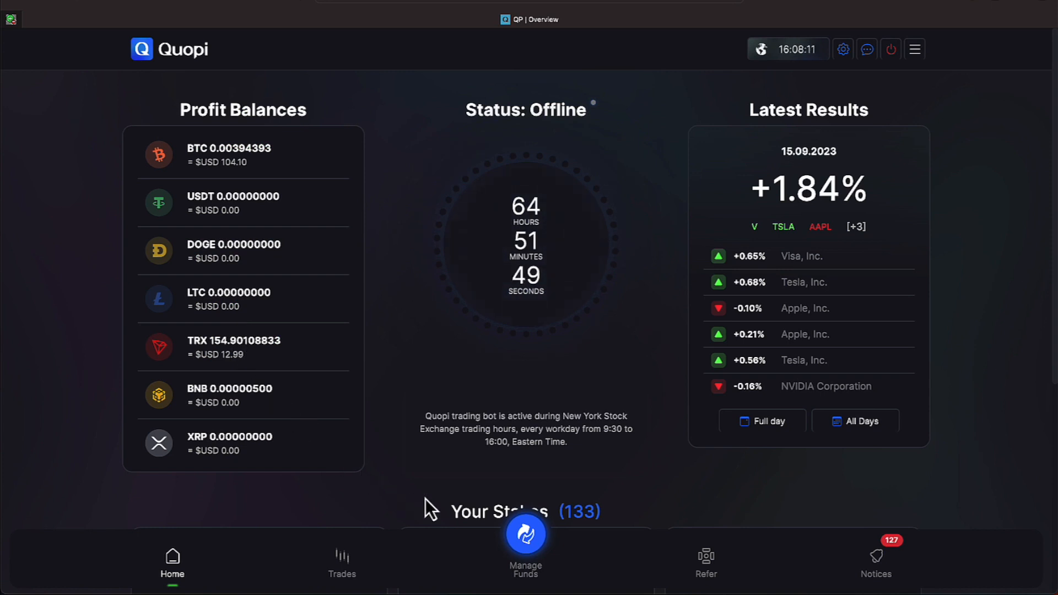
# Create a stake of the full 0.00394393 BTC platform balance and return to the dashboard
pyautogui.click(524, 533)
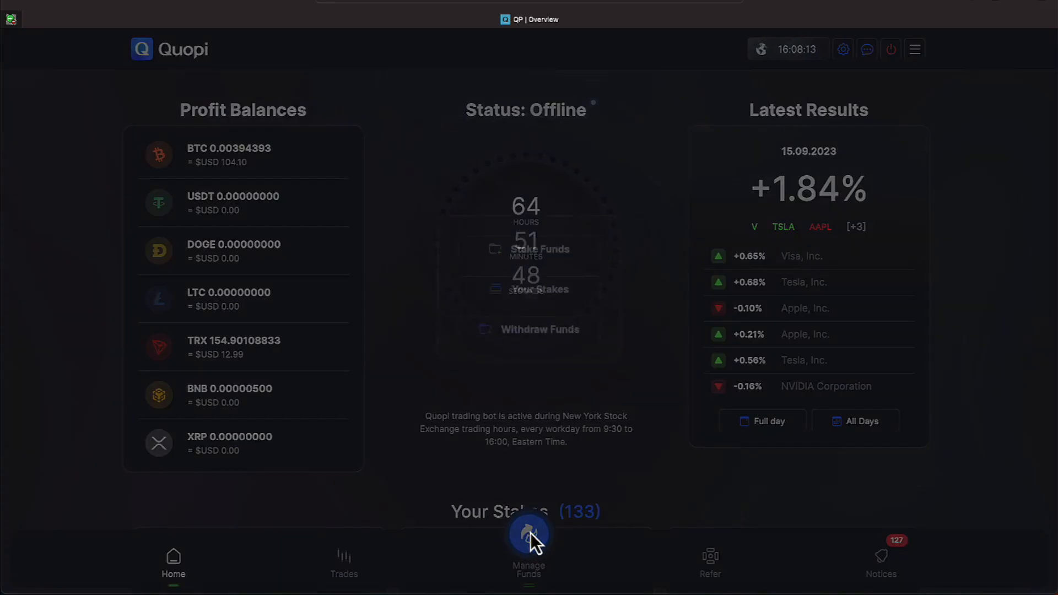
pyautogui.click(528, 537)
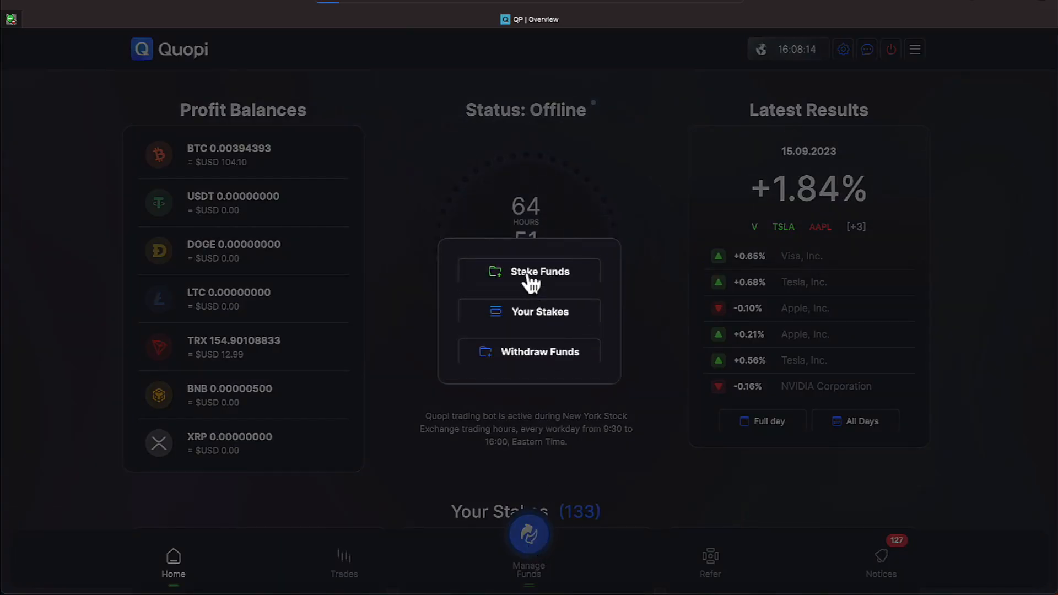
pyautogui.click(539, 271)
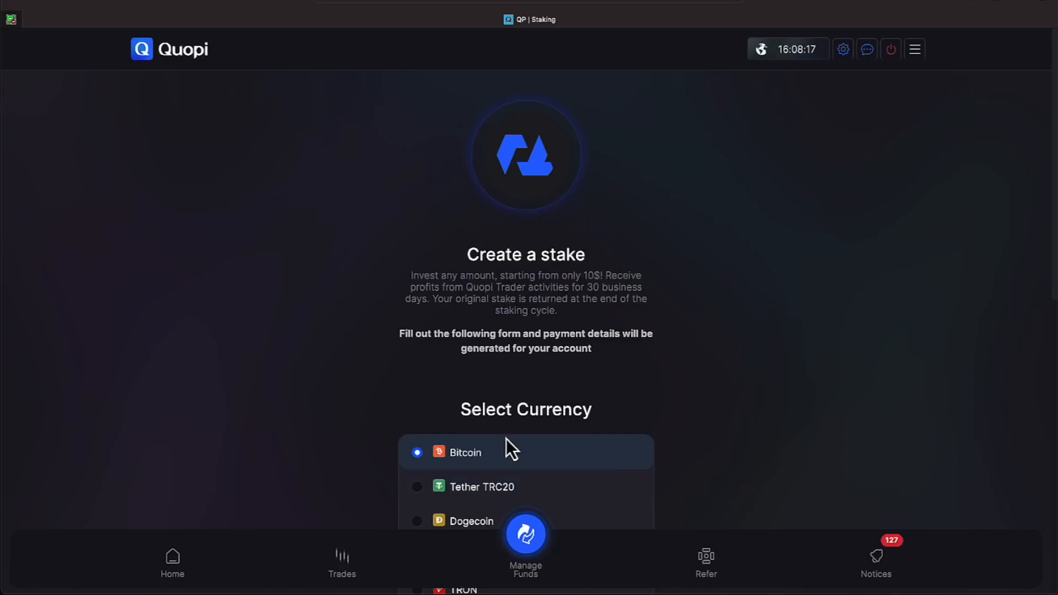
pyautogui.scroll(-3)
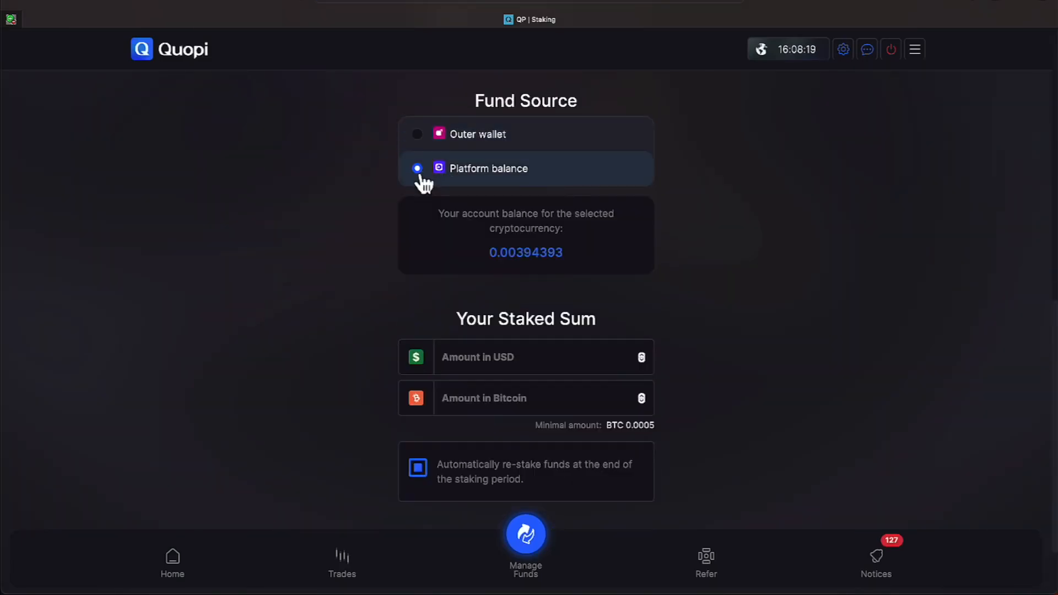
pyautogui.doubleClick(524, 252)
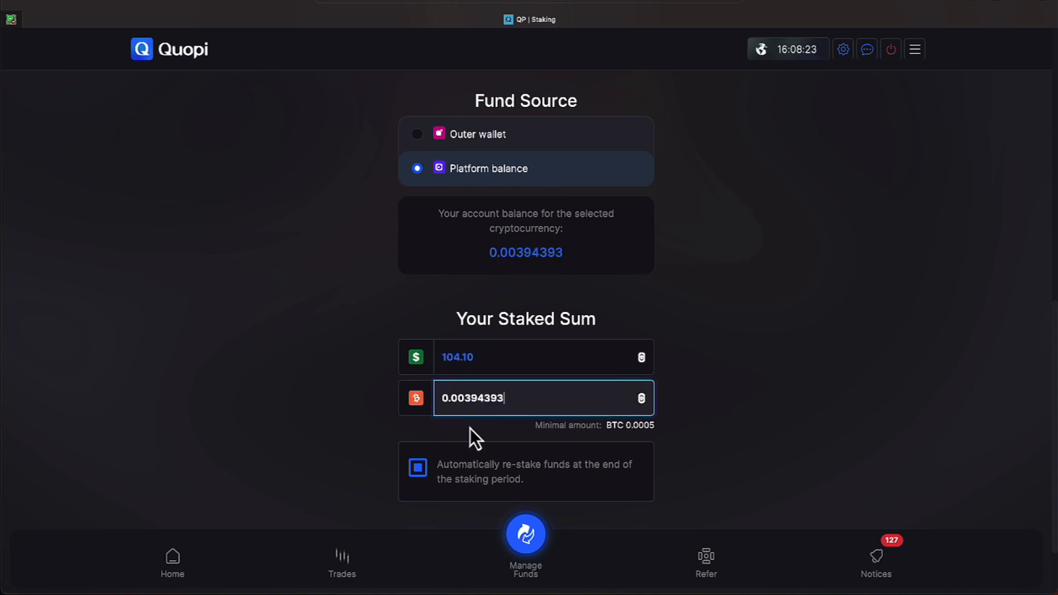
pyautogui.scroll(-3)
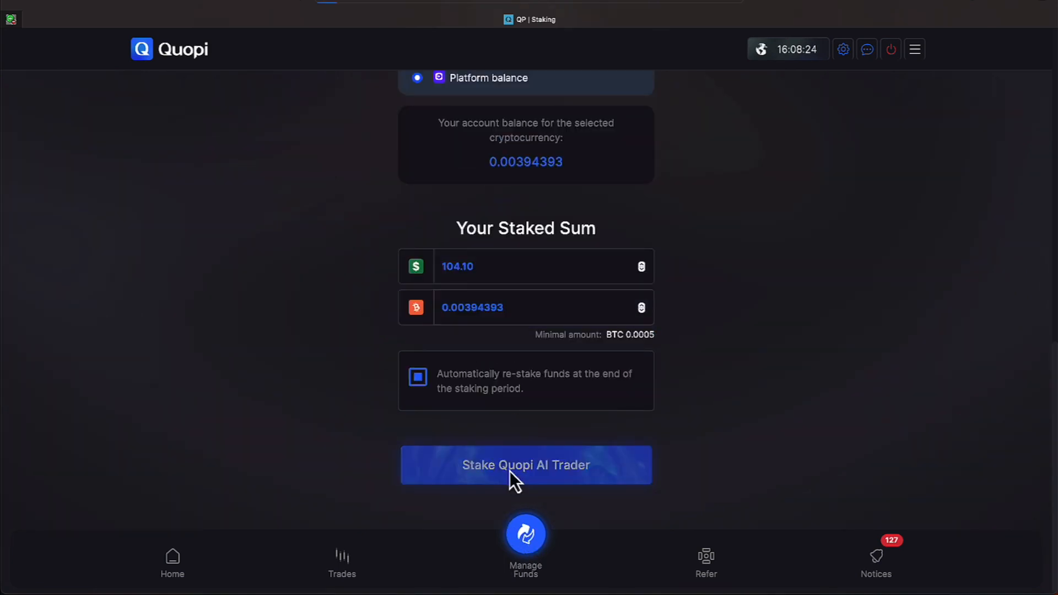
pyautogui.moveTo(344, 415)
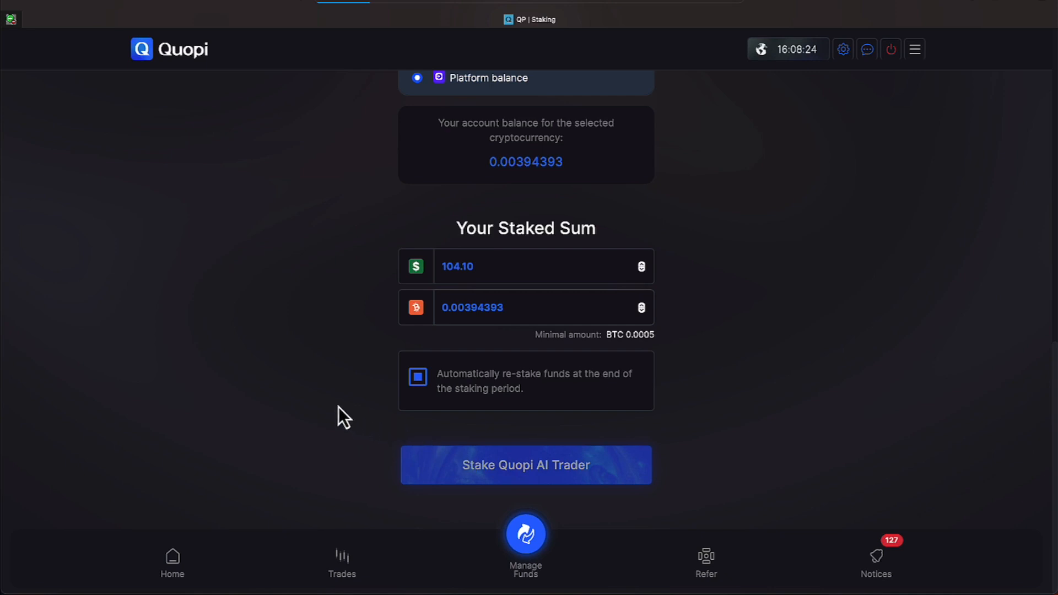
pyautogui.click(525, 465)
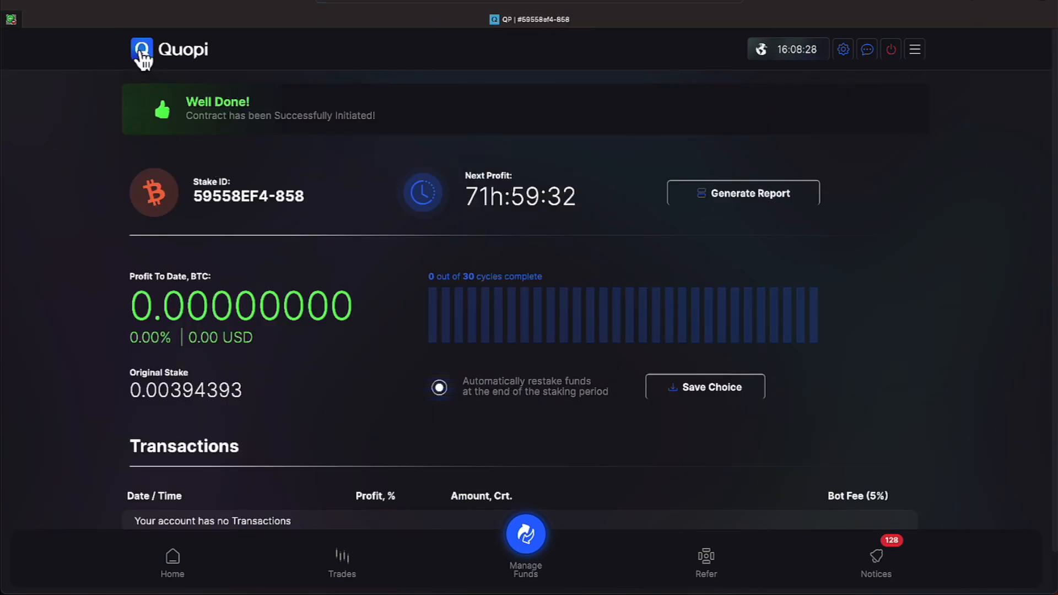
pyautogui.click(172, 563)
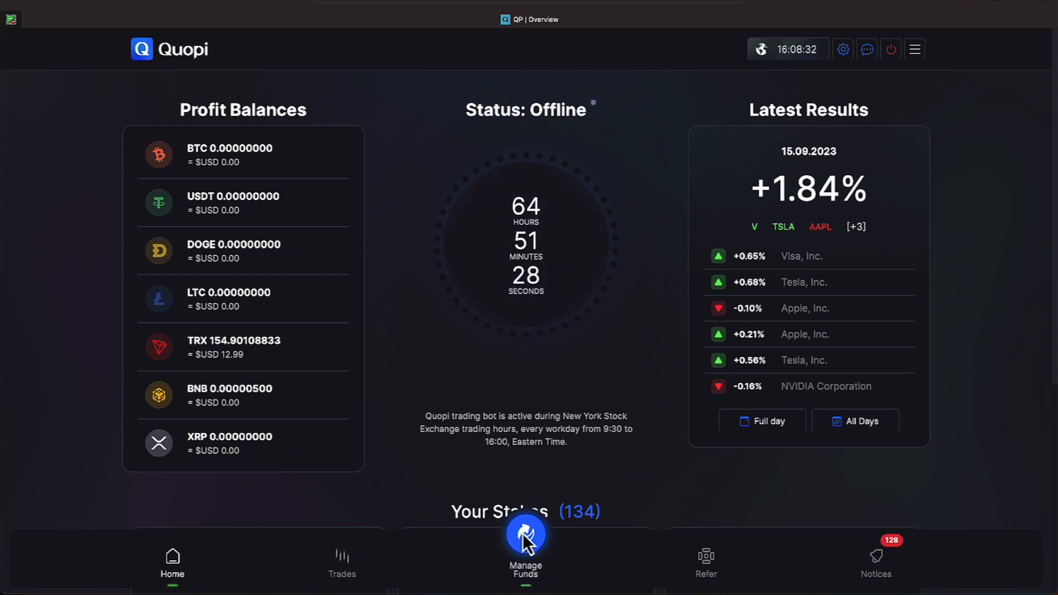
# Create a TRON stake of the full 154.90108833 TRX platform balance and return to the dashboard
pyautogui.click(525, 543)
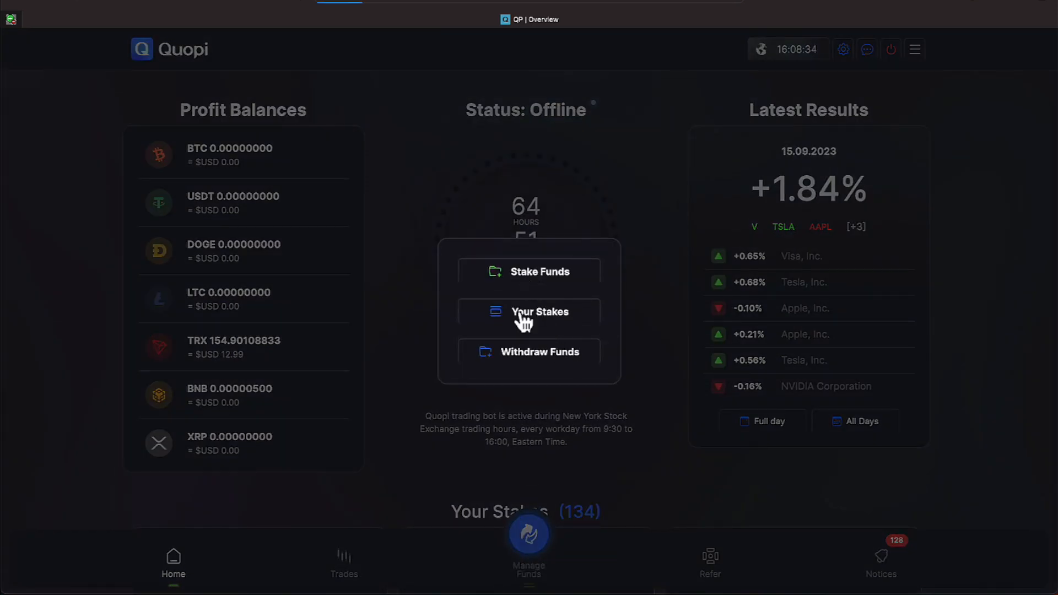
pyautogui.click(538, 271)
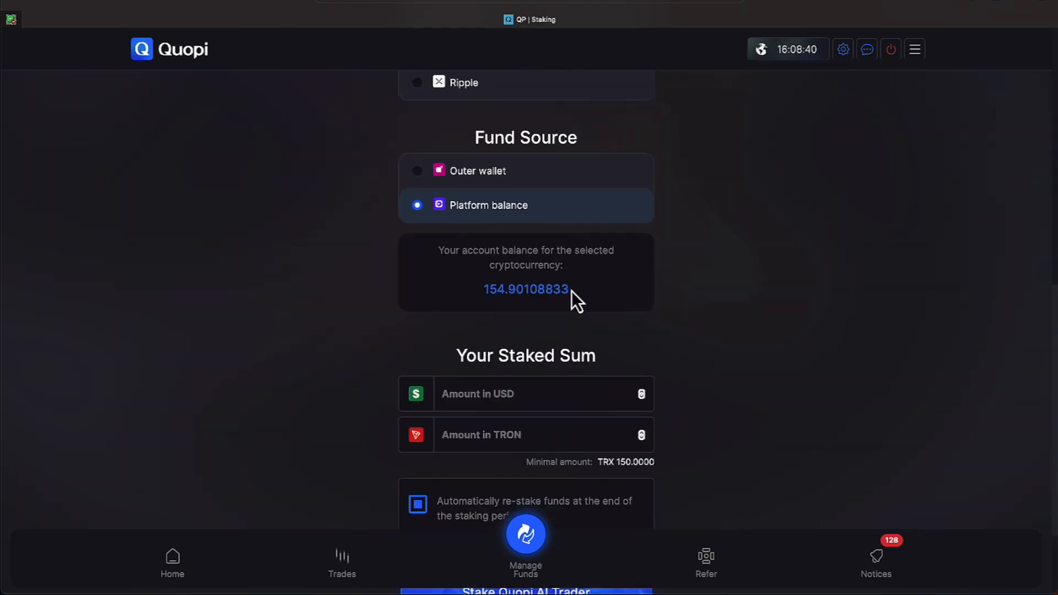
pyautogui.doubleClick(525, 288)
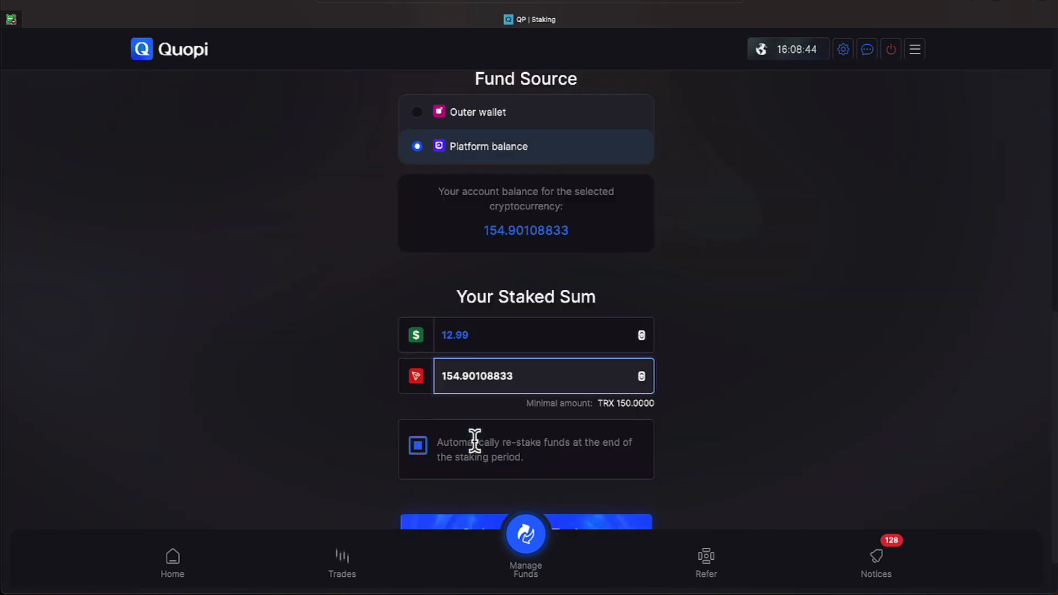
pyautogui.scroll(-3)
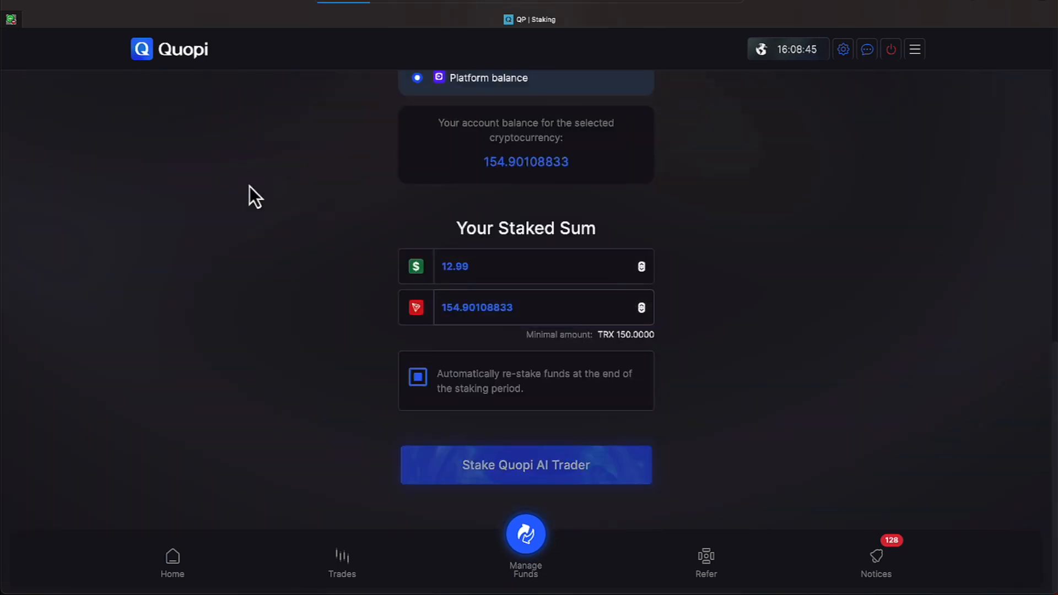
pyautogui.click(525, 464)
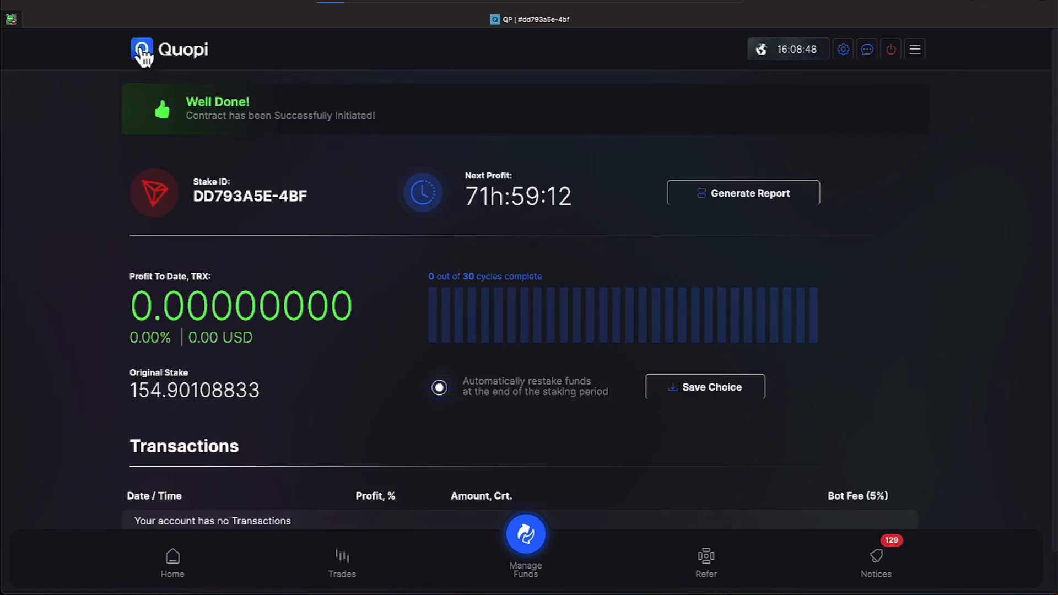
pyautogui.click(172, 563)
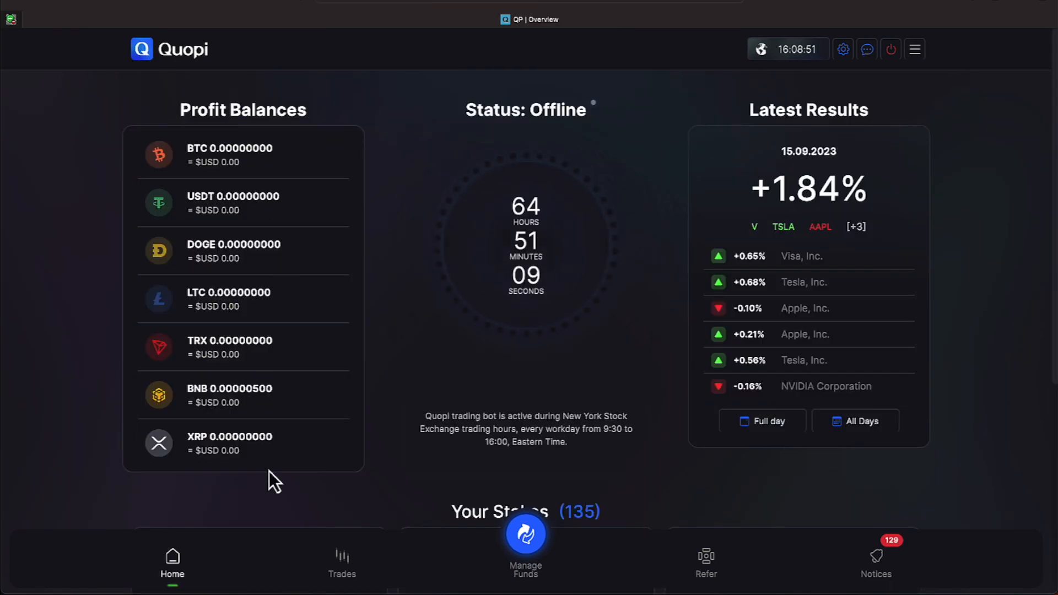
pyautogui.moveTo(891, 536)
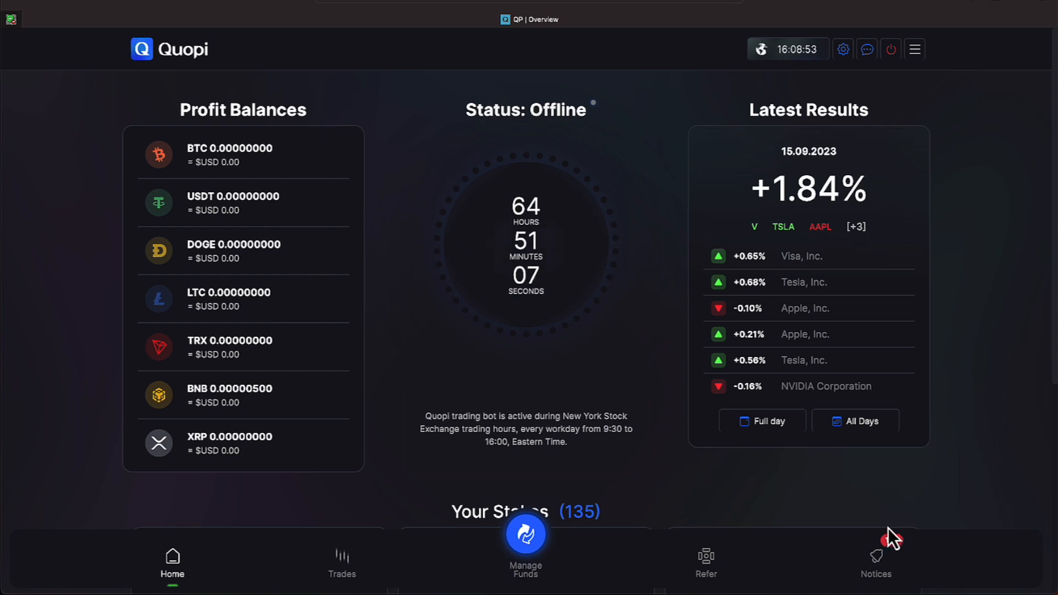
# View the notifications list and advance through its first few pages of profit notices
pyautogui.click(875, 563)
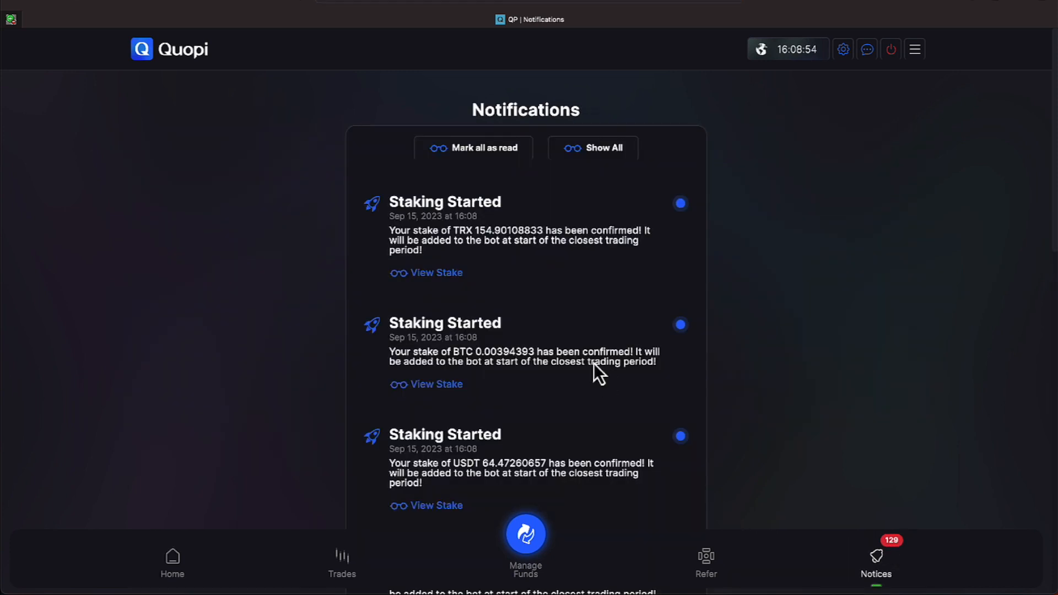
pyautogui.scroll(-3)
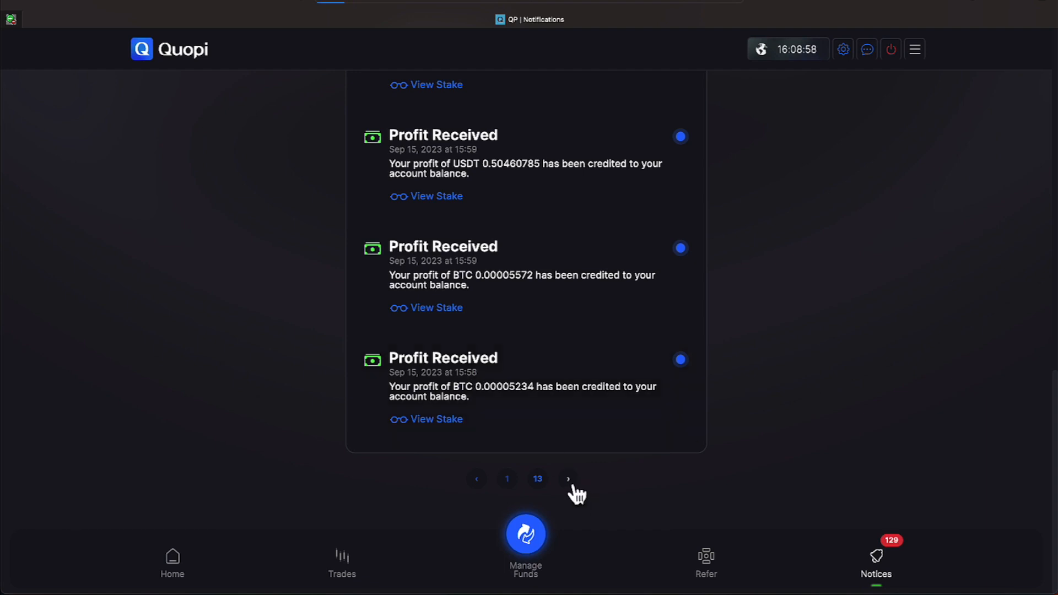
pyautogui.click(568, 478)
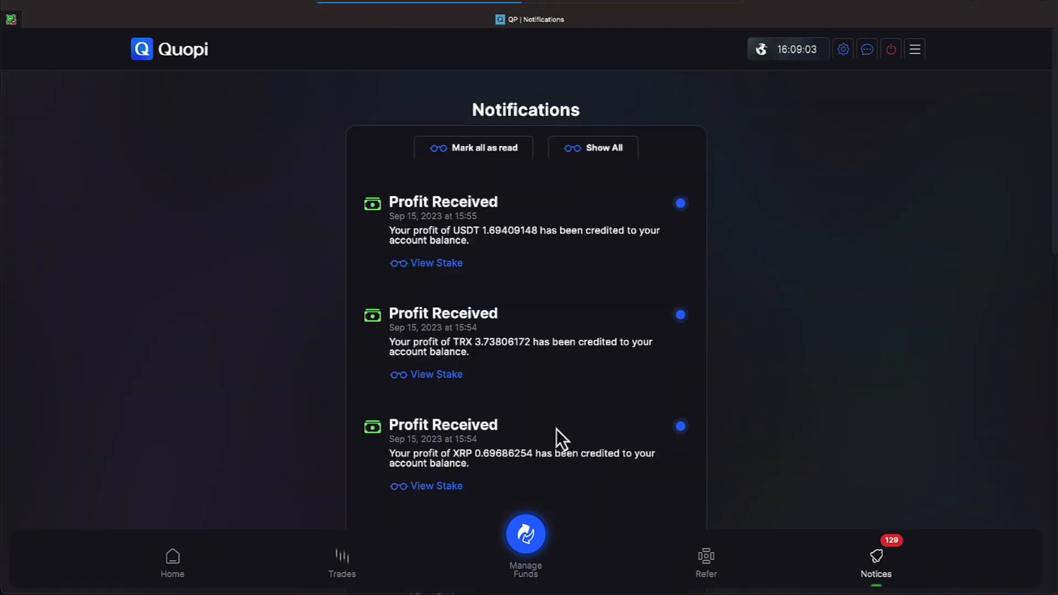
pyautogui.scroll(-3)
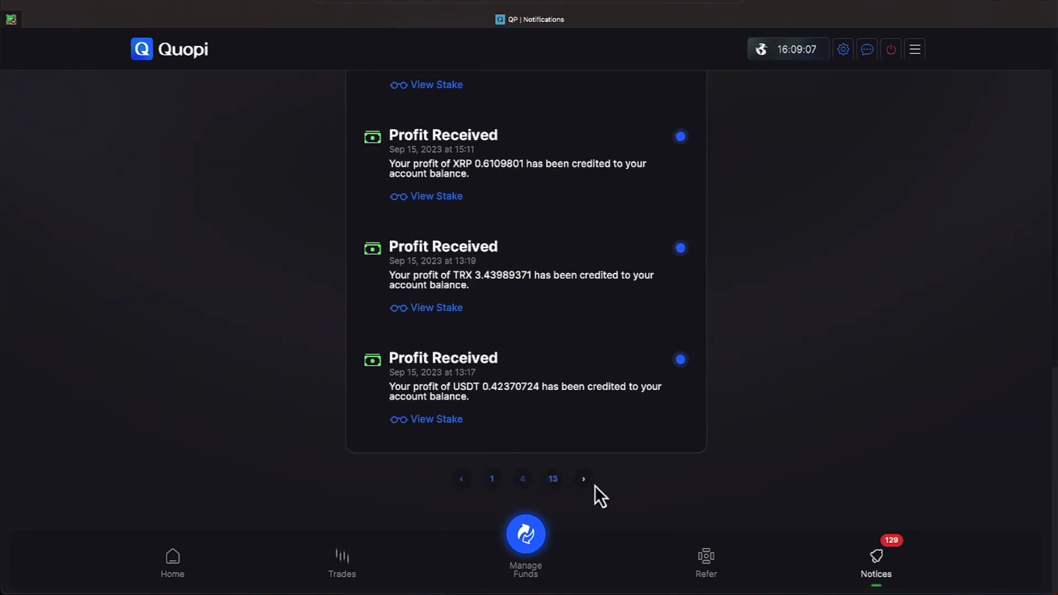
pyautogui.scroll(-3)
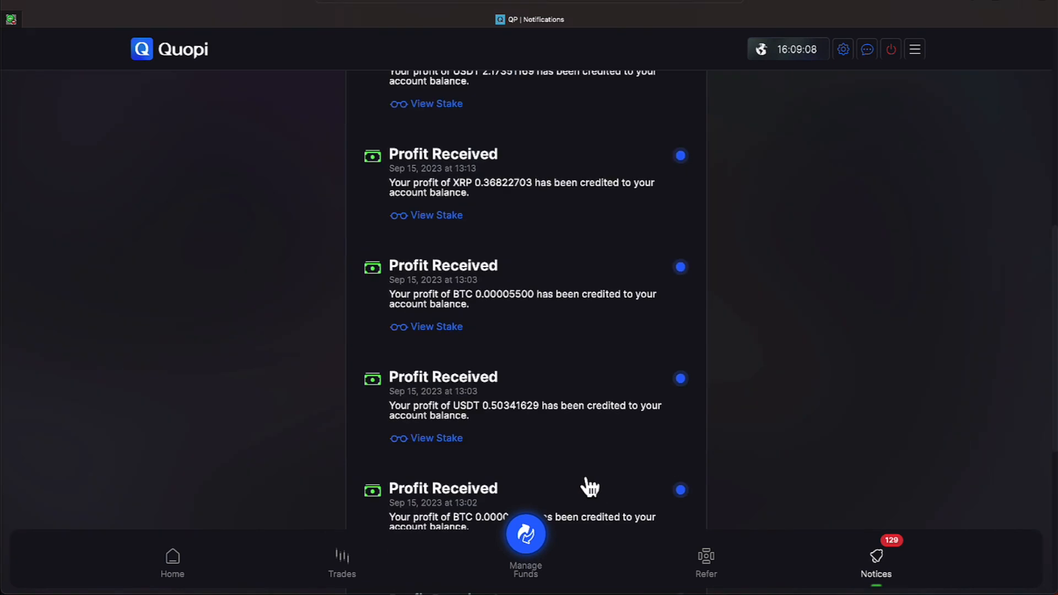
pyautogui.scroll(-3)
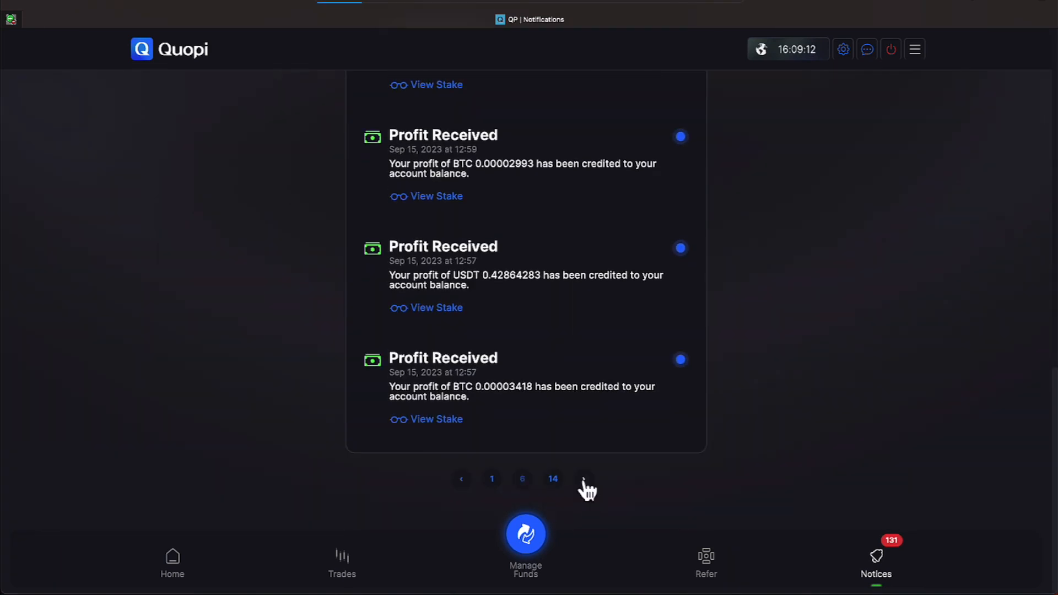
pyautogui.click(583, 478)
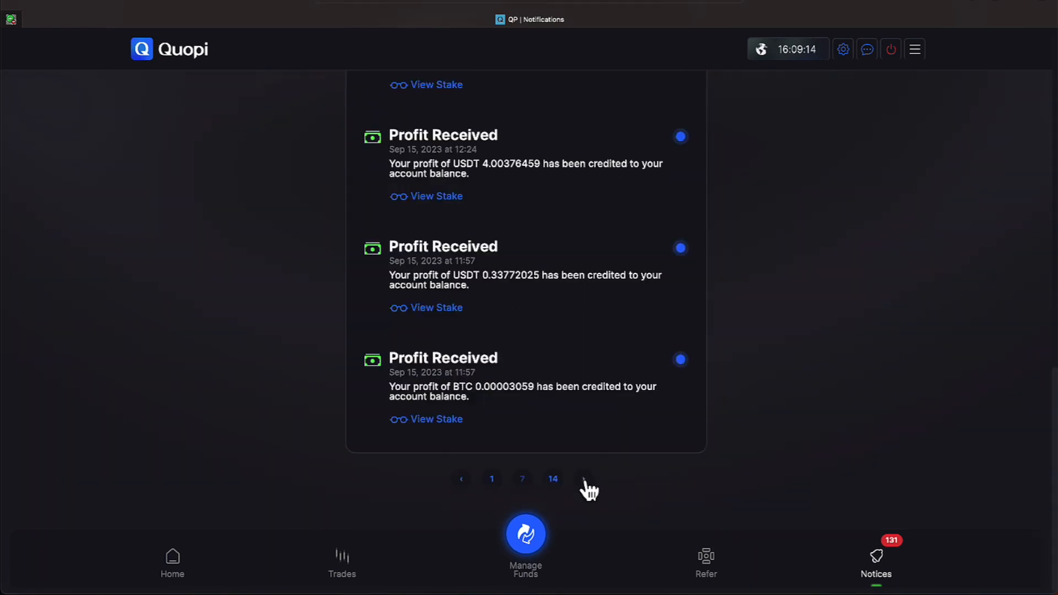
pyautogui.click(583, 478)
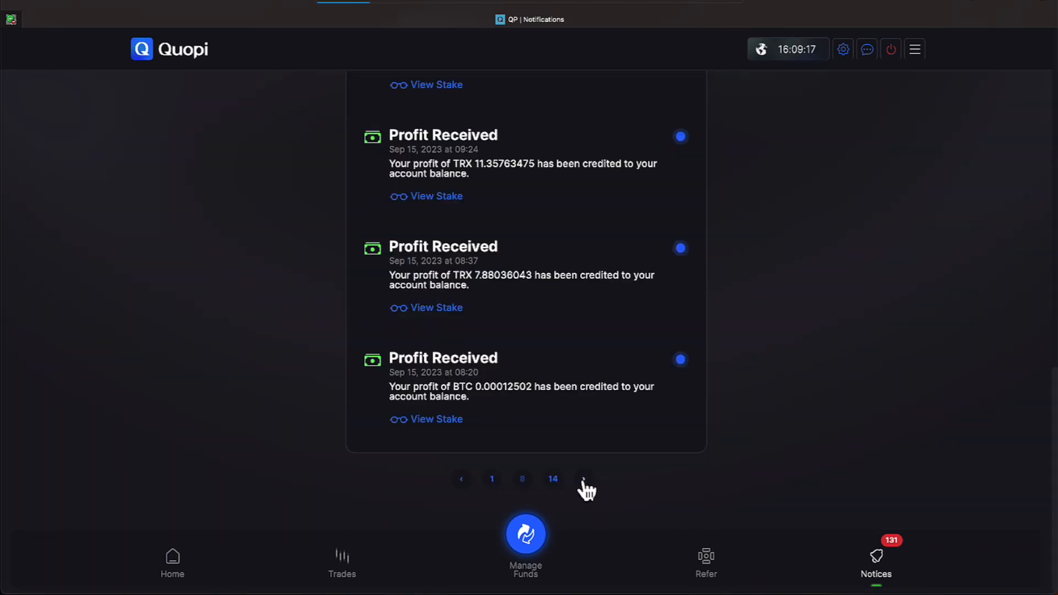
# Continue paging through the notifications until the last page, 14
pyautogui.click(584, 478)
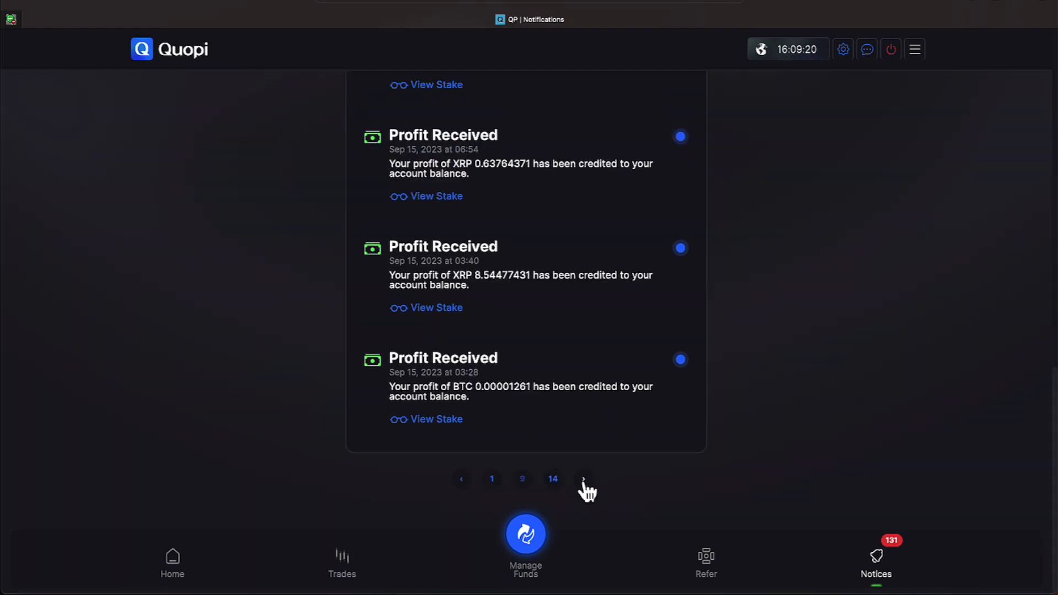
pyautogui.click(581, 478)
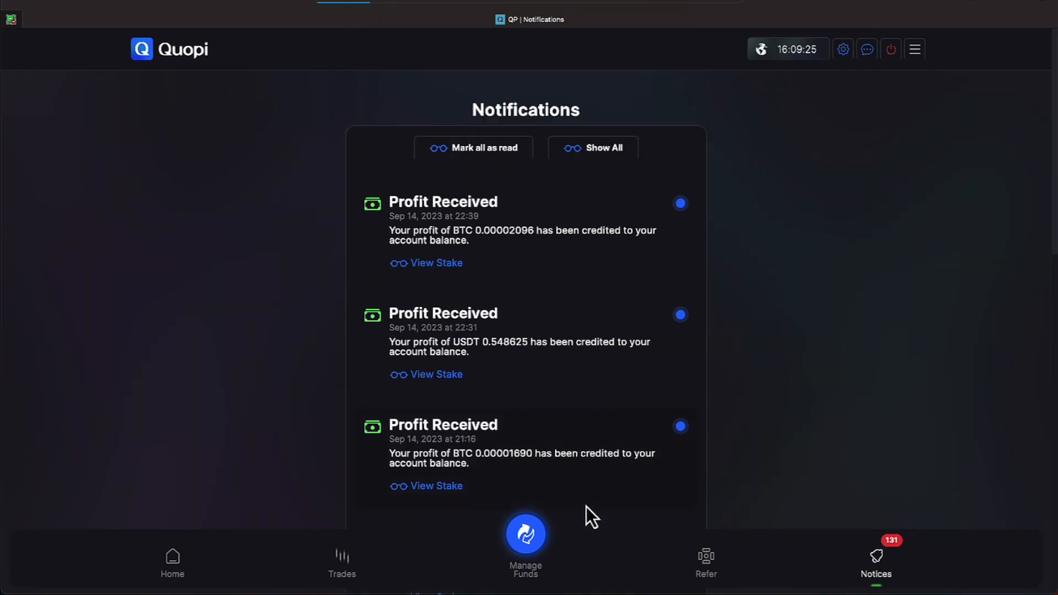
pyautogui.scroll(-3)
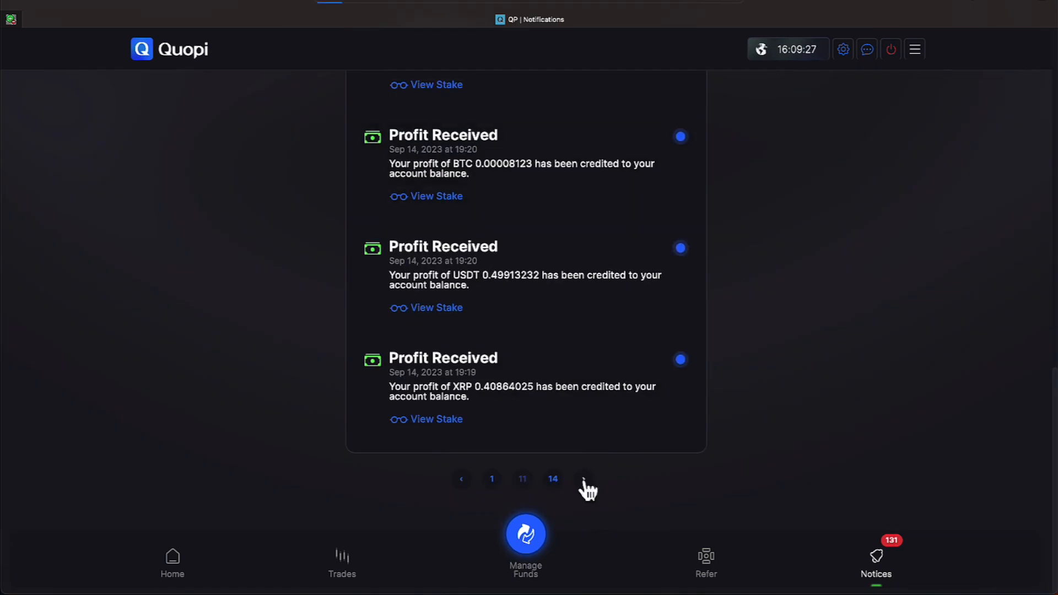
pyautogui.click(583, 478)
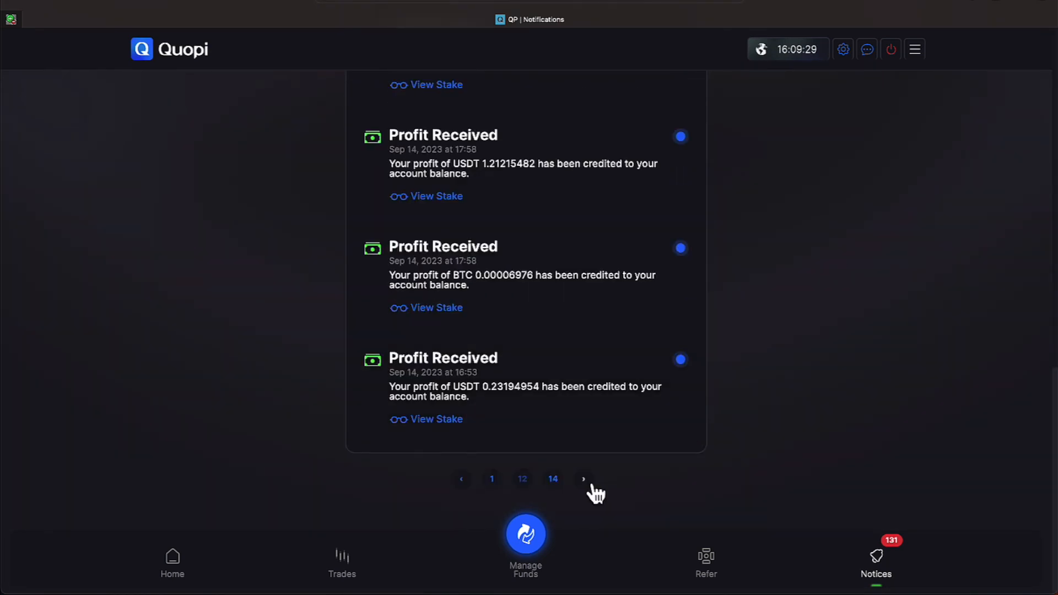
pyautogui.click(583, 480)
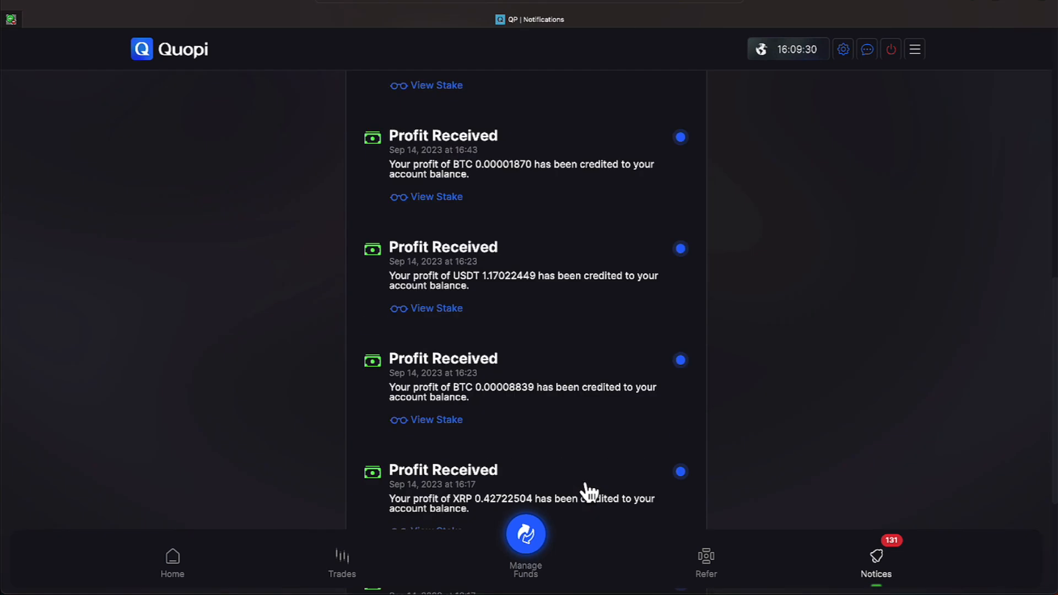
pyautogui.scroll(-3)
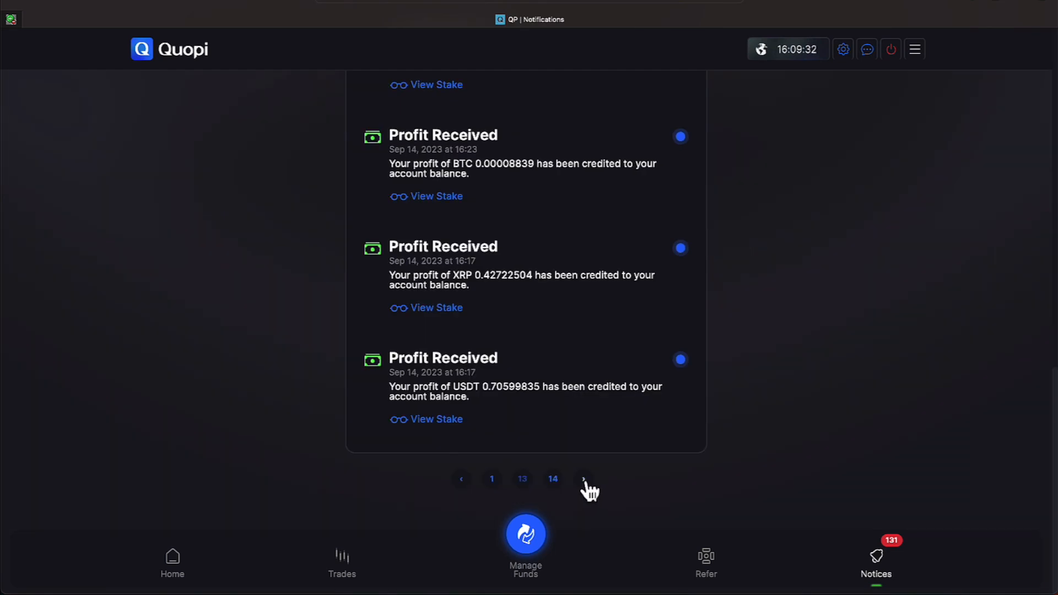
pyautogui.click(582, 478)
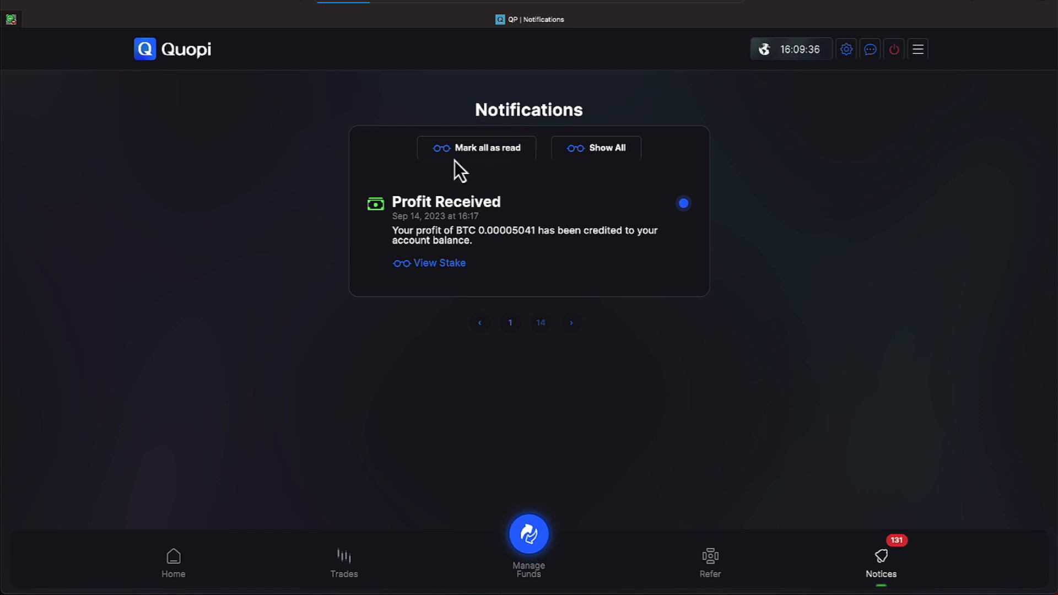
# Mark all notifications as read and return to the overview dashboard
pyautogui.click(476, 148)
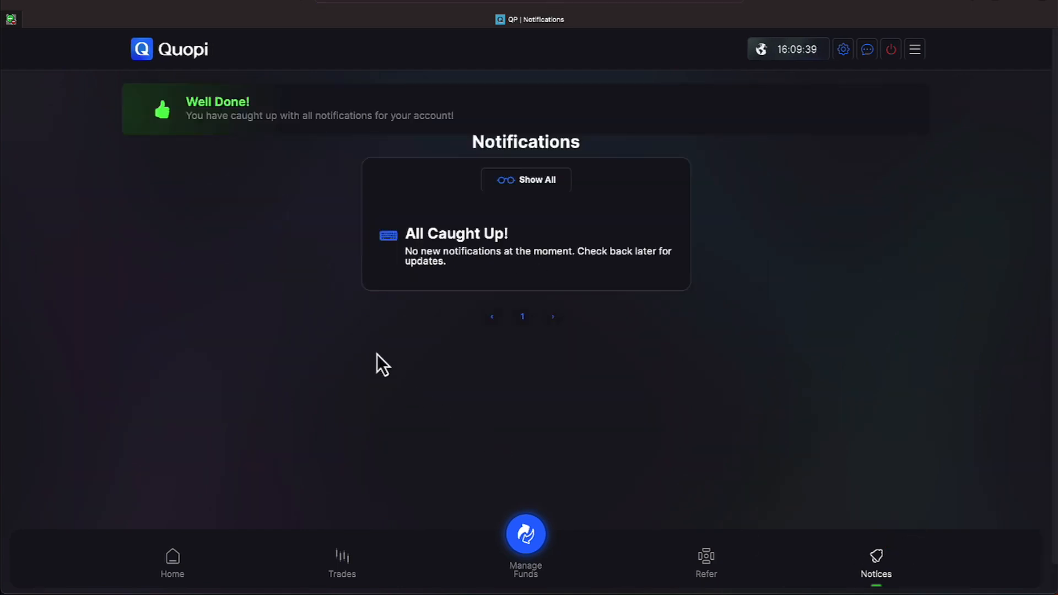
pyautogui.click(172, 563)
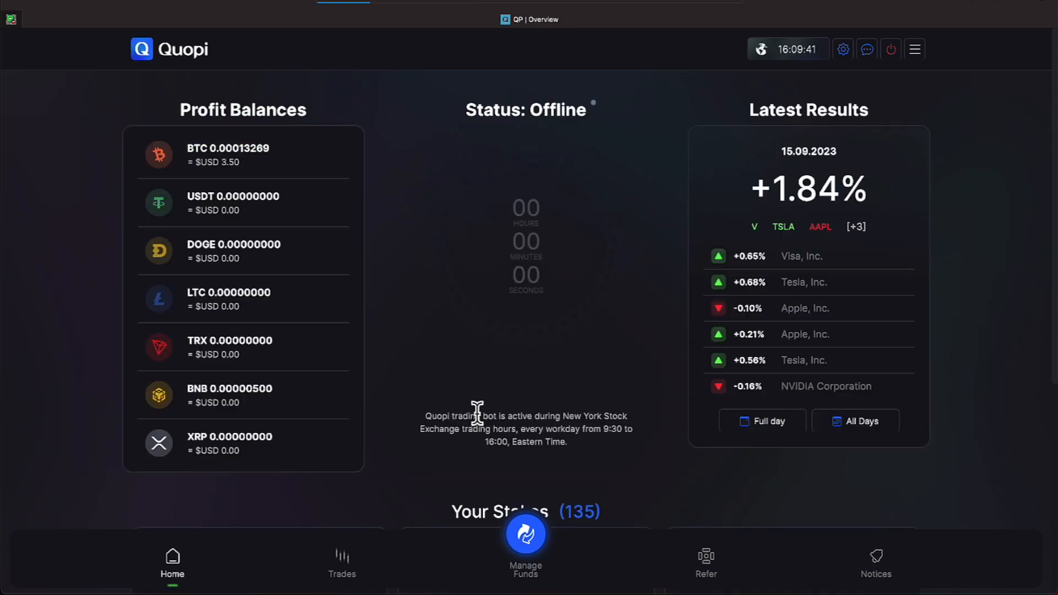
pyautogui.moveTo(798, 472)
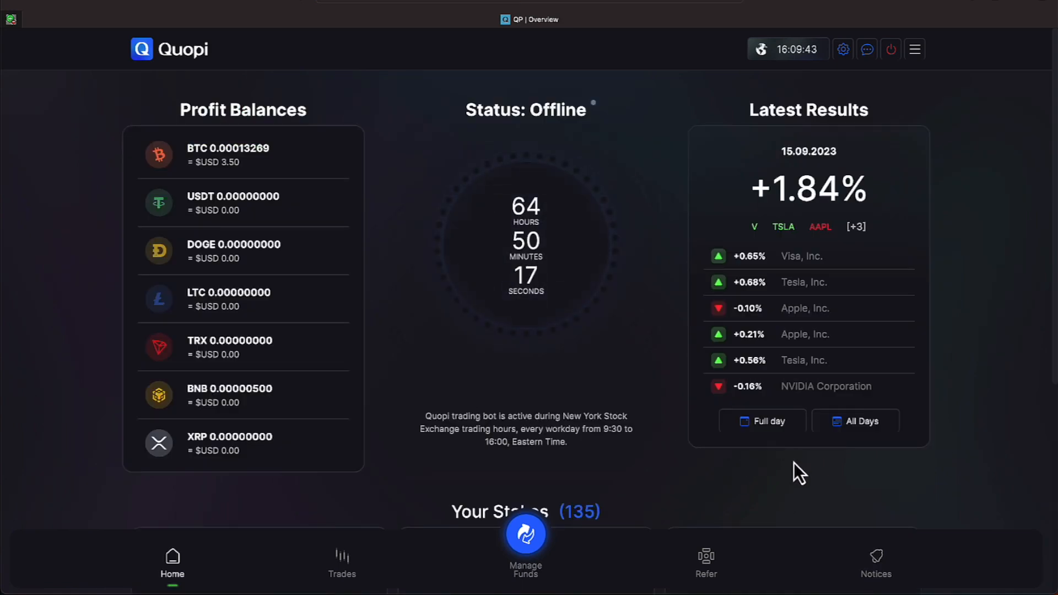
pyautogui.moveTo(750, 430)
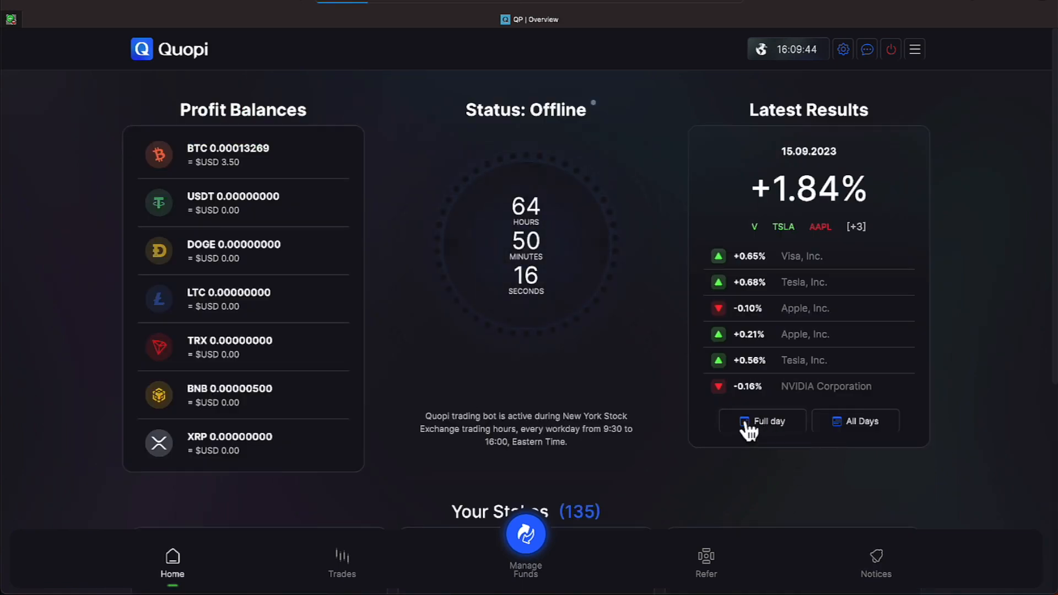
pyautogui.click(341, 563)
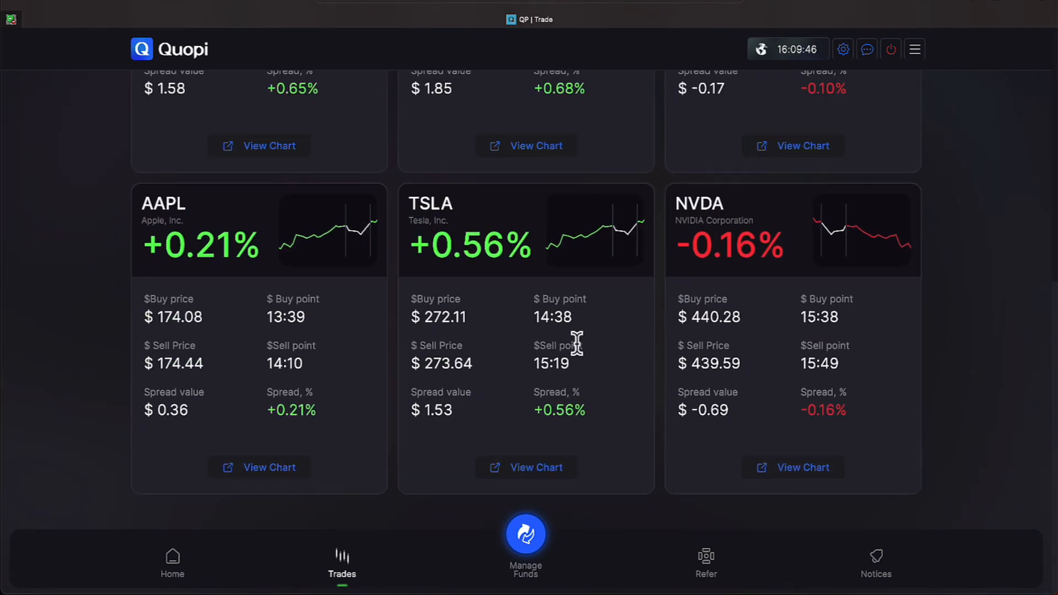
pyautogui.moveTo(731, 245)
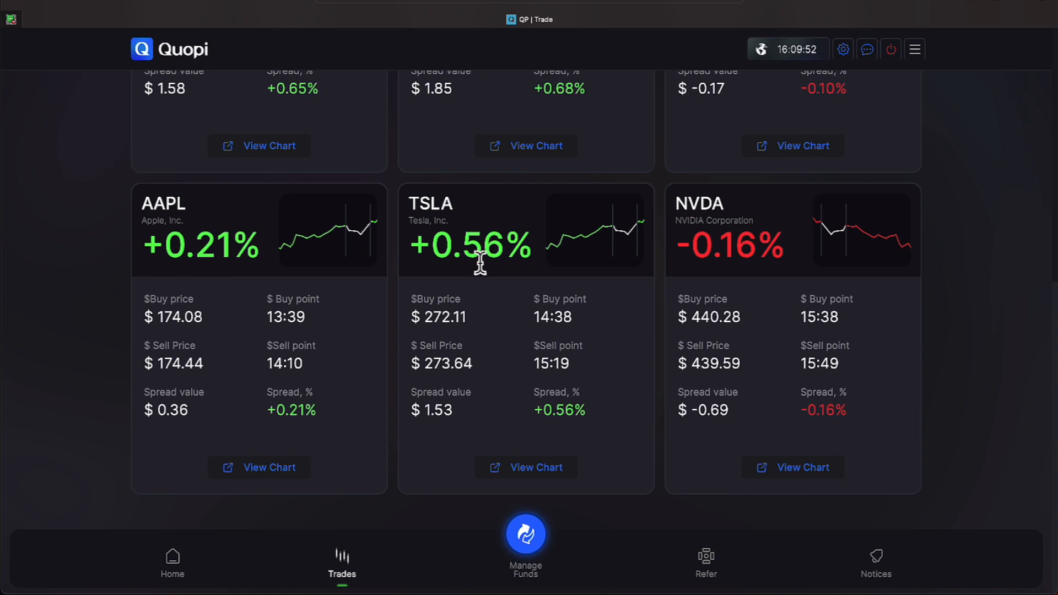
pyautogui.moveTo(197, 264)
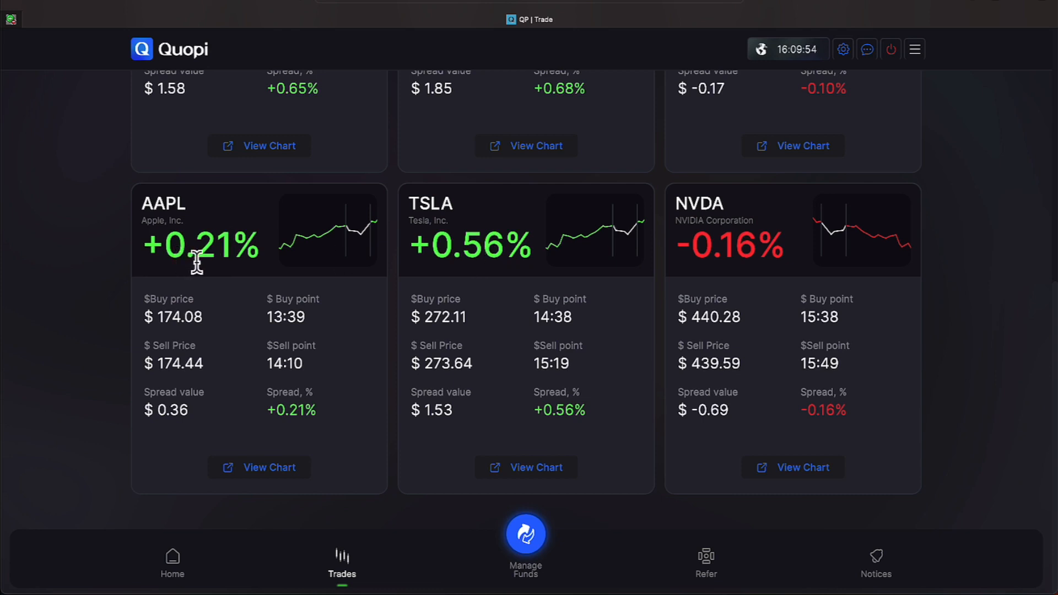
pyautogui.moveTo(219, 283)
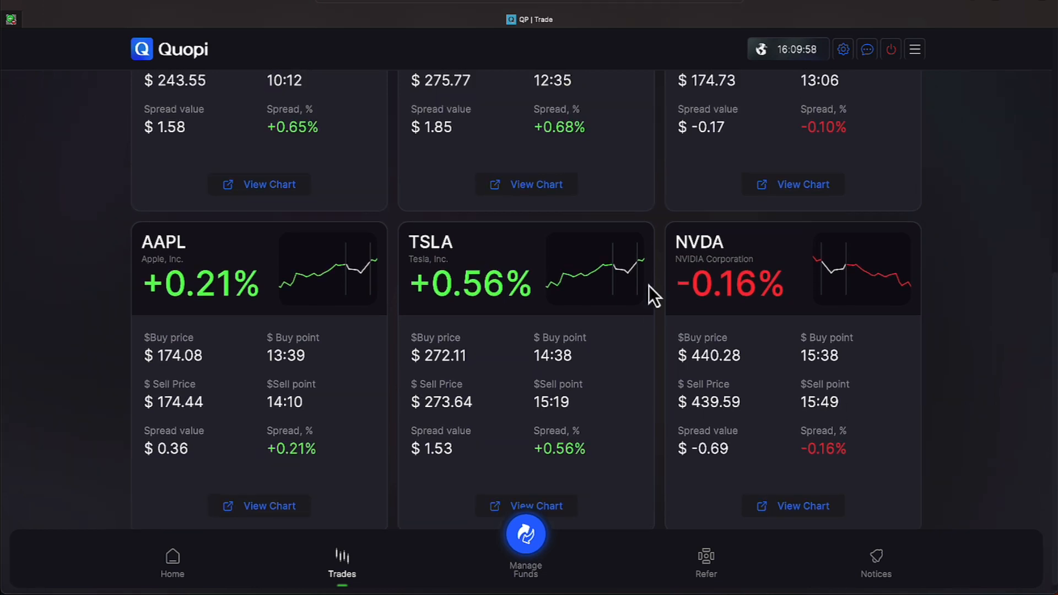
pyautogui.scroll(3)
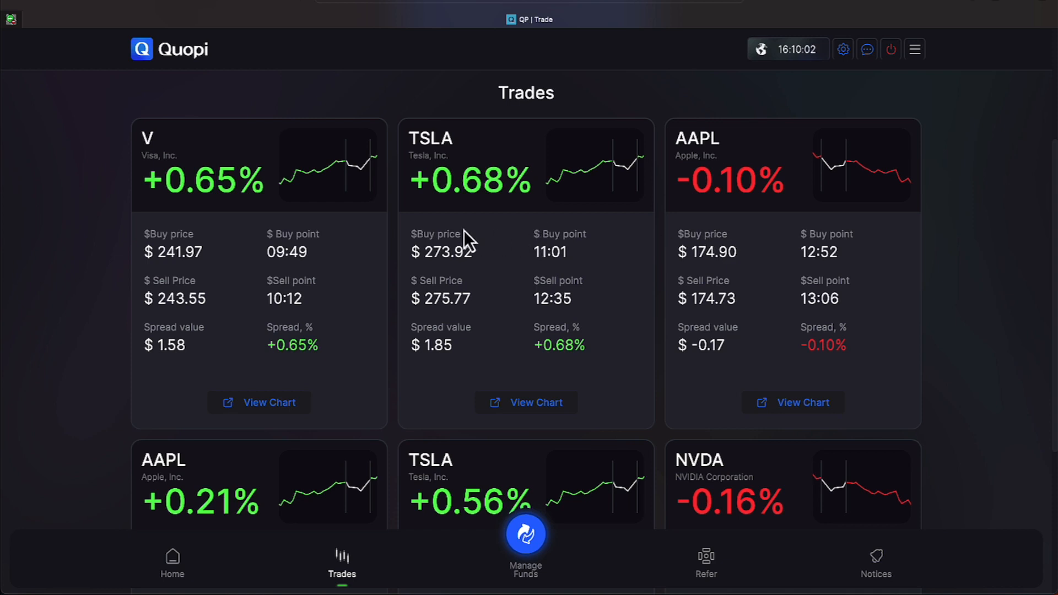
pyautogui.moveTo(459, 226)
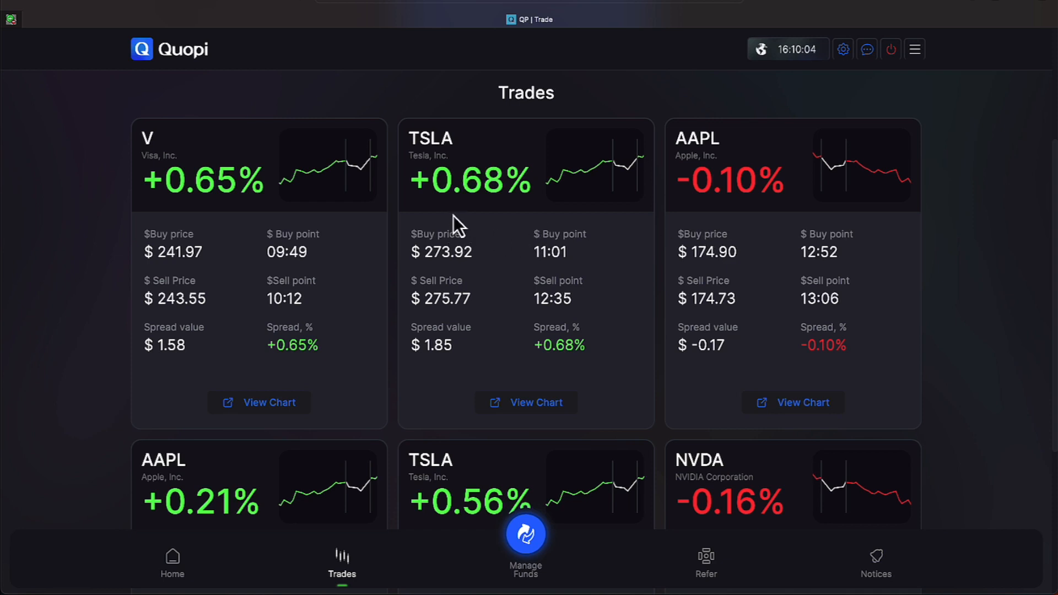
pyautogui.moveTo(298, 234)
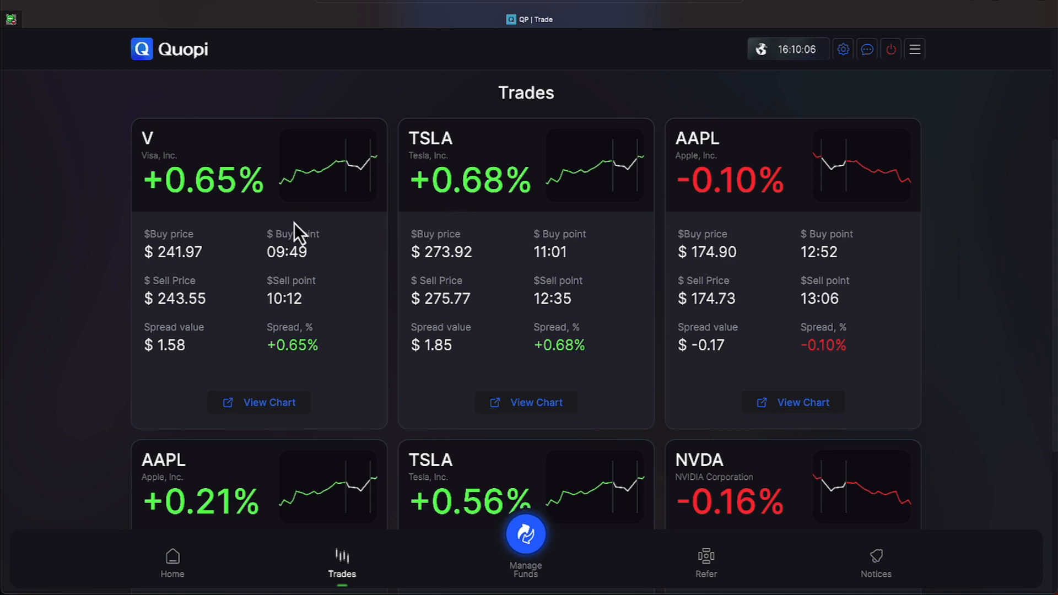
pyautogui.moveTo(594, 161)
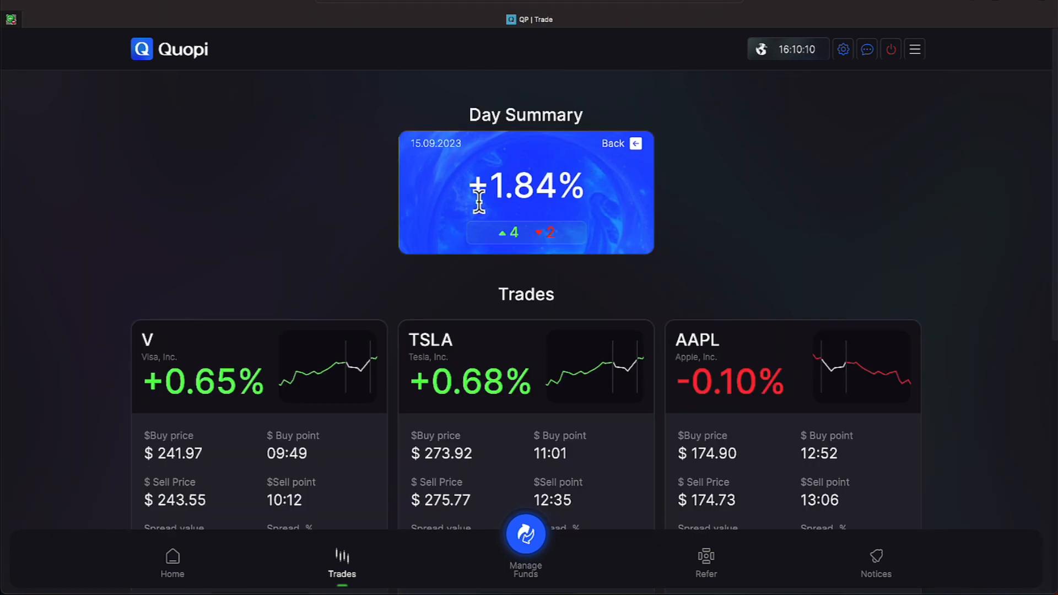
pyautogui.moveTo(326, 195)
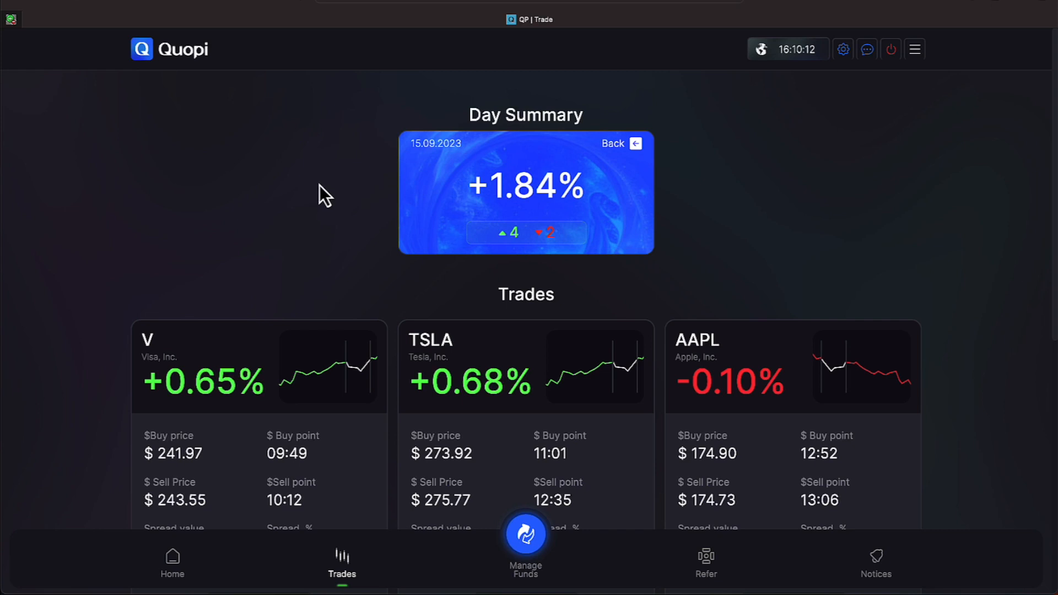
pyautogui.moveTo(80, 16)
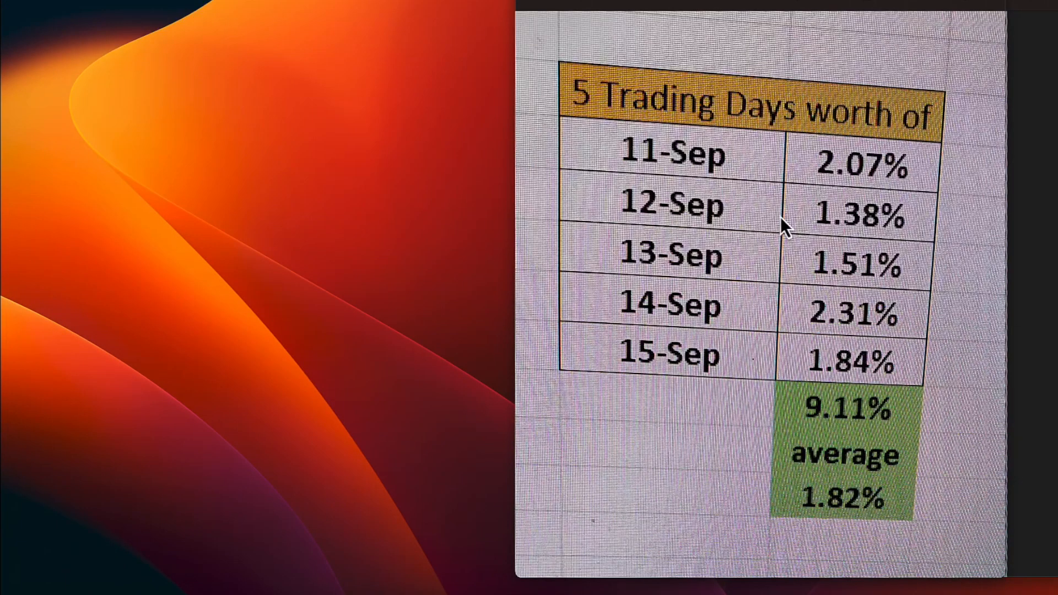
pyautogui.moveTo(734, 289)
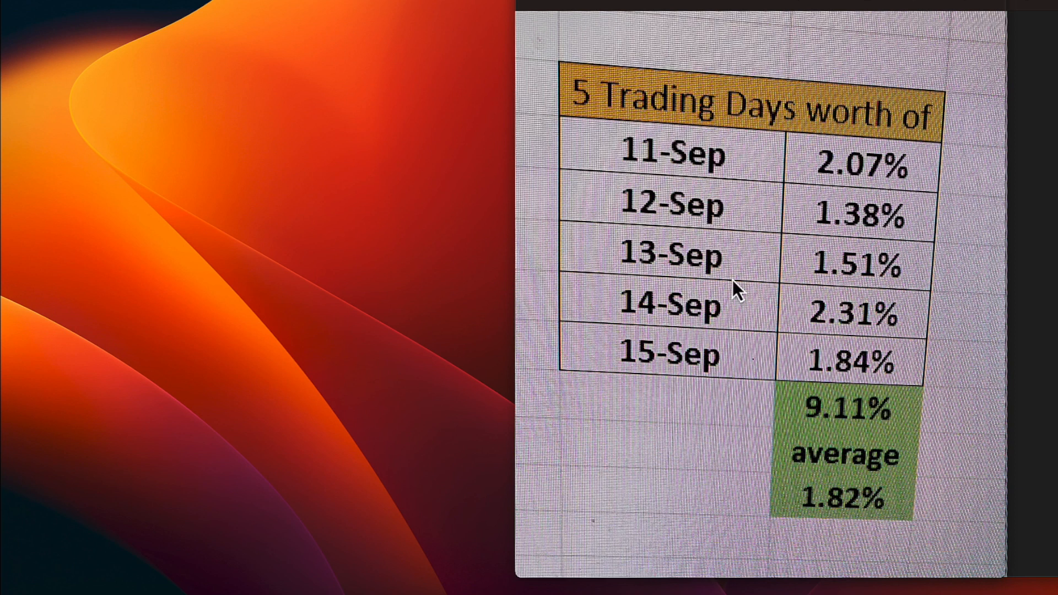
pyautogui.moveTo(836, 516)
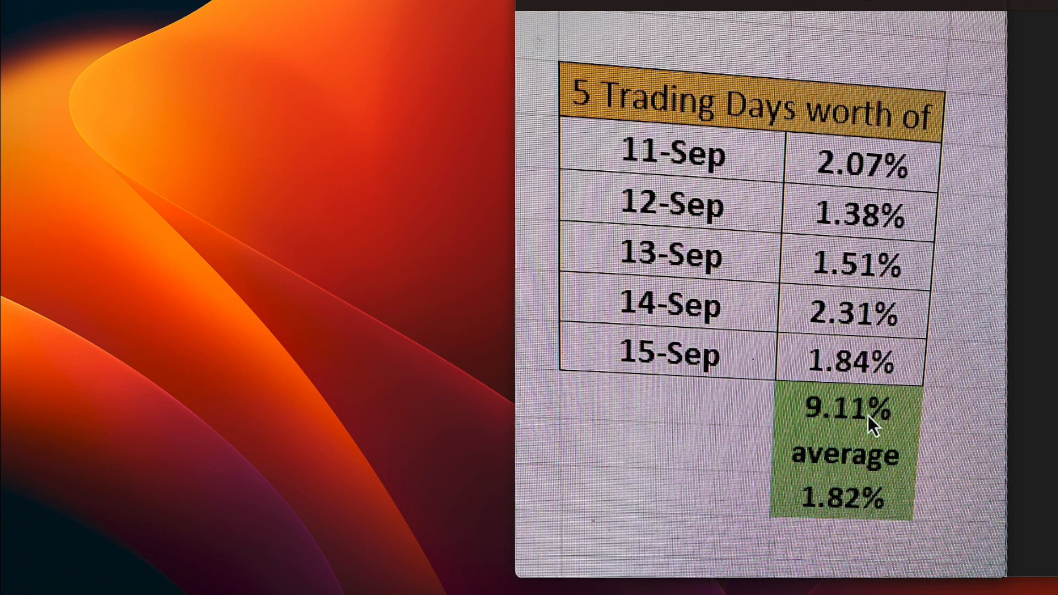
pyautogui.moveTo(533, 9)
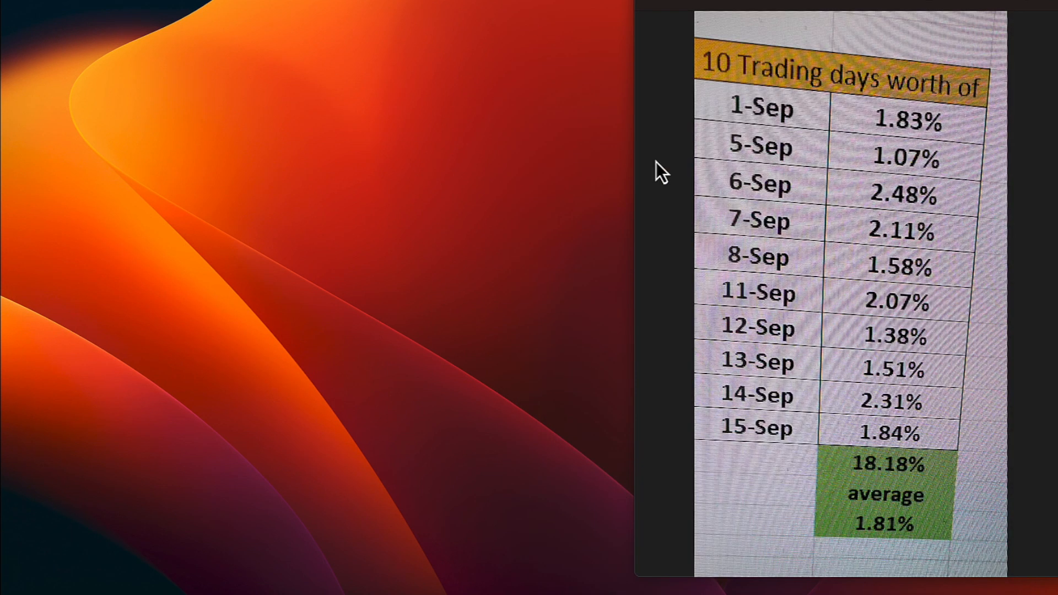
pyautogui.moveTo(912, 131)
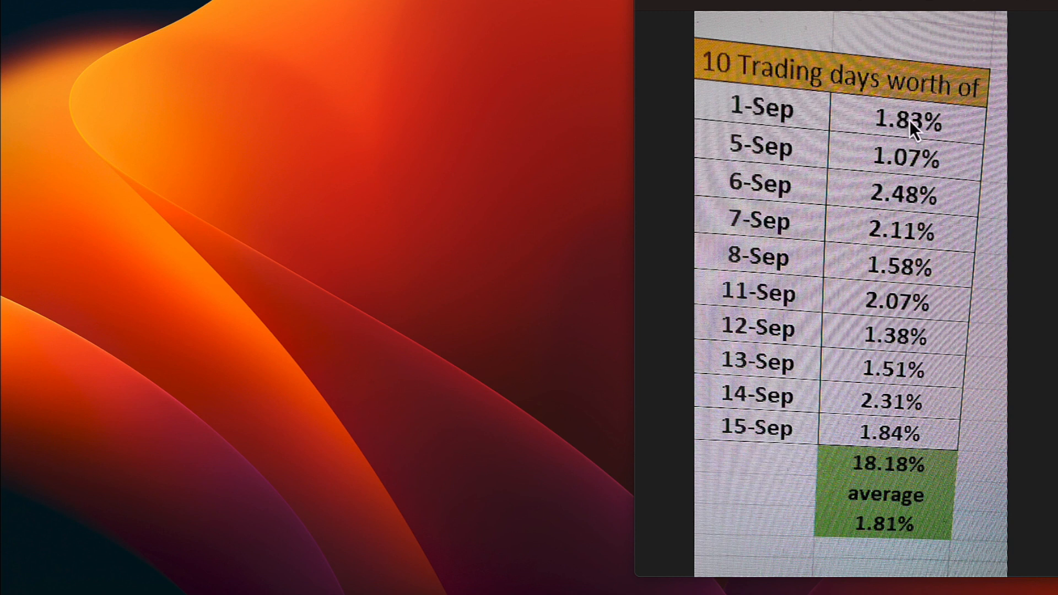
pyautogui.moveTo(651, 172)
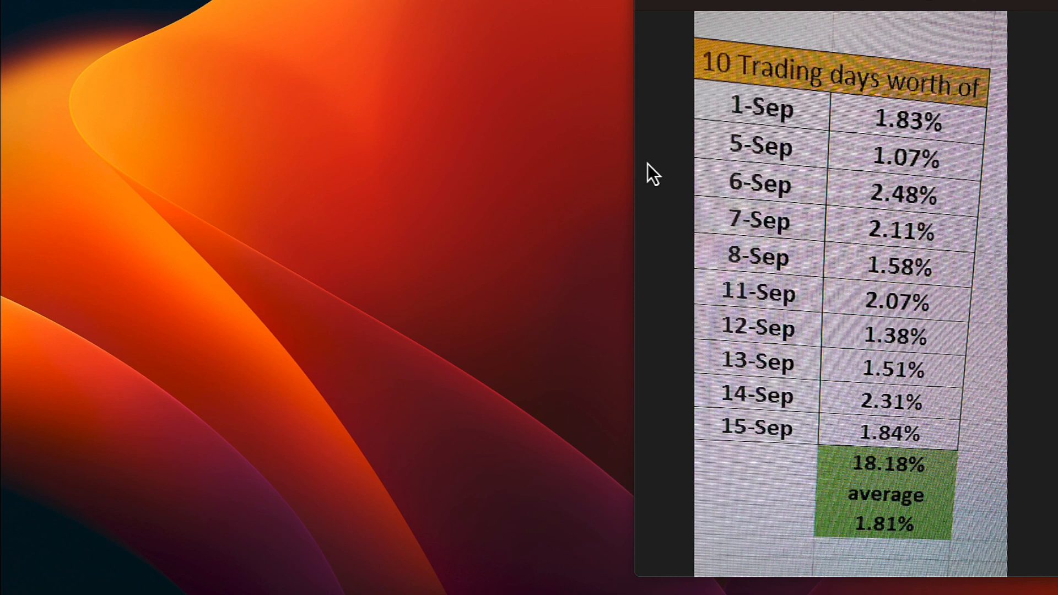
pyautogui.moveTo(849, 545)
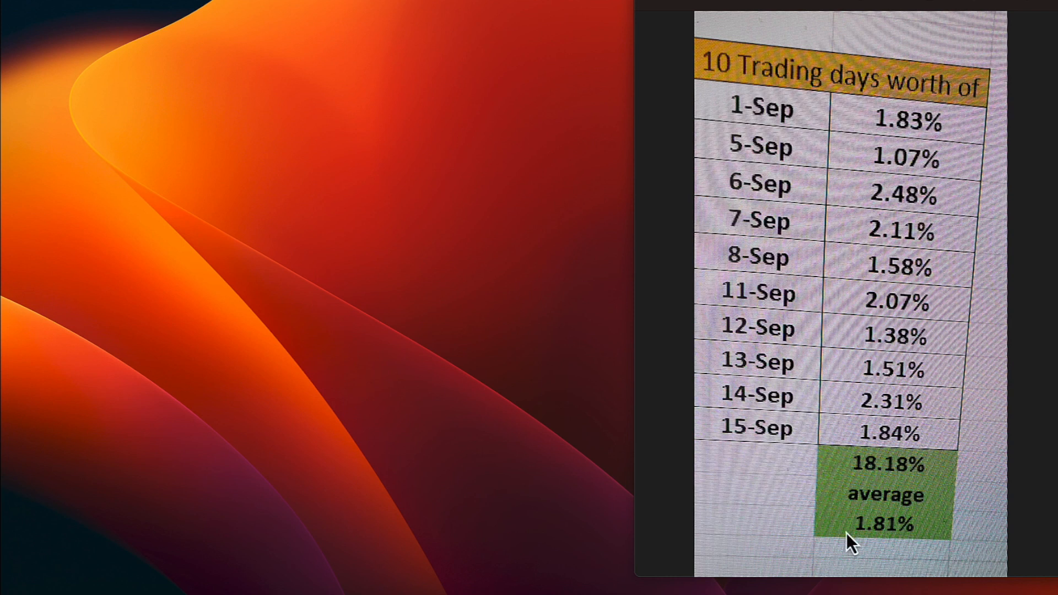
pyautogui.moveTo(870, 547)
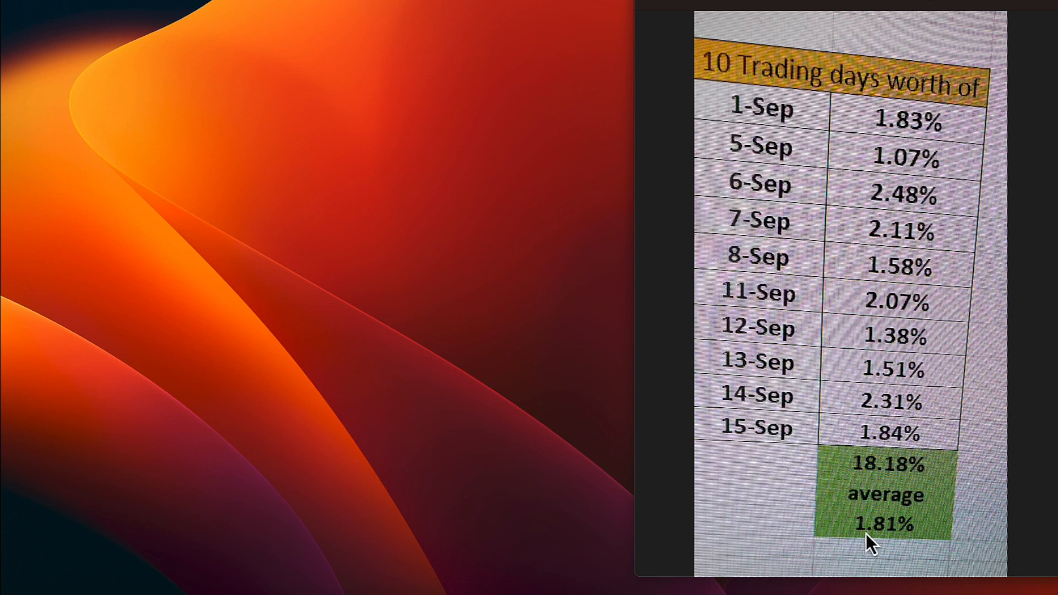
pyautogui.moveTo(672, 14)
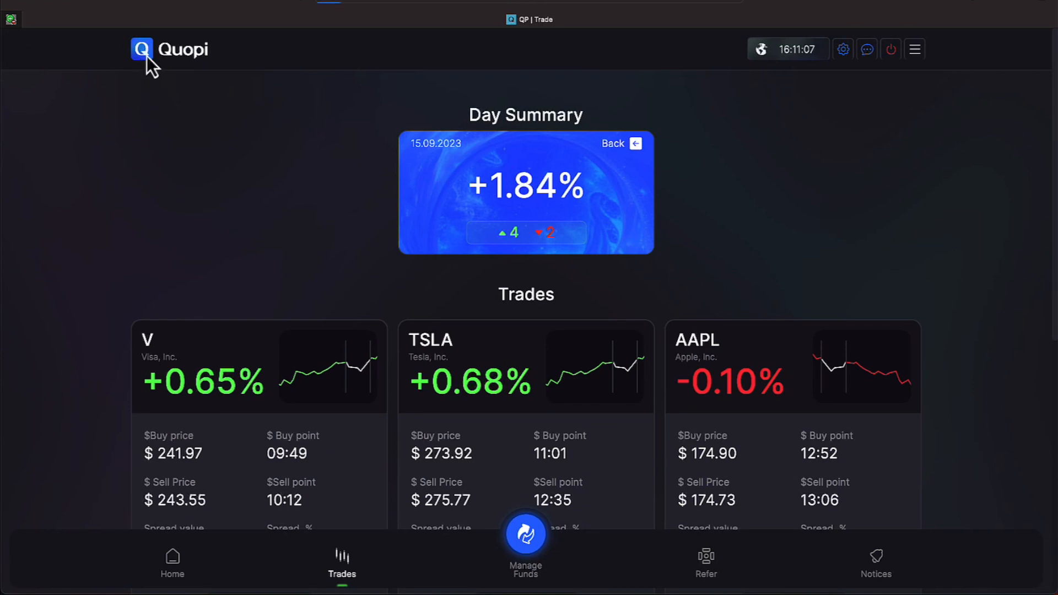
# Go to Your Stakes via Manage Funds, showing 8375.43 $ total return and 8465.12 $ staked
pyautogui.click(172, 563)
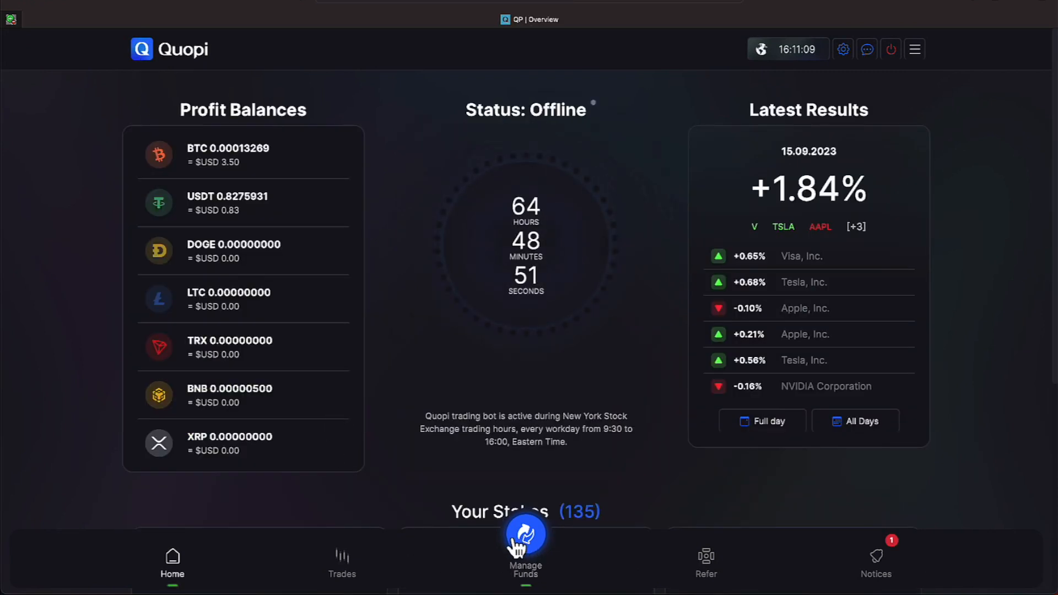
pyautogui.click(524, 540)
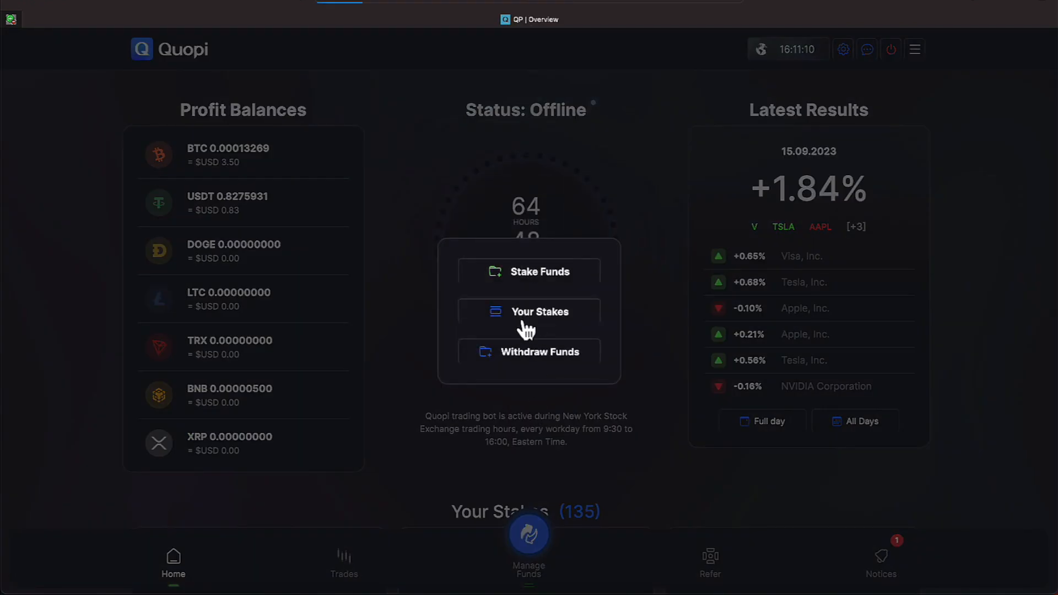
pyautogui.click(538, 312)
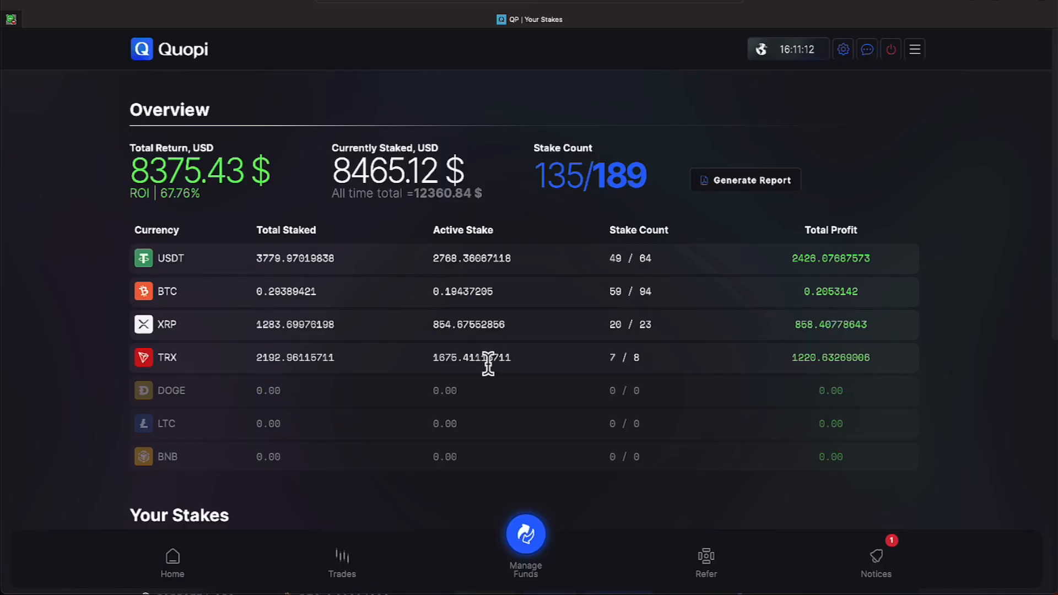
pyautogui.moveTo(423, 212)
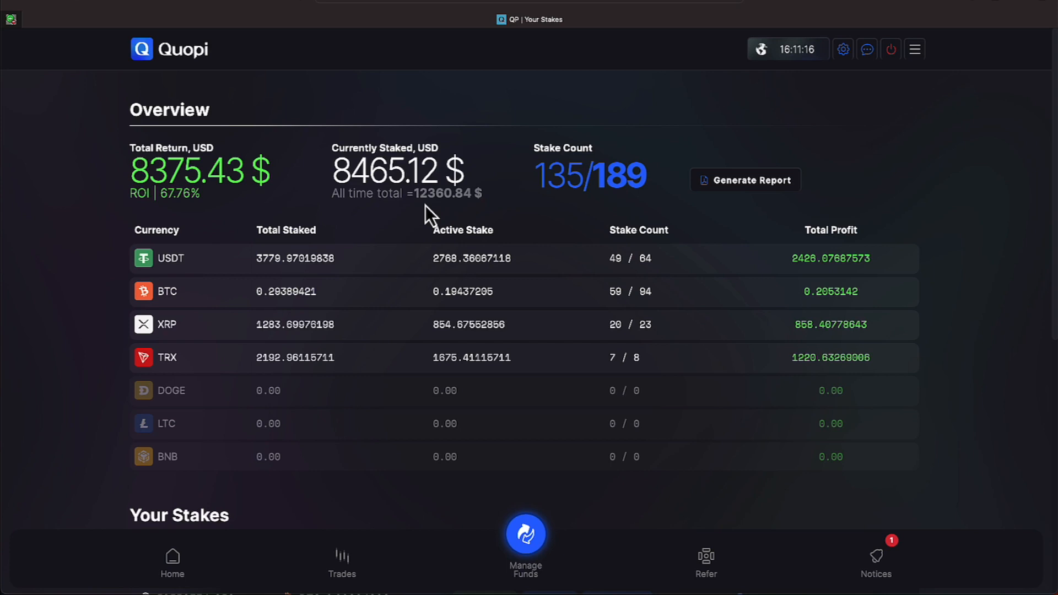
pyautogui.moveTo(445, 221)
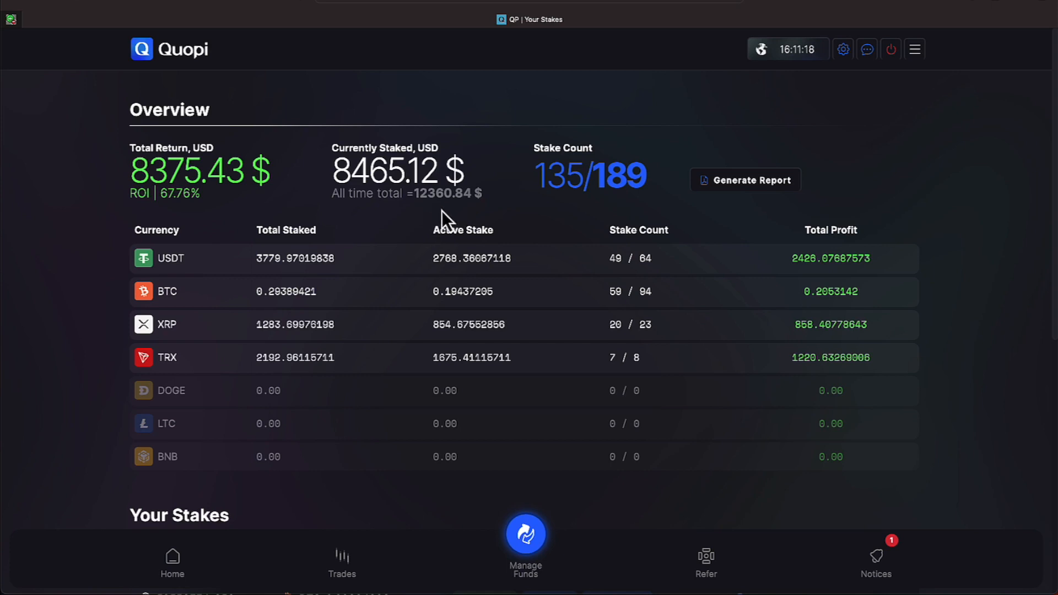
pyautogui.moveTo(357, 199)
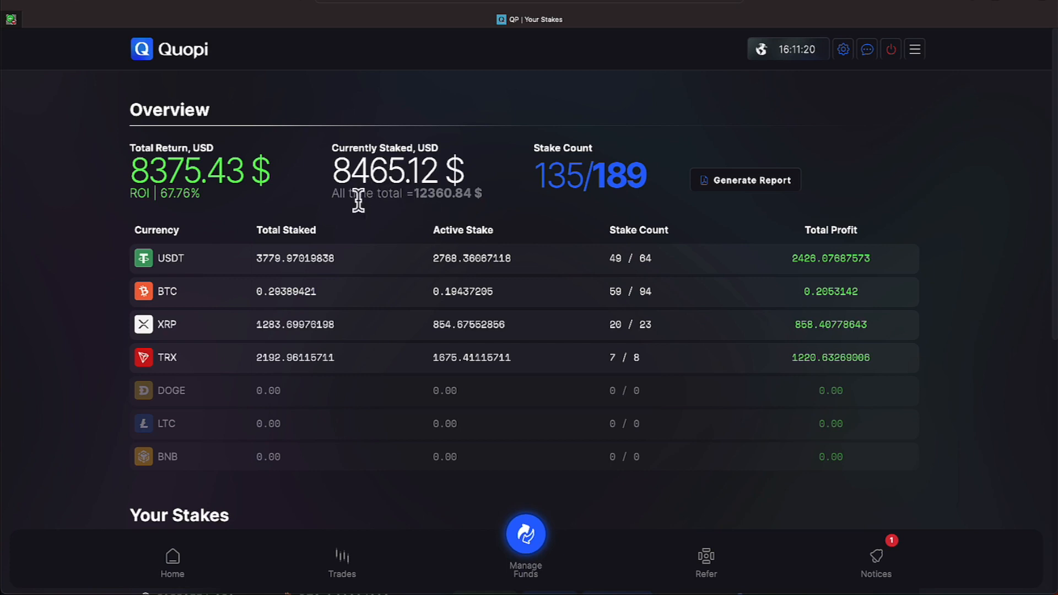
pyautogui.moveTo(363, 220)
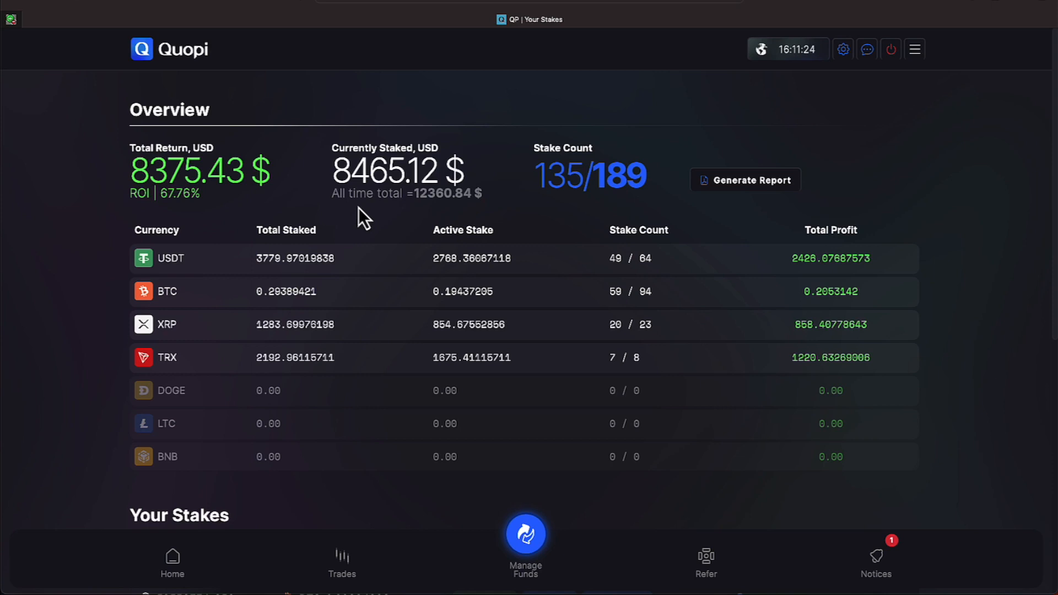
pyautogui.moveTo(392, 232)
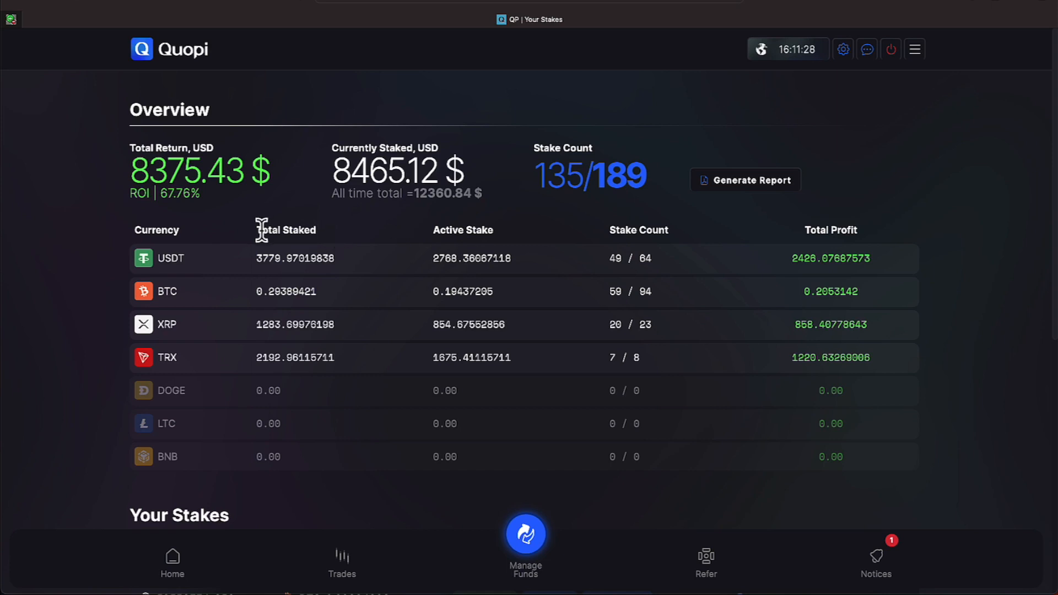
pyautogui.moveTo(167, 223)
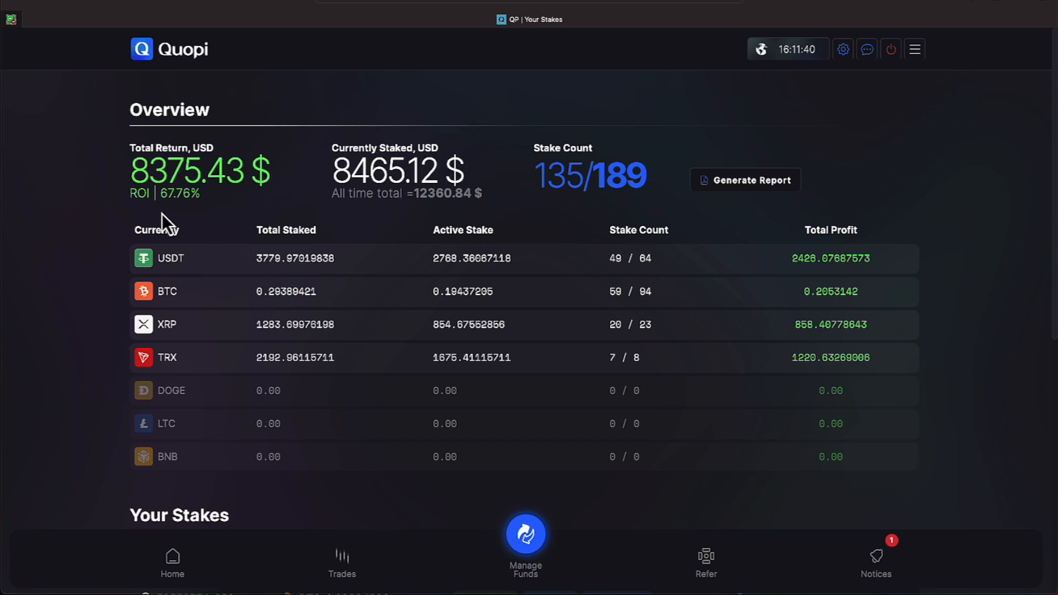
pyautogui.moveTo(704, 347)
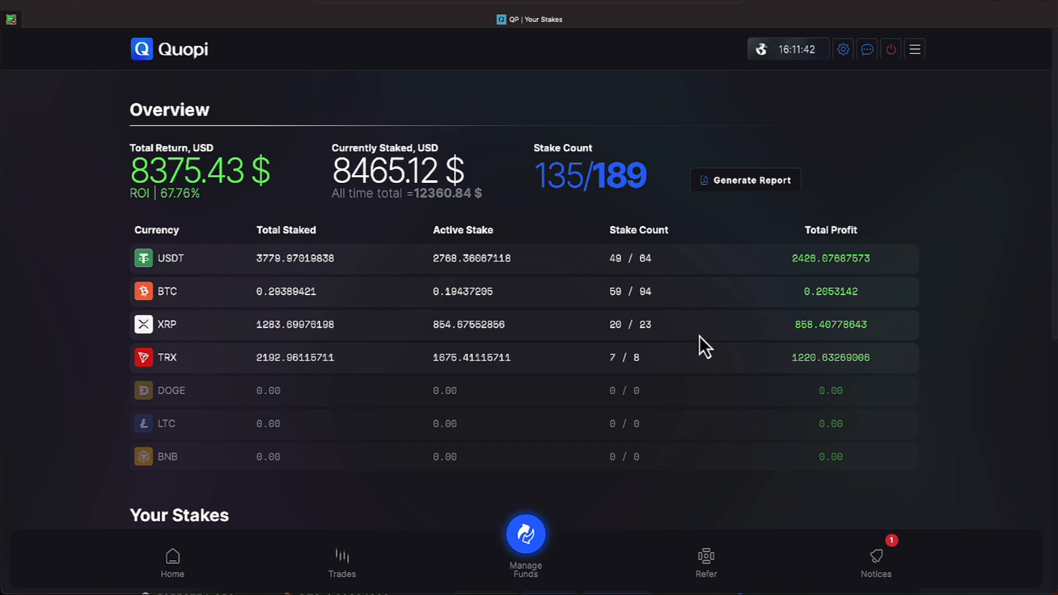
pyautogui.moveTo(849, 291)
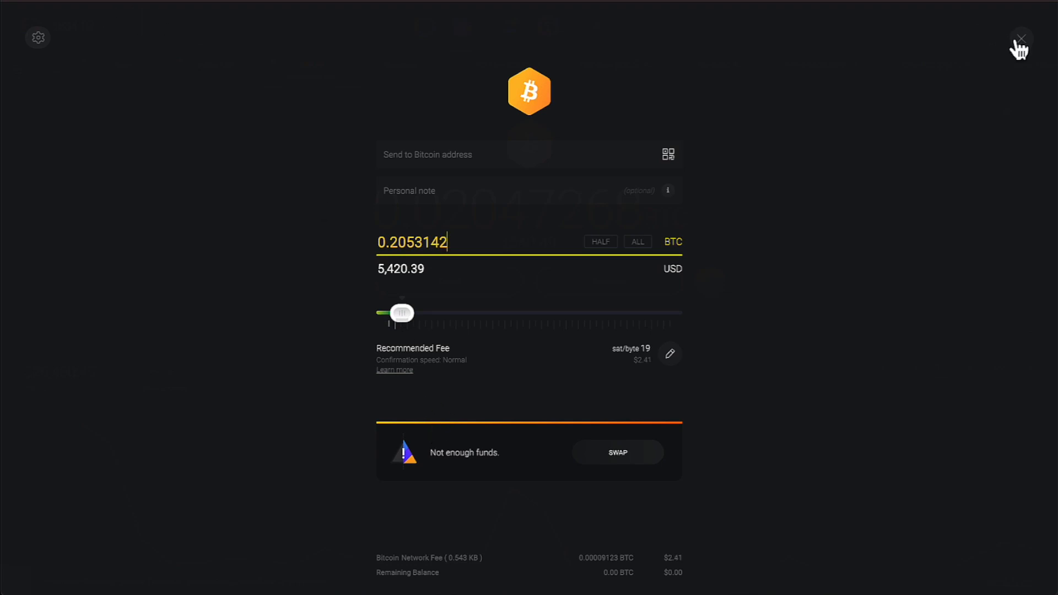
pyautogui.click(1020, 39)
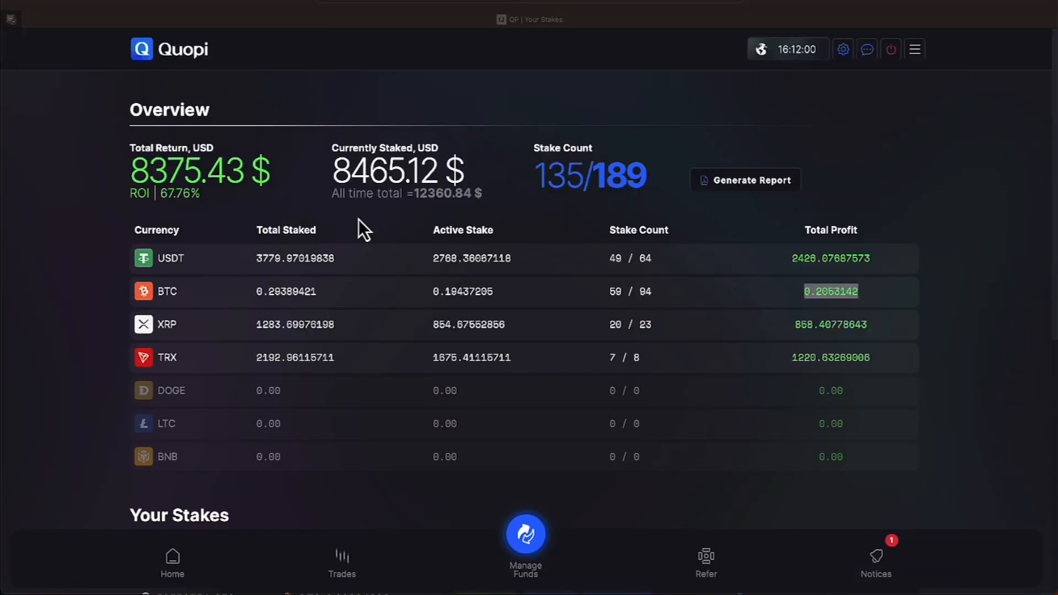
pyautogui.moveTo(775, 269)
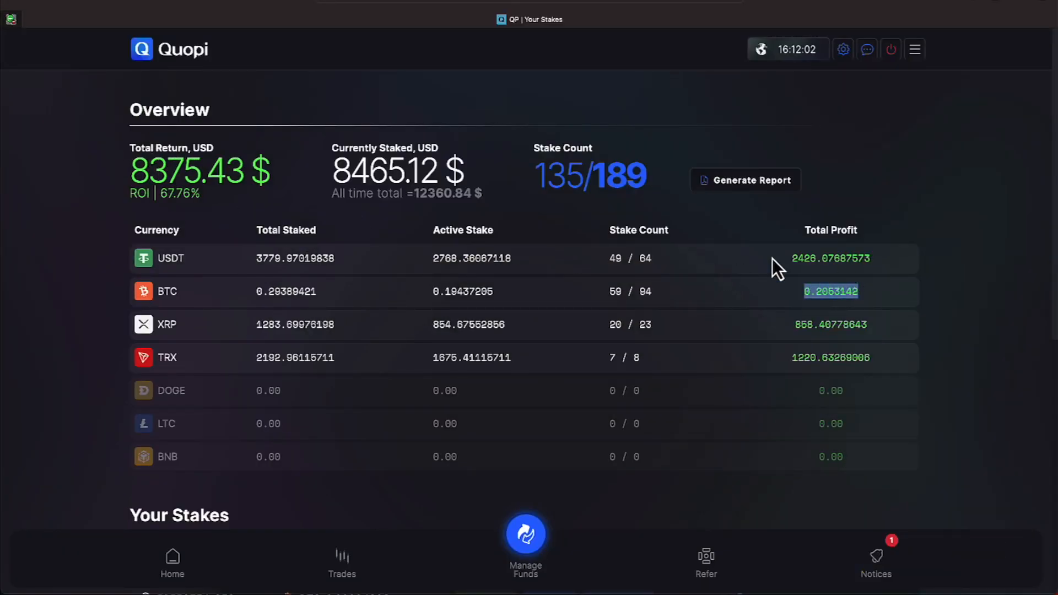
pyautogui.moveTo(779, 283)
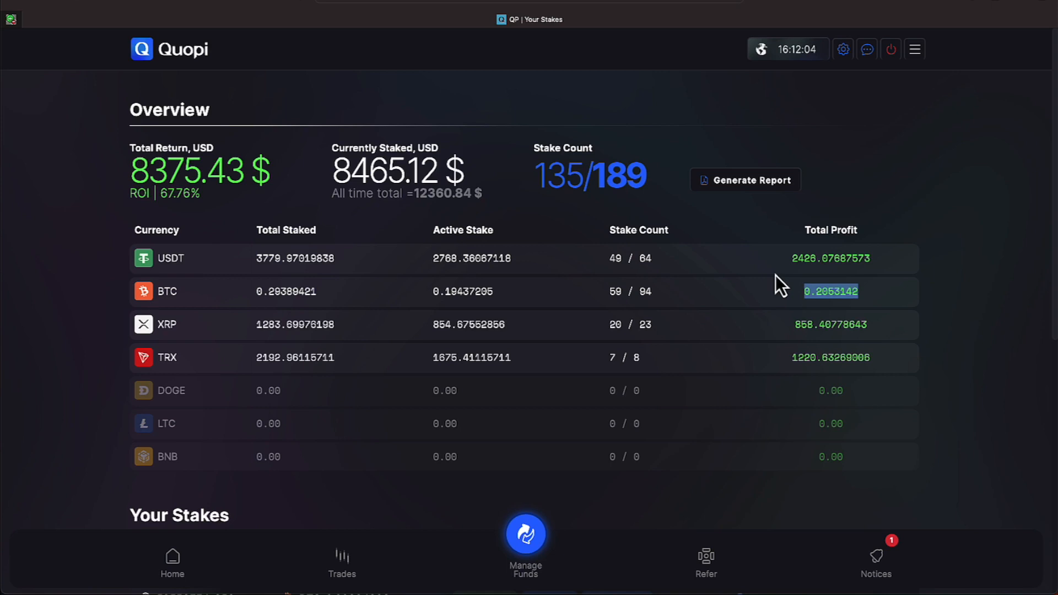
pyautogui.moveTo(838, 356)
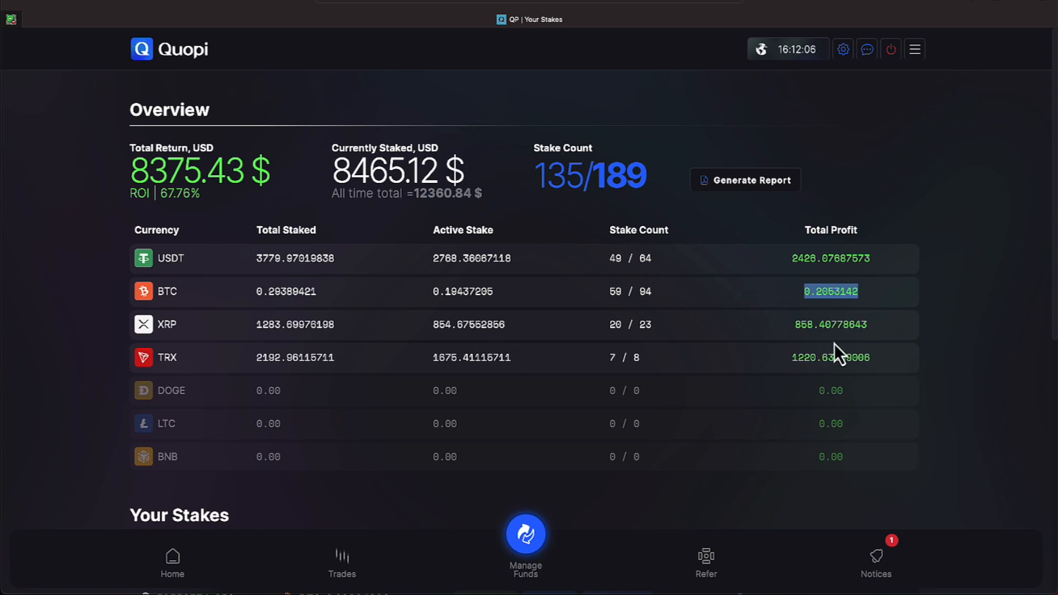
pyautogui.moveTo(813, 354)
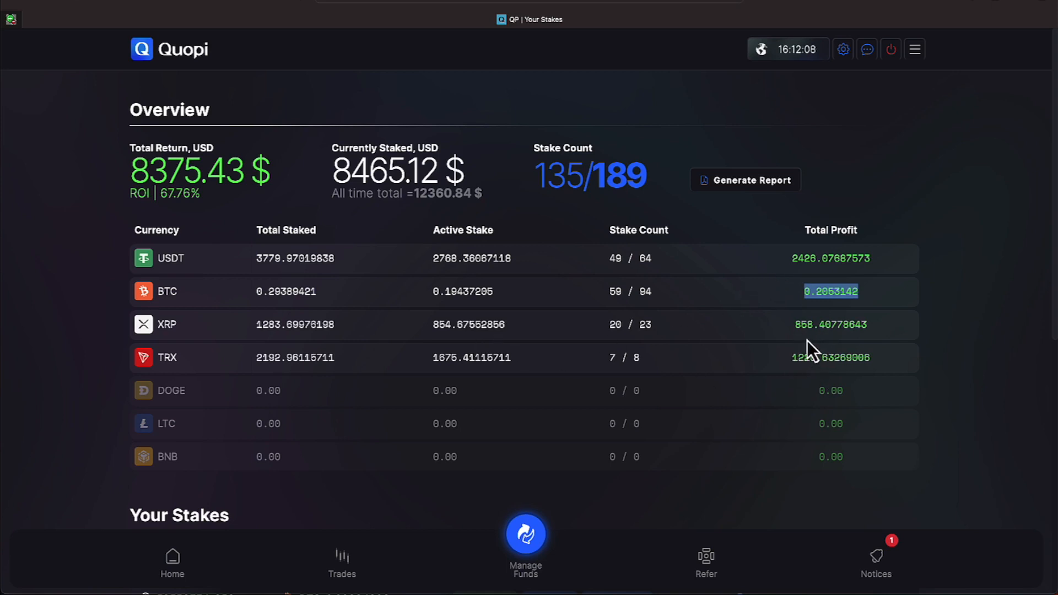
# Scroll down to the Your Stakes list with the new TRX, BTC, USDT and XRP stakes
pyautogui.scroll(-3)
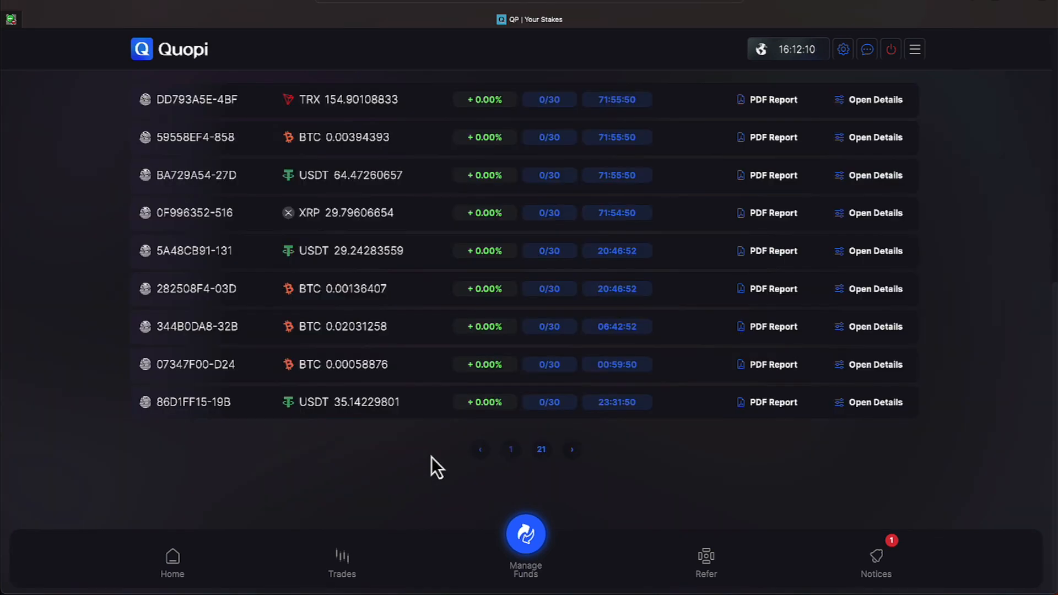
pyautogui.moveTo(420, 453)
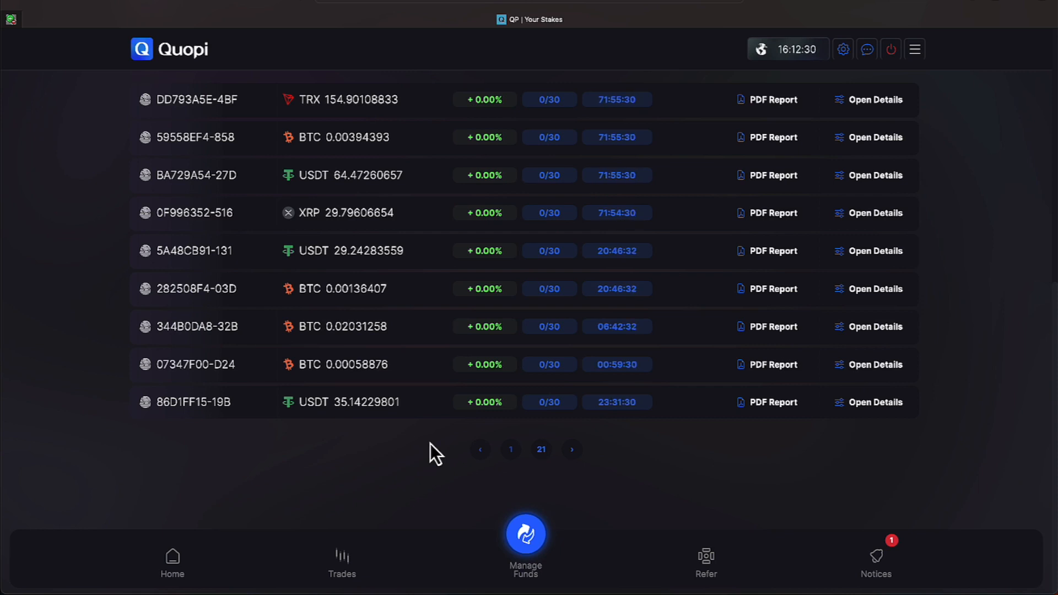
pyautogui.moveTo(453, 473)
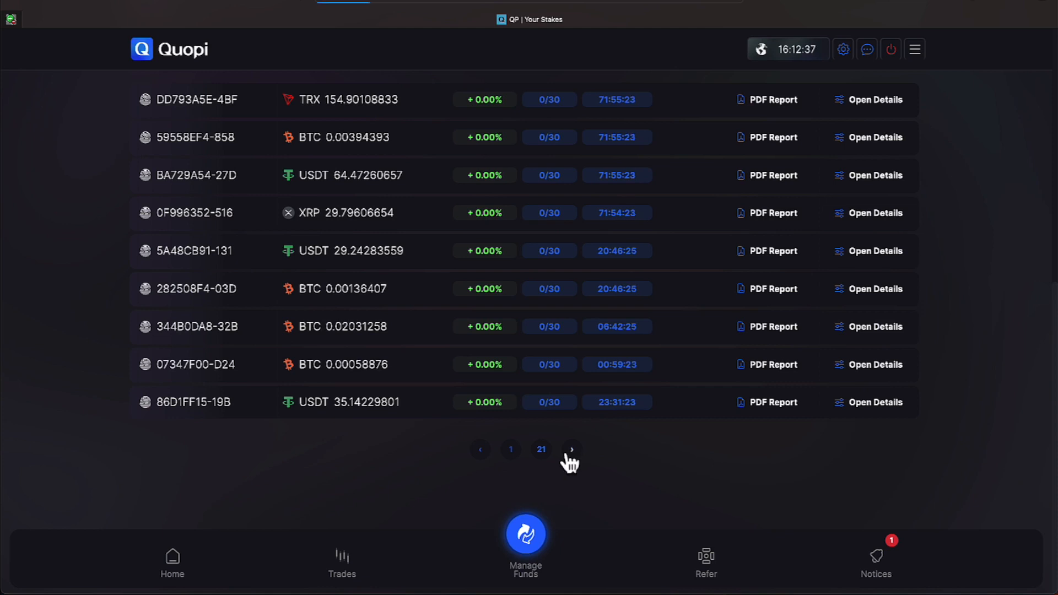
# Advance the stakes list to page 2 with stakes earning 2.19%–5.38%
pyautogui.click(570, 448)
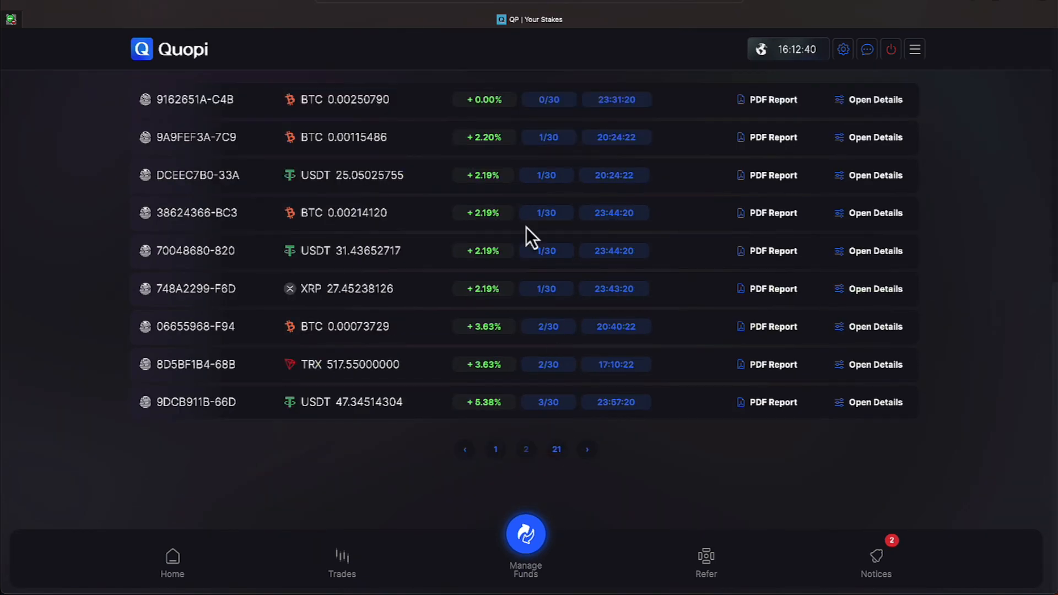
pyautogui.moveTo(524, 166)
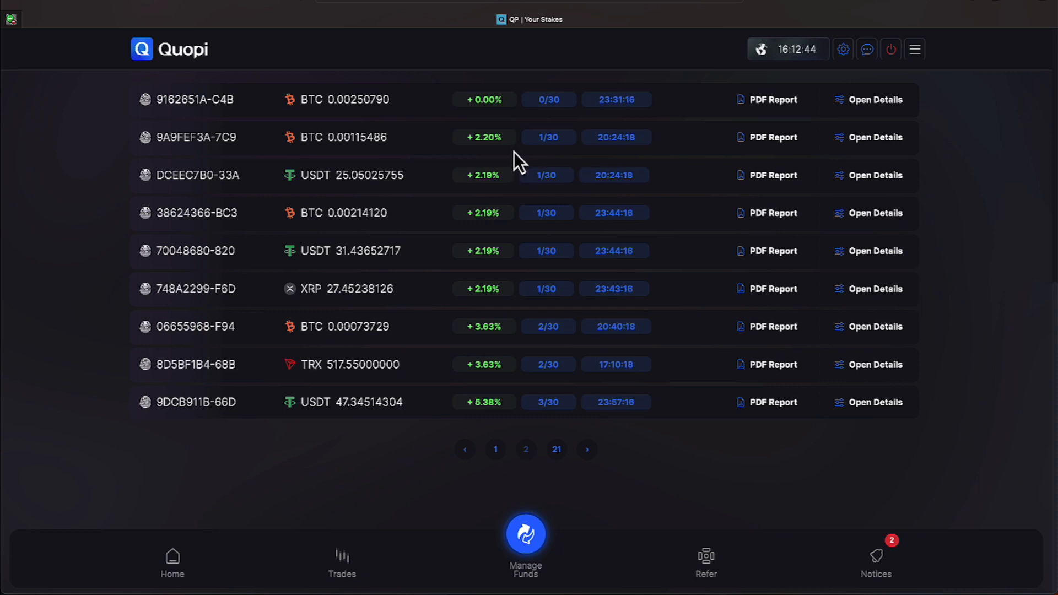
pyautogui.moveTo(519, 191)
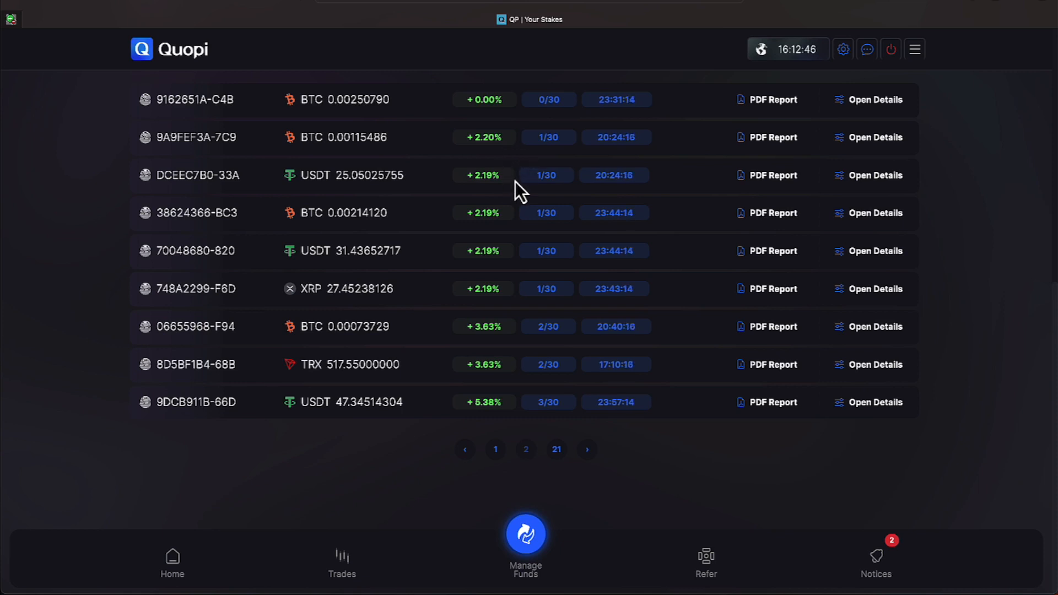
pyautogui.moveTo(527, 262)
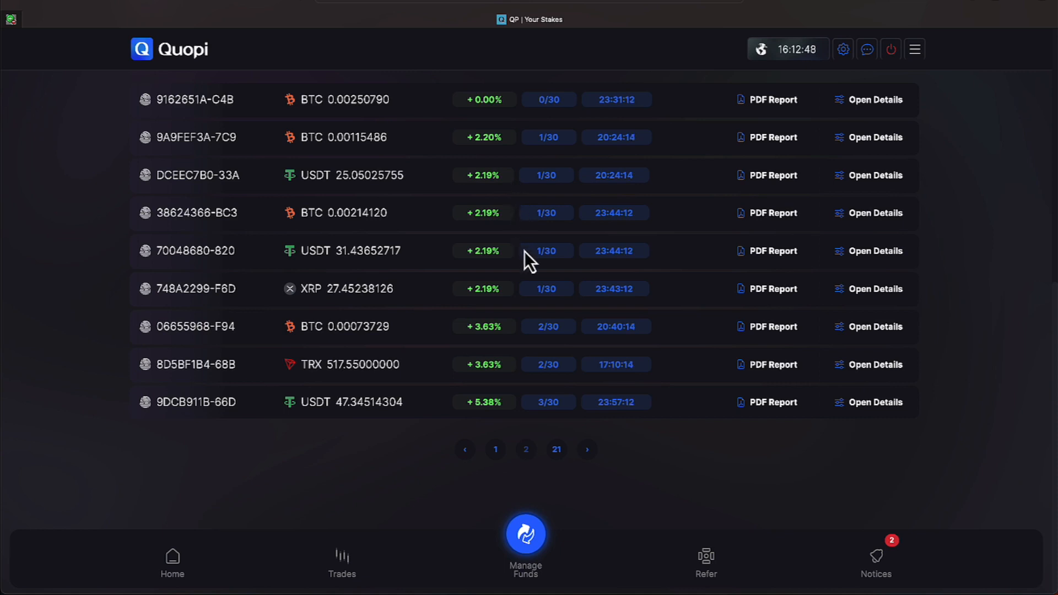
pyautogui.moveTo(513, 350)
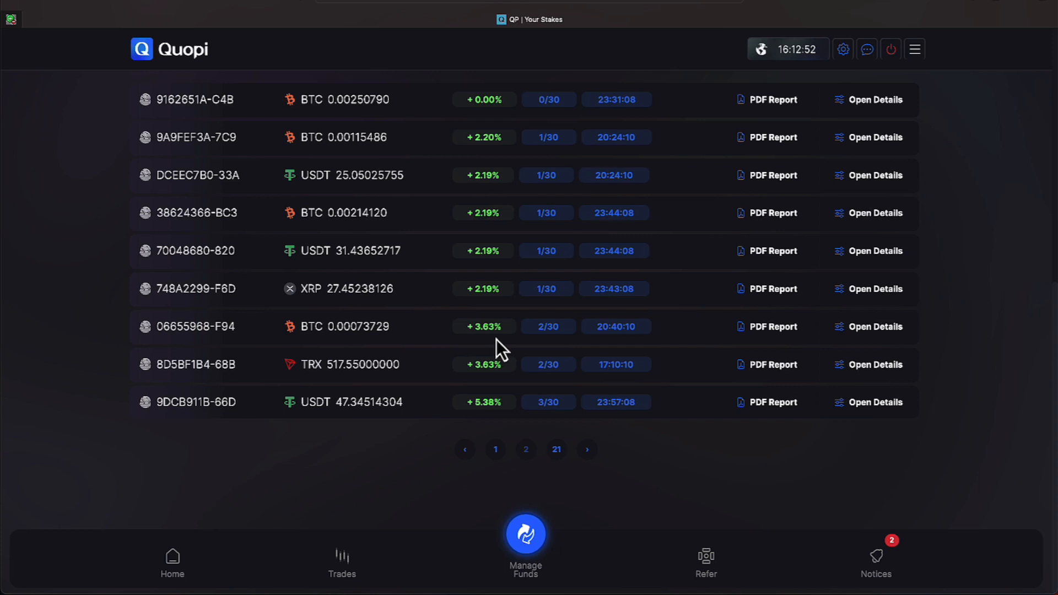
pyautogui.moveTo(566, 473)
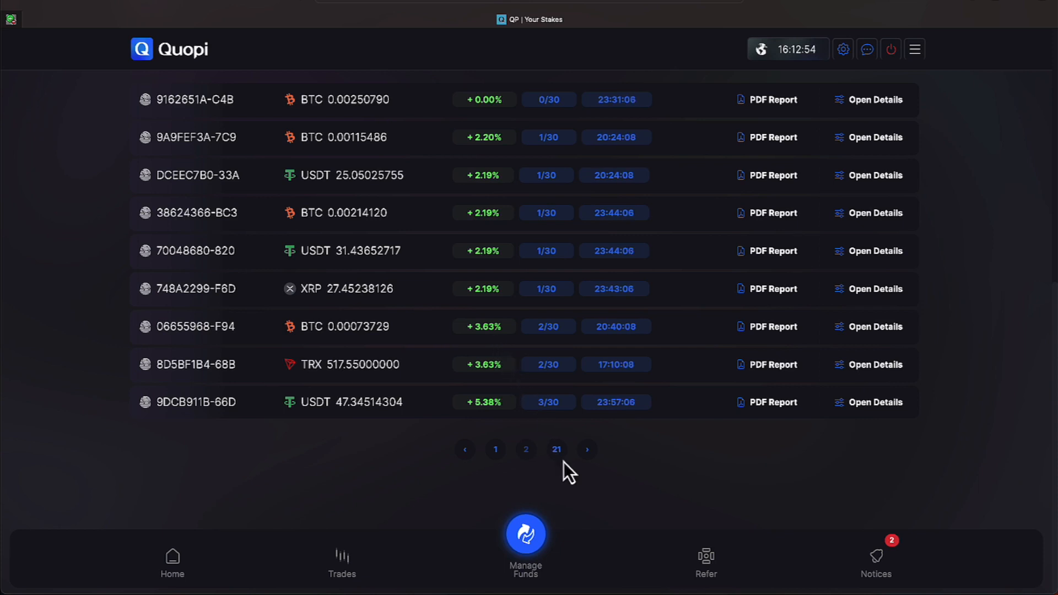
pyautogui.moveTo(585, 449)
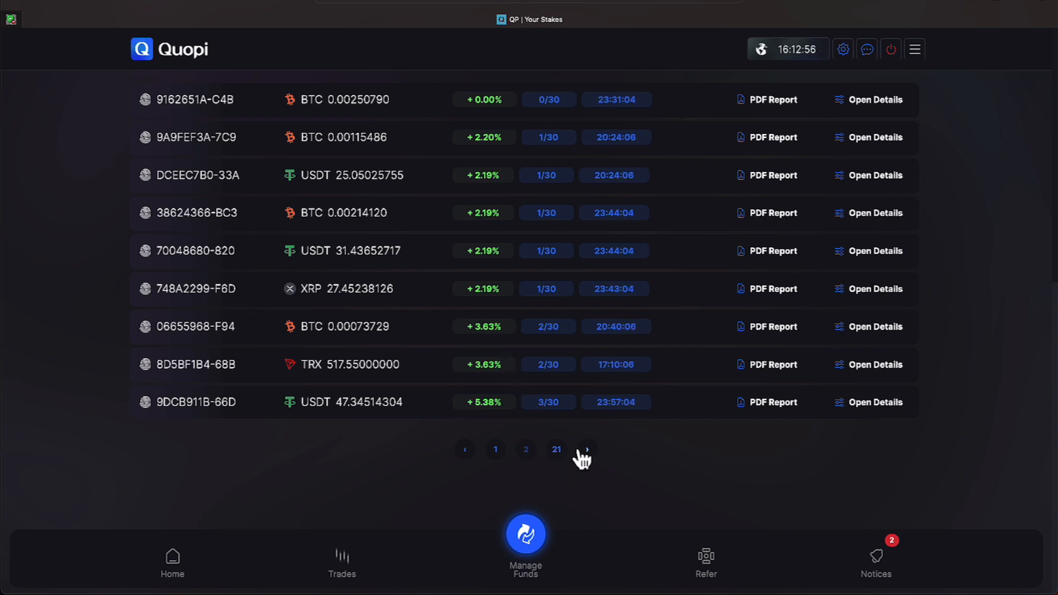
pyautogui.moveTo(572, 435)
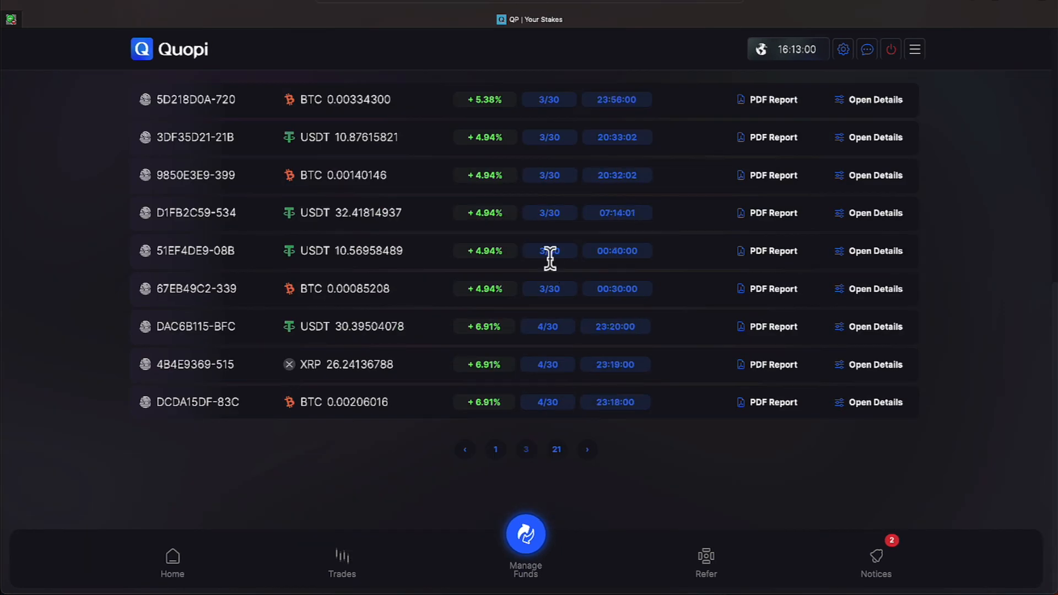
pyautogui.moveTo(552, 356)
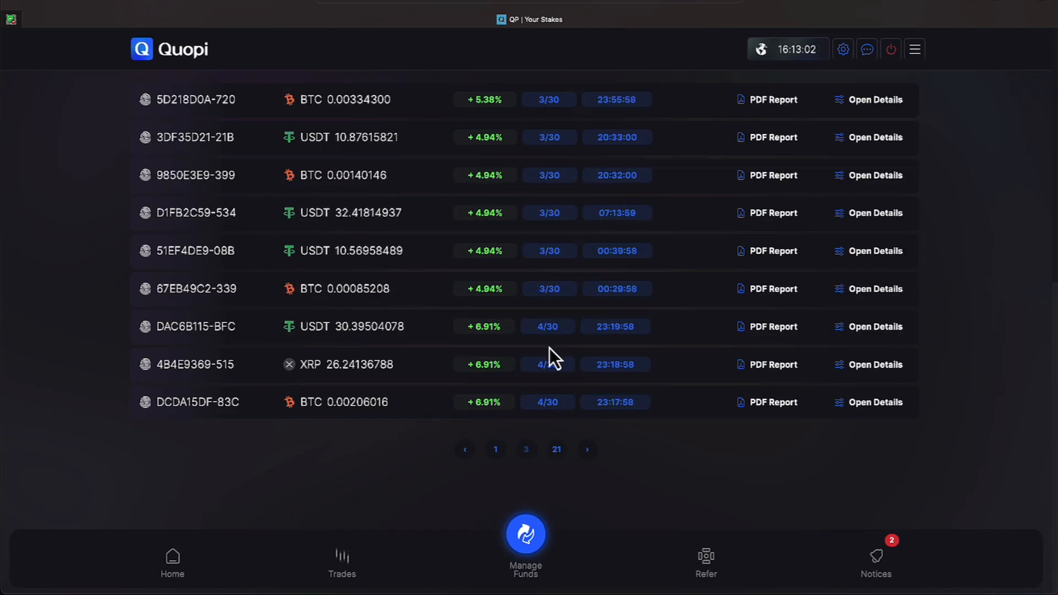
pyautogui.moveTo(588, 459)
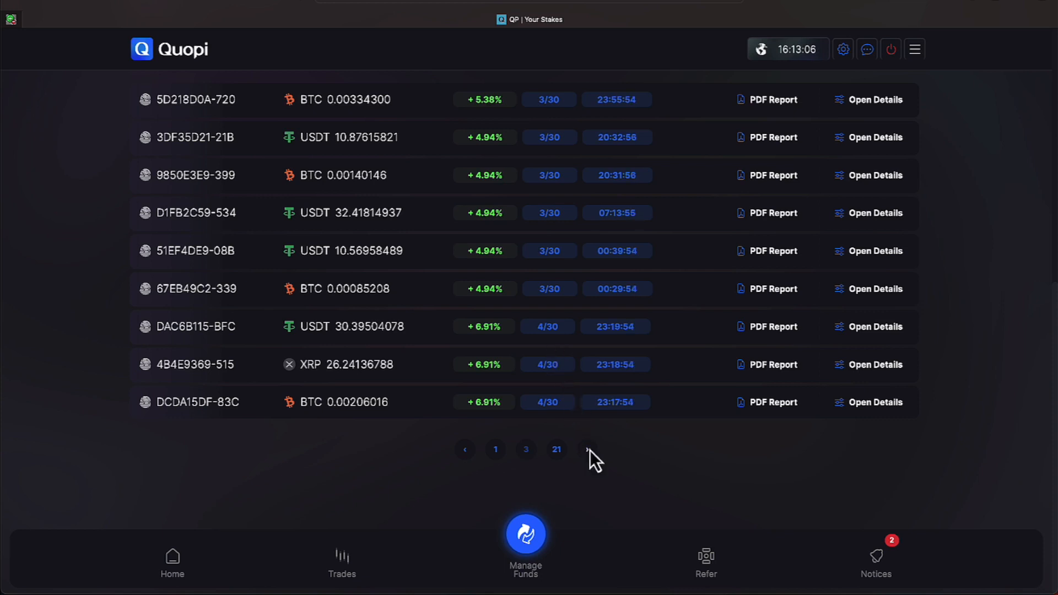
# Advance the stakes list to page 6, where stakes earn 13.78%–15.52%
pyautogui.click(586, 448)
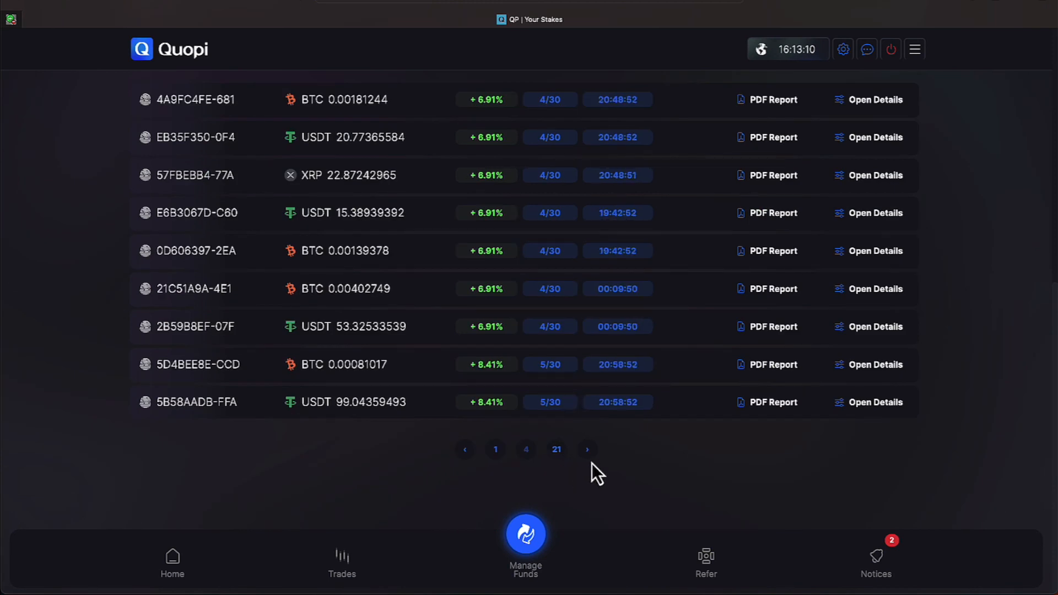
pyautogui.scroll(3)
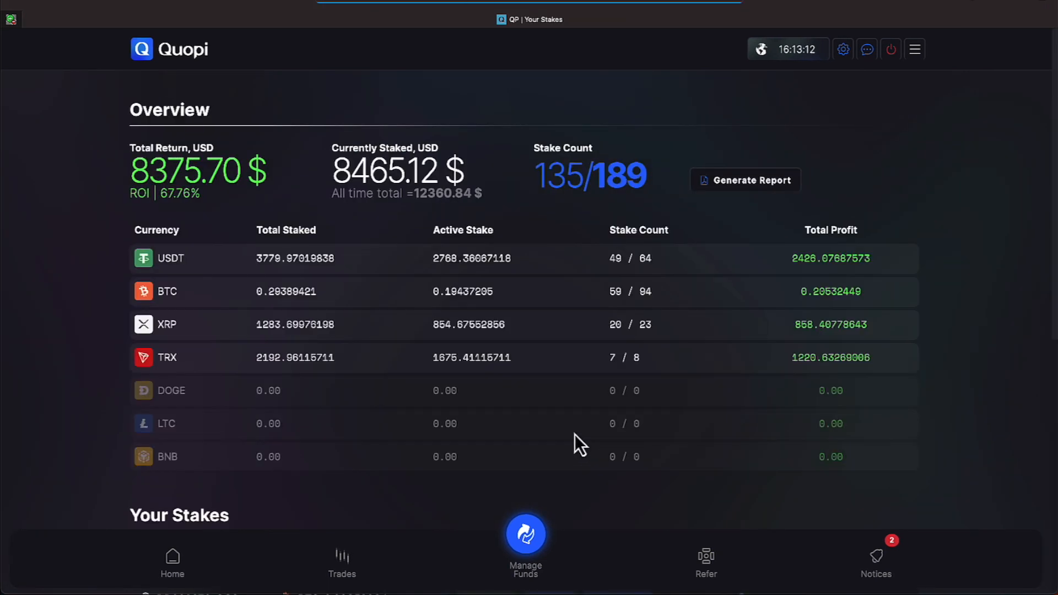
pyautogui.scroll(-3)
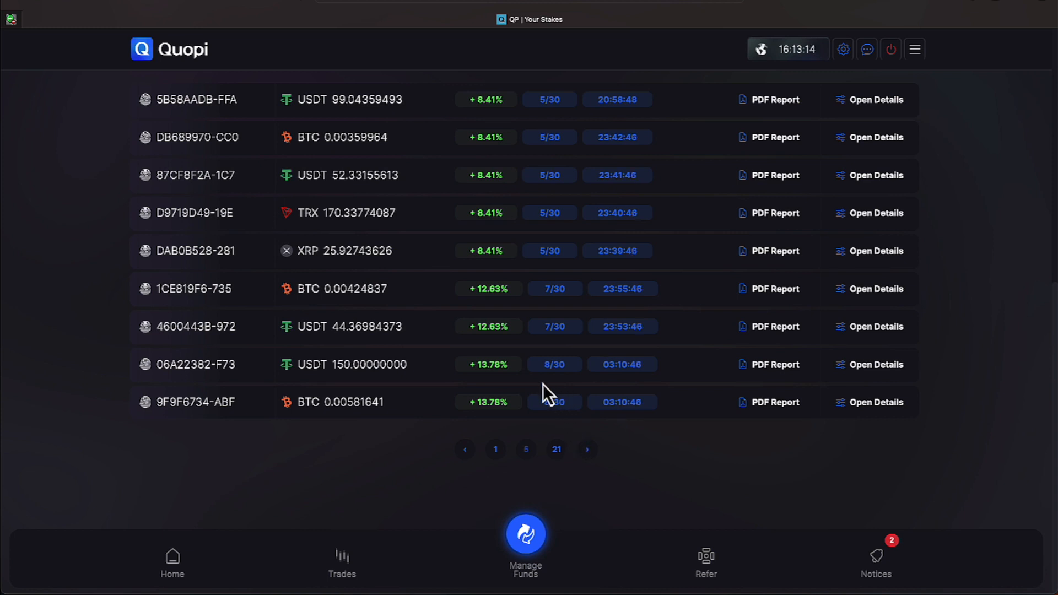
pyautogui.moveTo(546, 361)
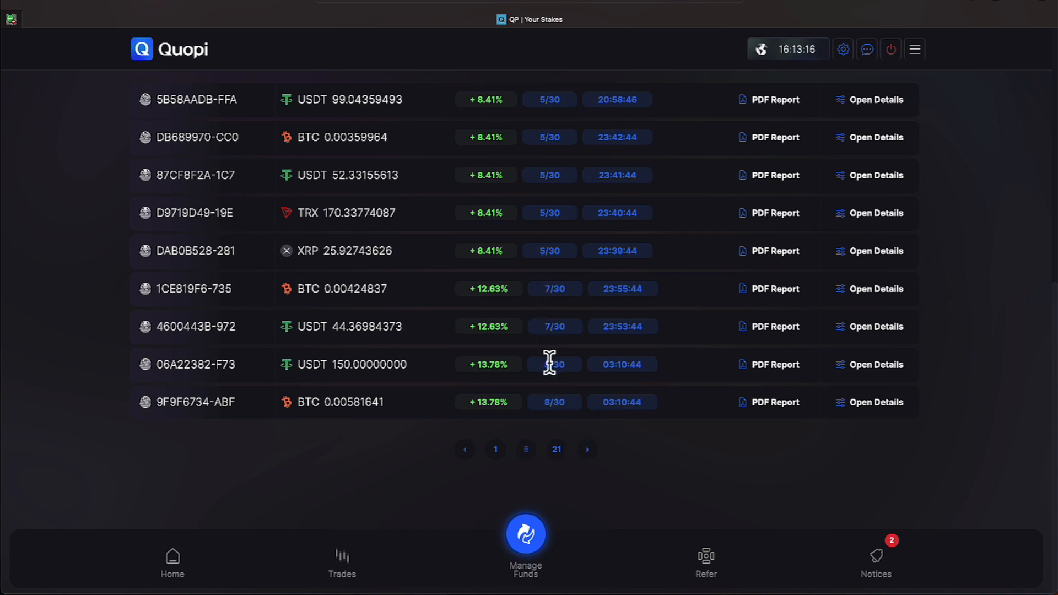
pyautogui.moveTo(505, 349)
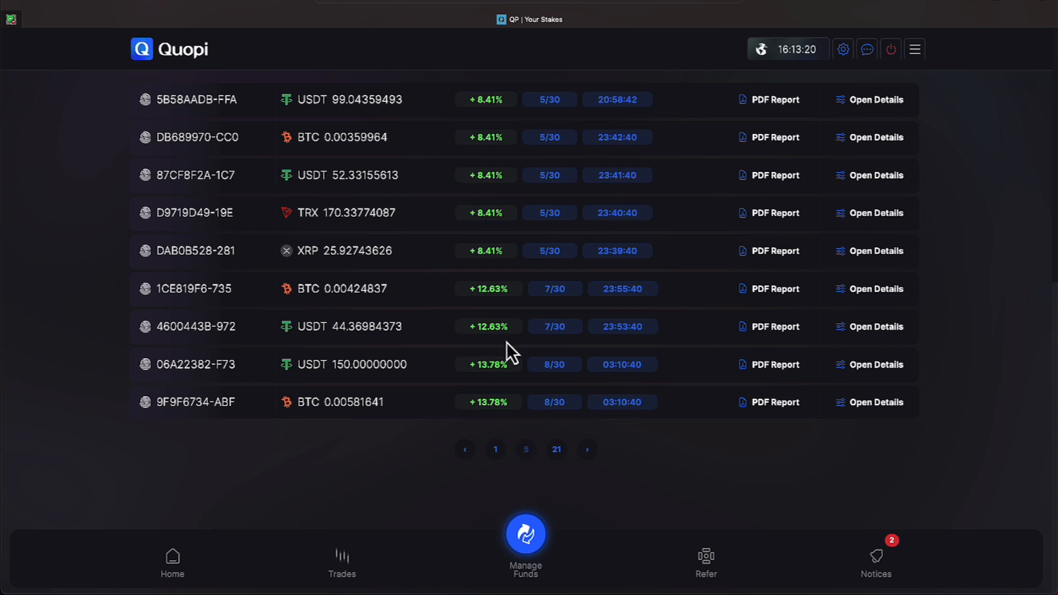
pyautogui.moveTo(537, 428)
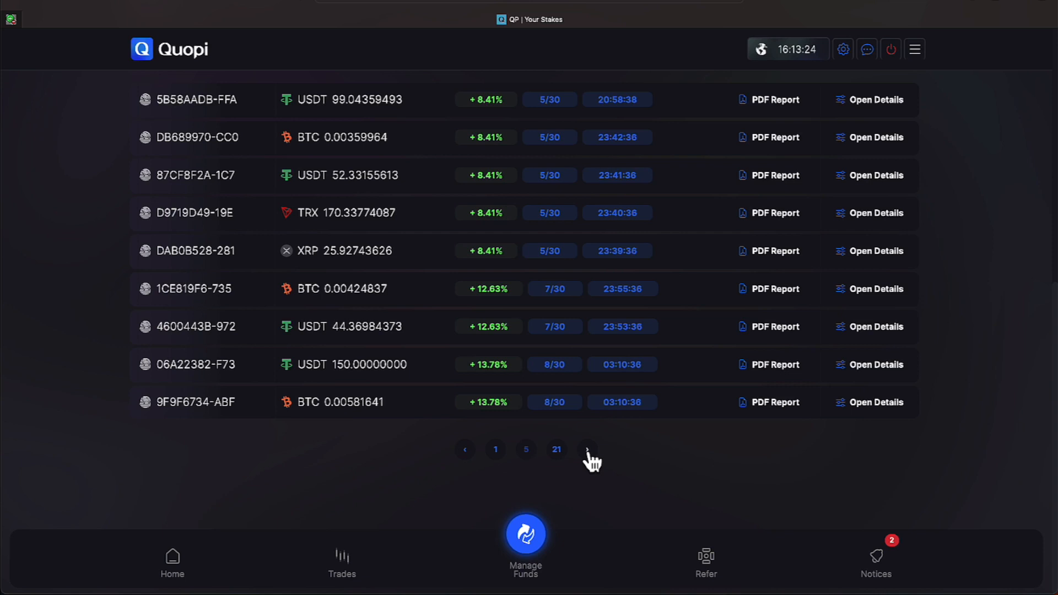
pyautogui.click(585, 449)
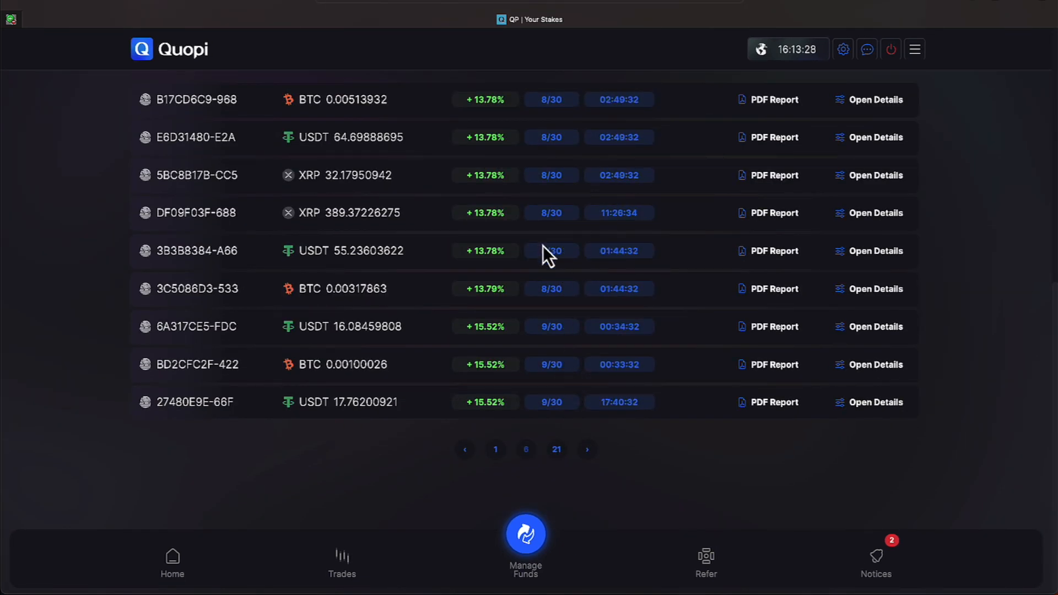
pyautogui.moveTo(555, 346)
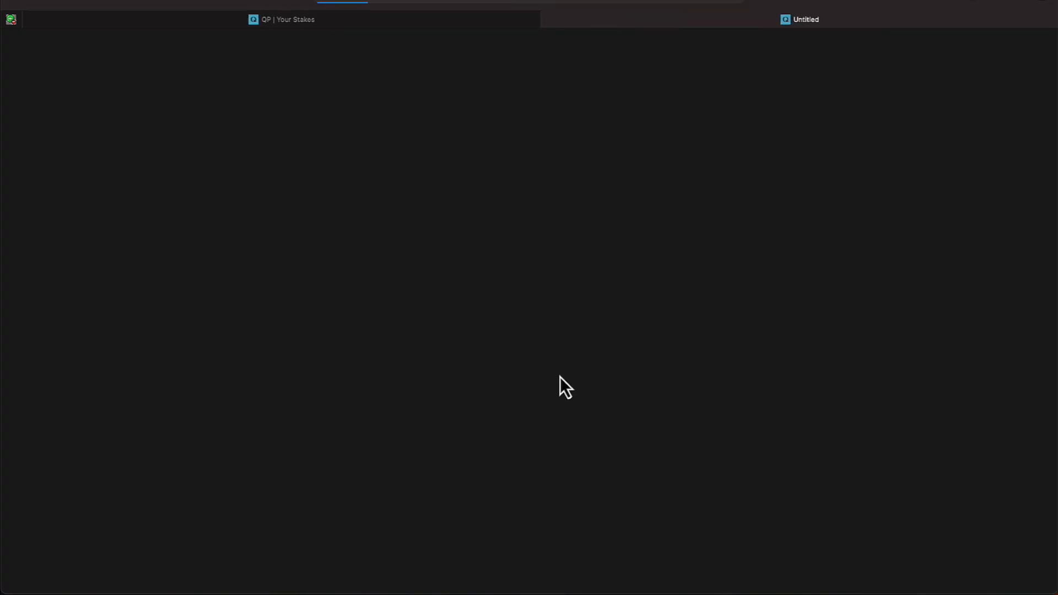
# Review the PDF report for stake 6A317CE5-FDC with 9/30 accruals, then return to the dashboard
pyautogui.click(799, 18)
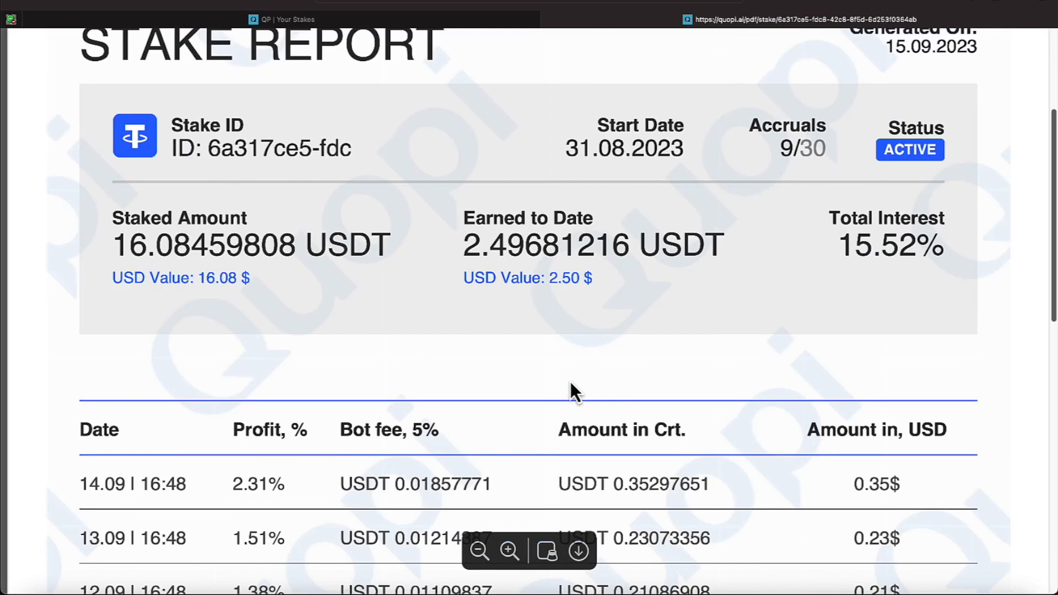
pyautogui.moveTo(551, 311)
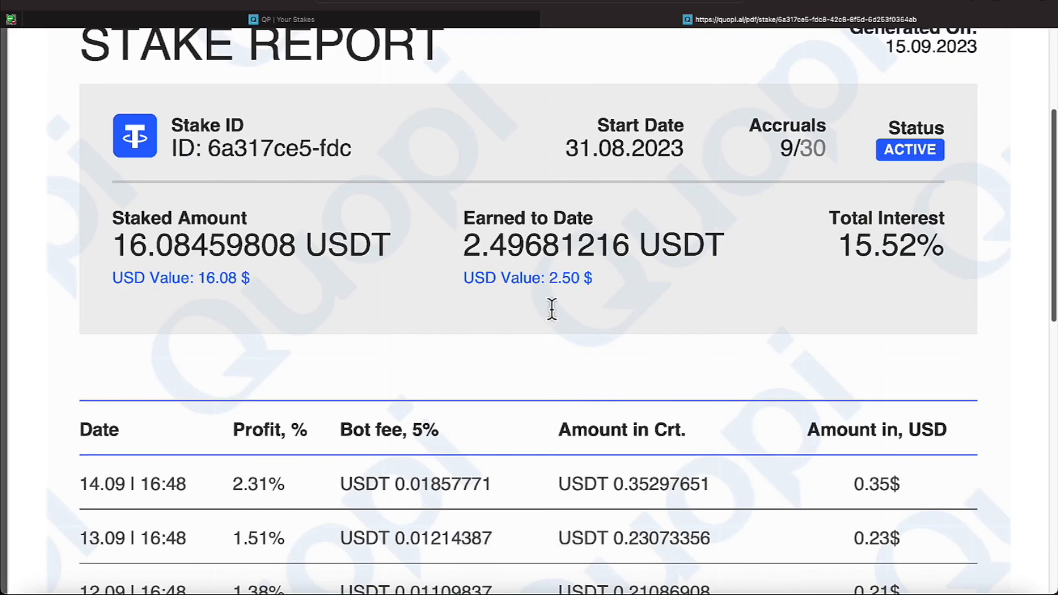
pyautogui.moveTo(627, 347)
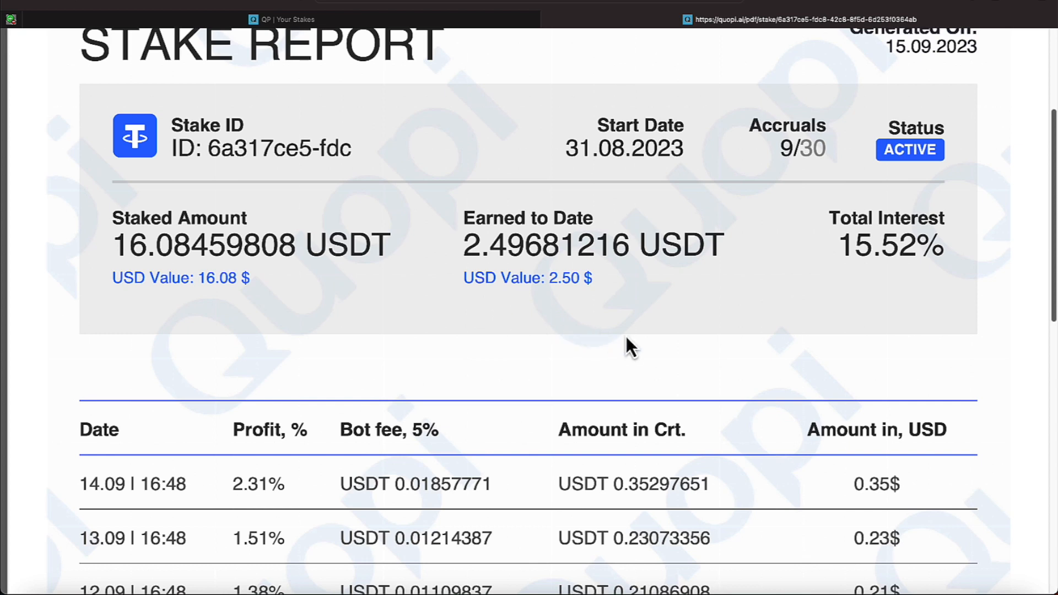
pyautogui.moveTo(743, 185)
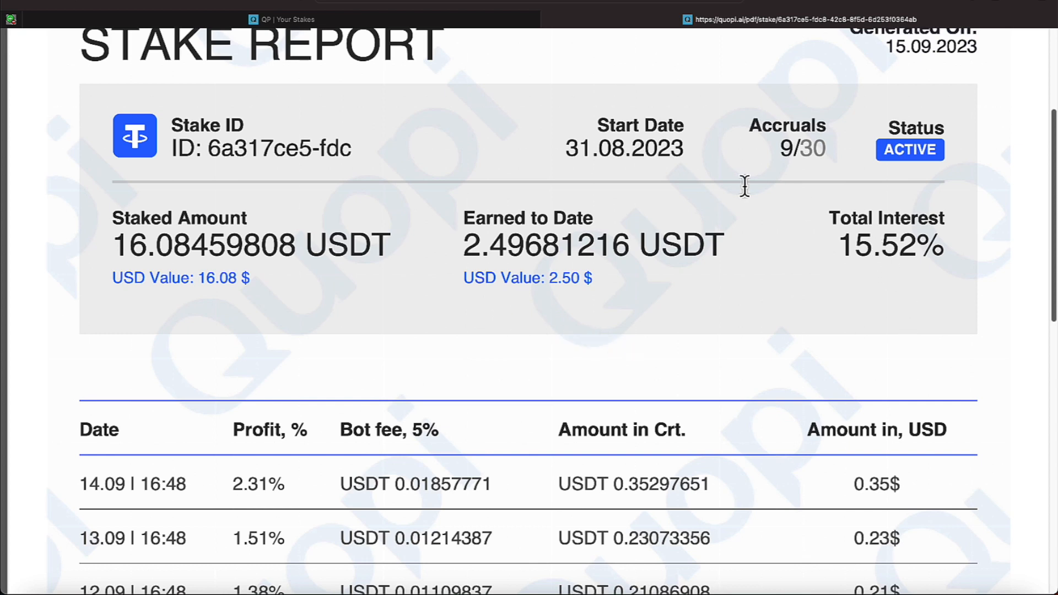
pyautogui.doubleClick(803, 149)
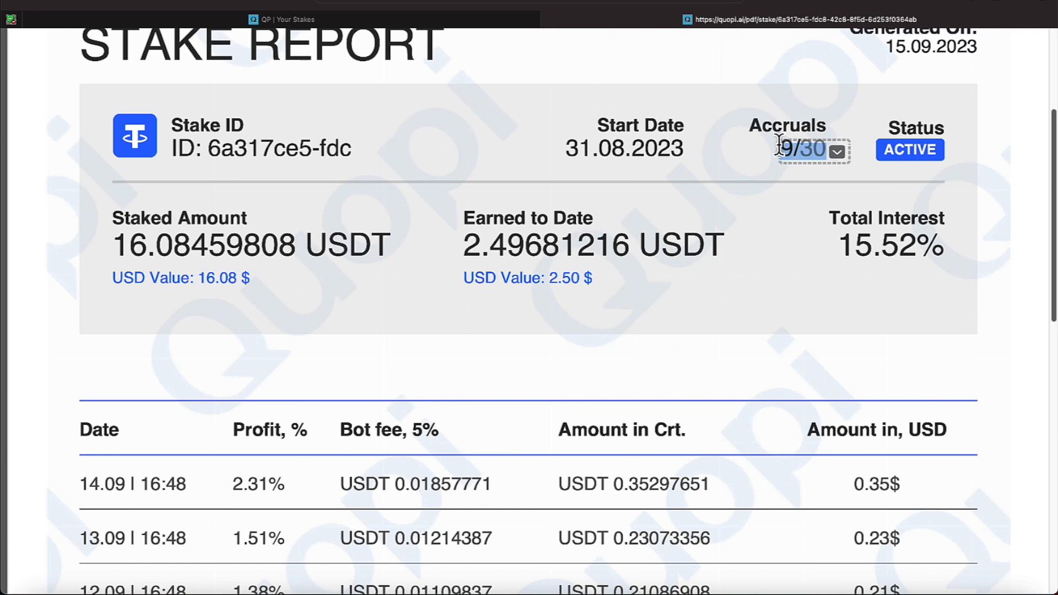
pyautogui.click(283, 19)
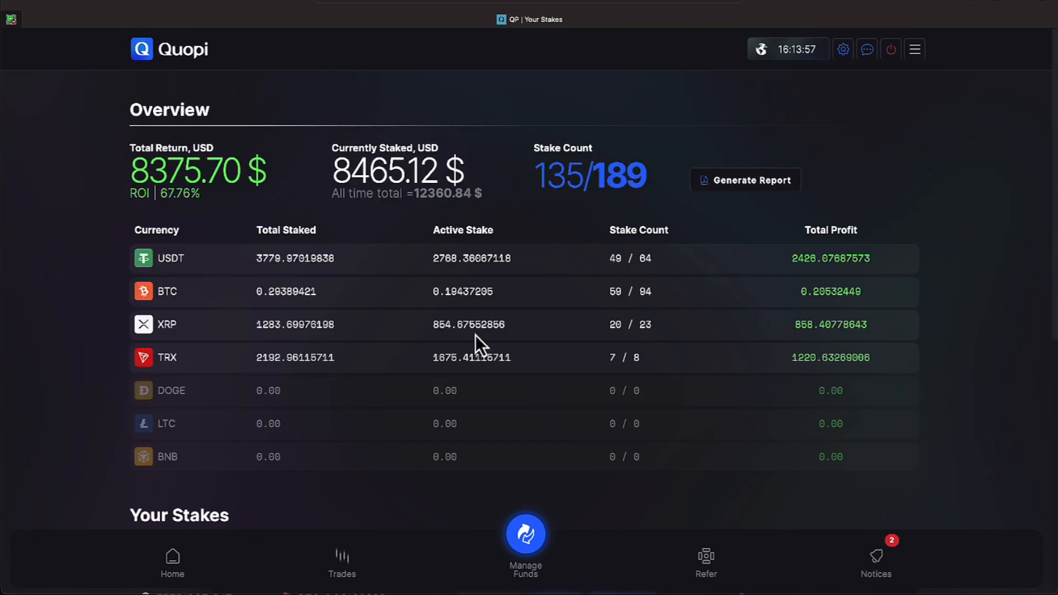
# Advance the Your Stakes table to page 8 with stakes earning 18.28%–23.48%
pyautogui.scroll(-3)
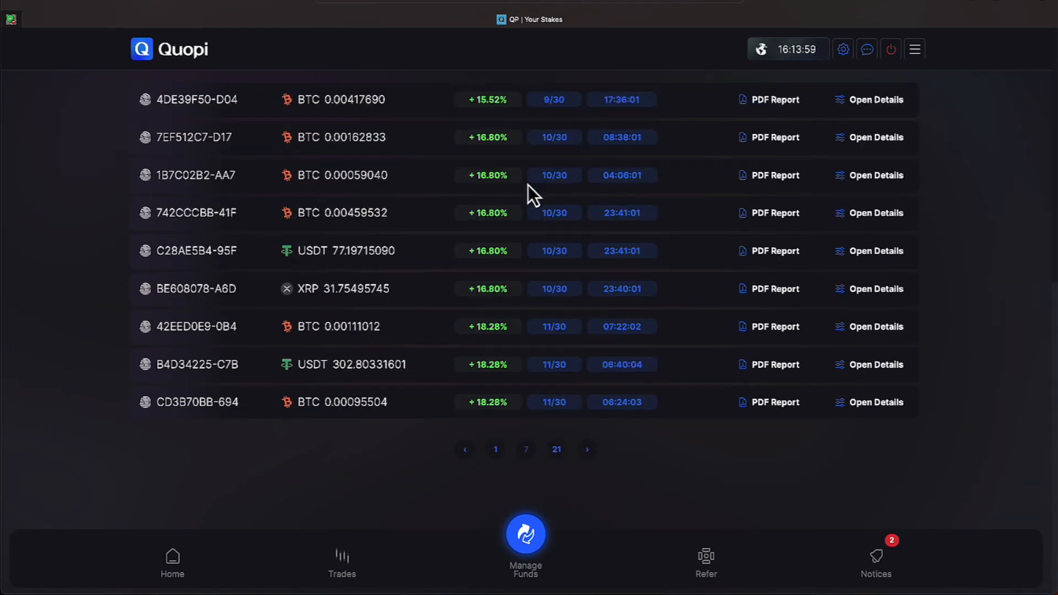
pyautogui.moveTo(492, 158)
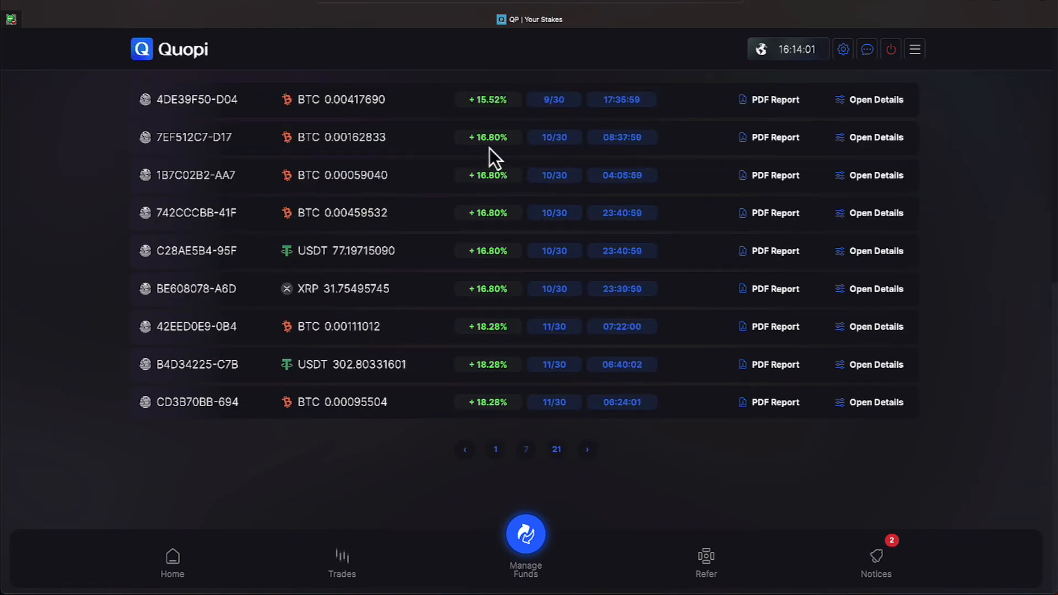
pyautogui.moveTo(527, 223)
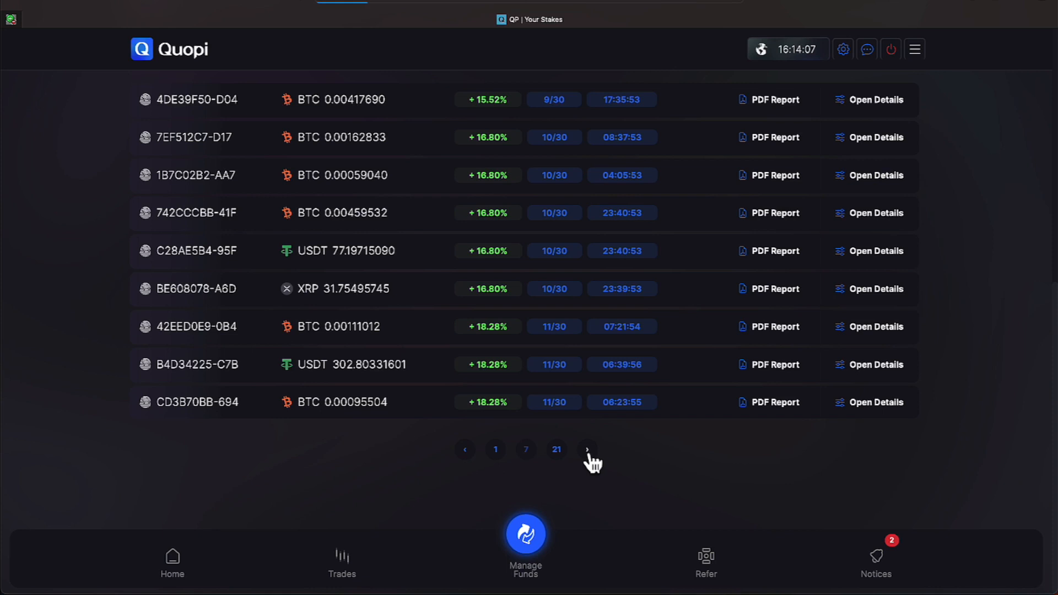
pyautogui.click(586, 449)
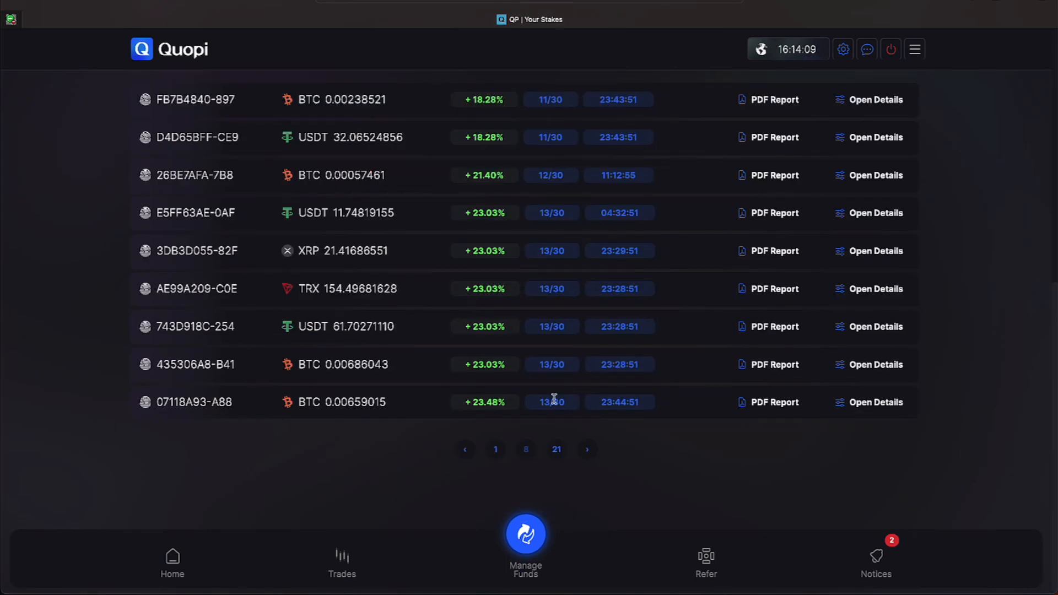
pyautogui.moveTo(506, 185)
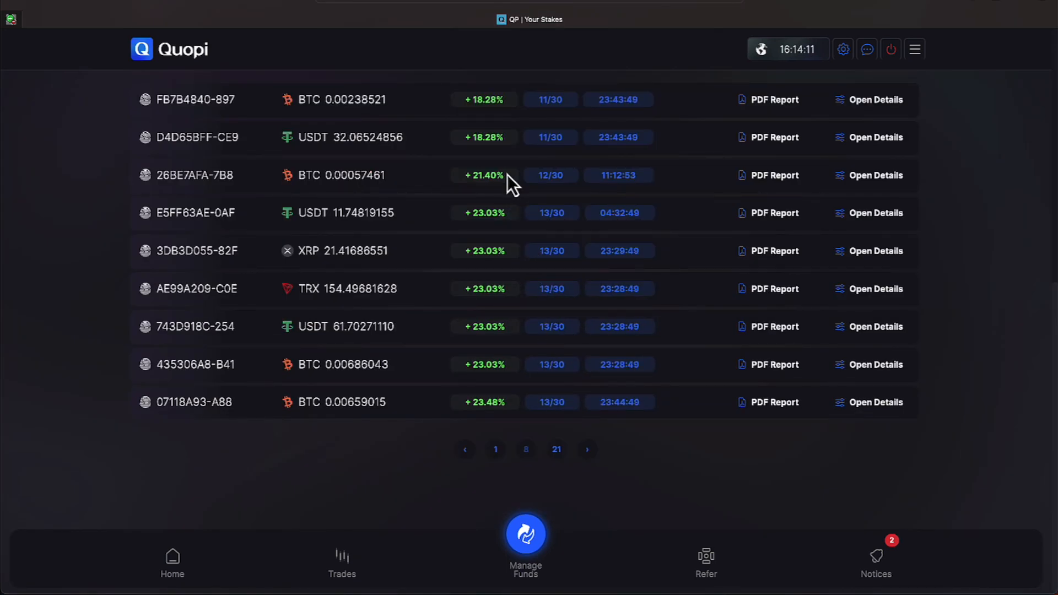
pyautogui.moveTo(524, 196)
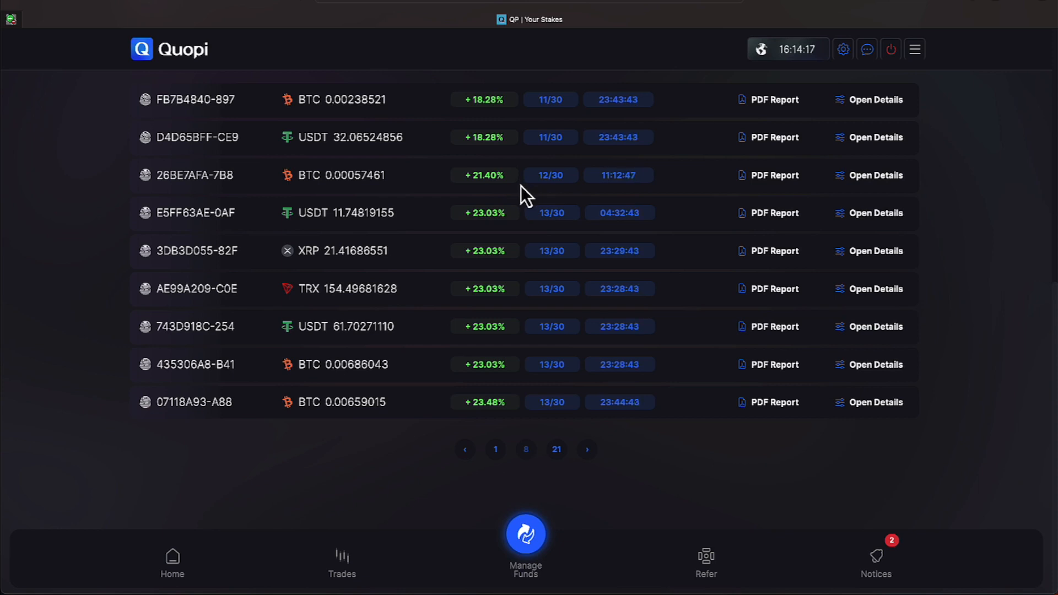
pyautogui.moveTo(533, 231)
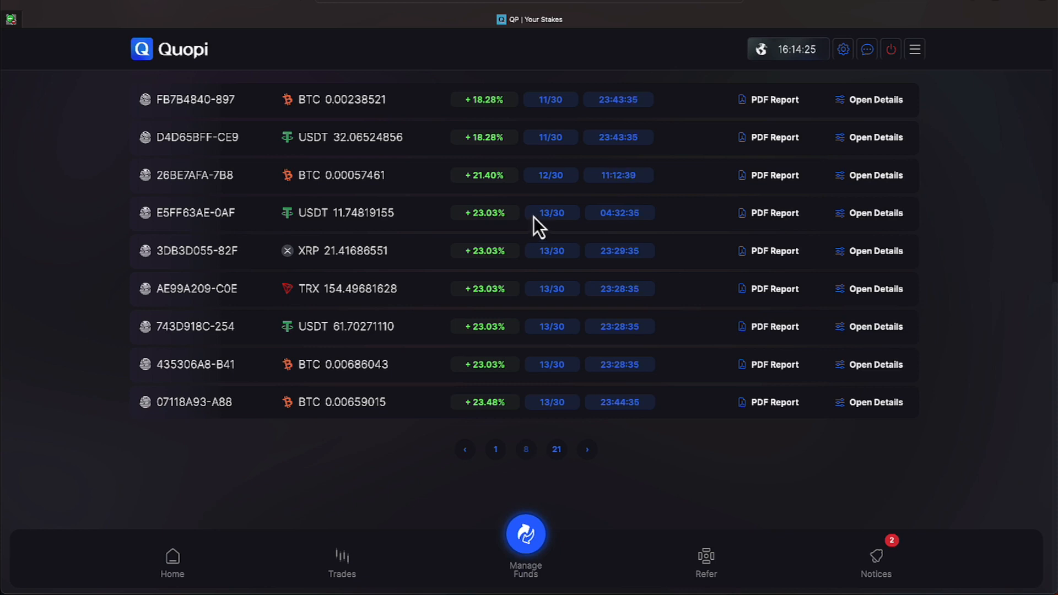
pyautogui.moveTo(774, 222)
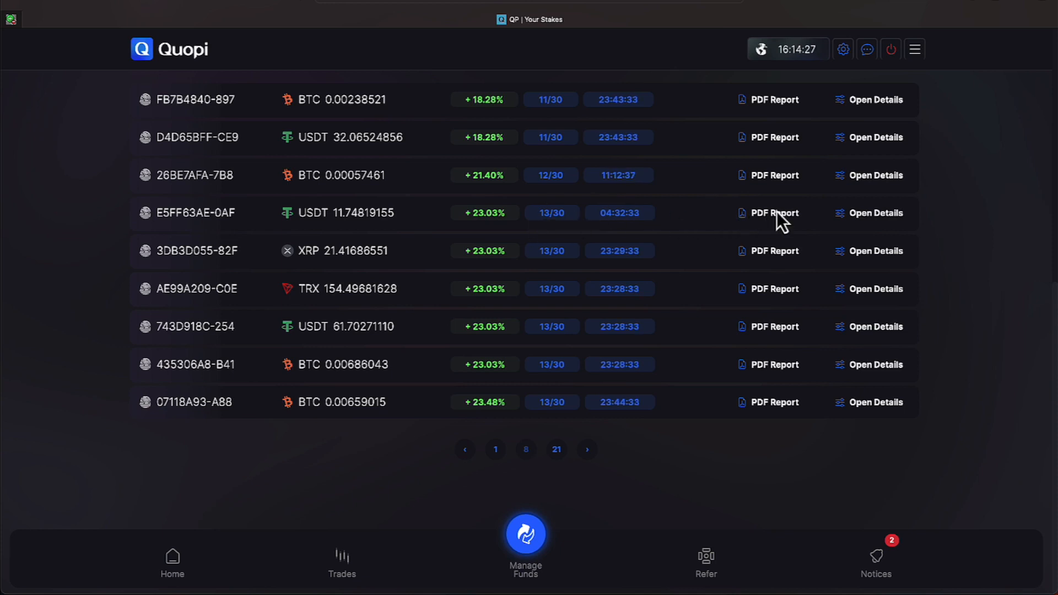
pyautogui.click(775, 213)
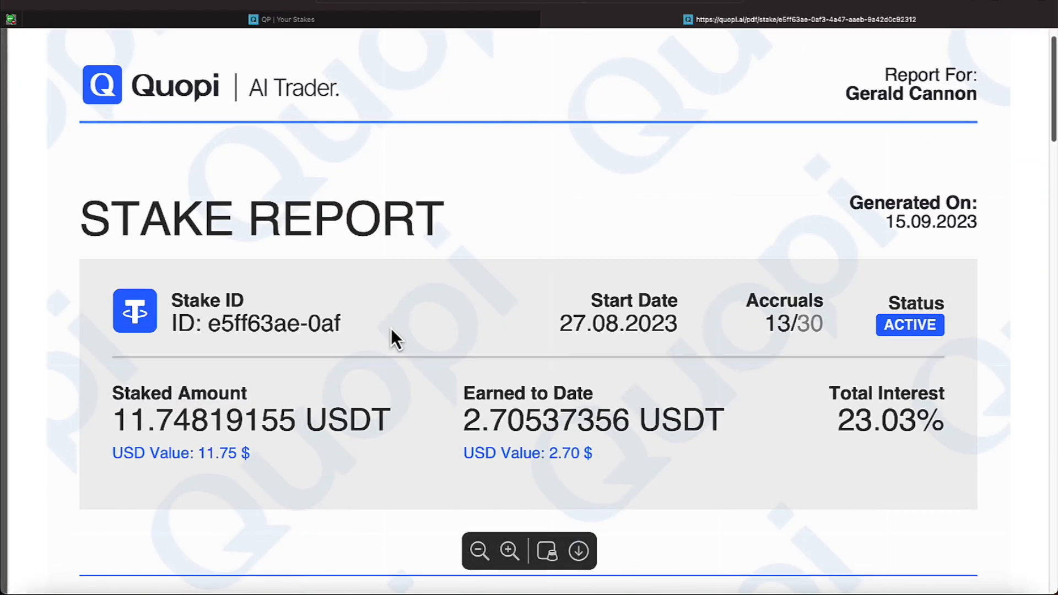
pyautogui.scroll(-3)
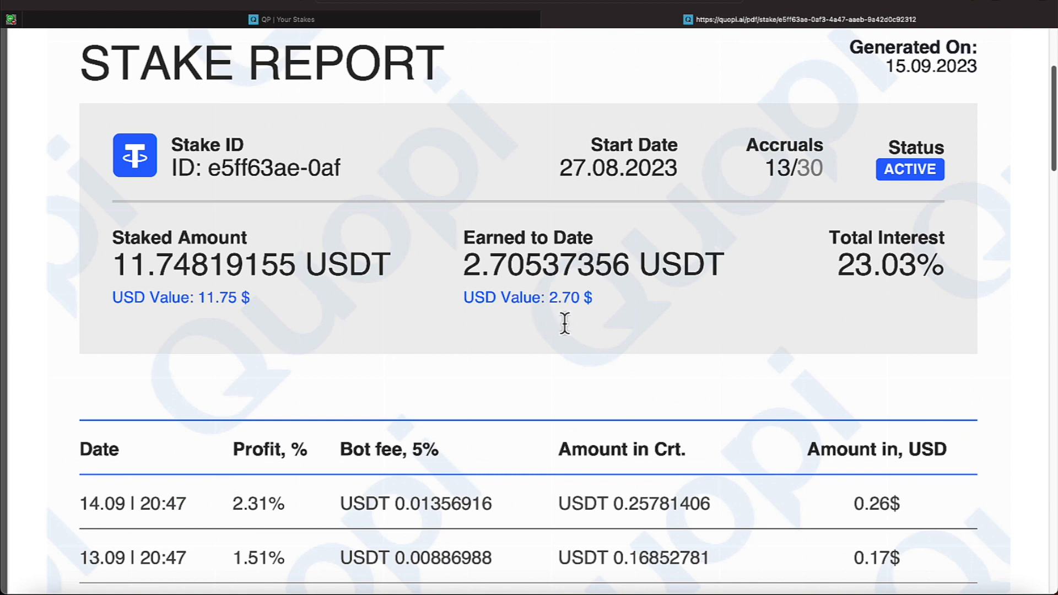
pyautogui.moveTo(783, 169)
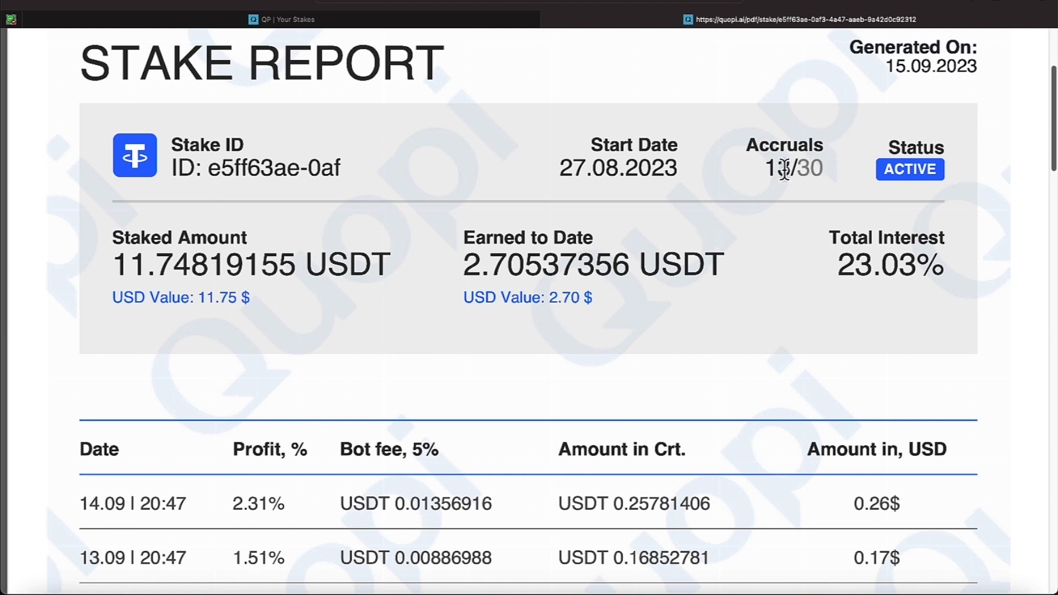
pyautogui.moveTo(809, 176)
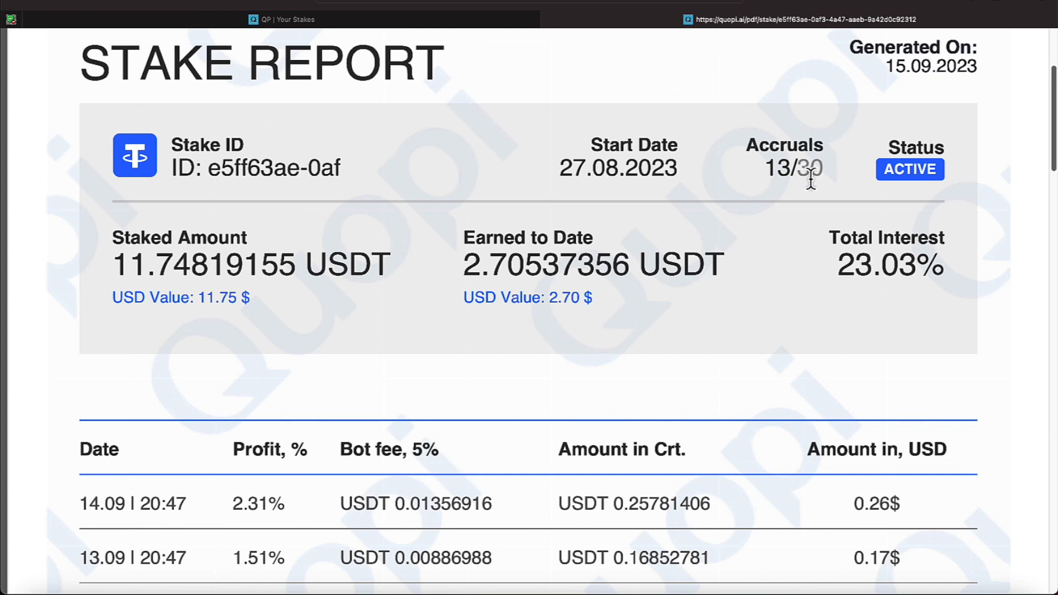
pyautogui.moveTo(7, 42)
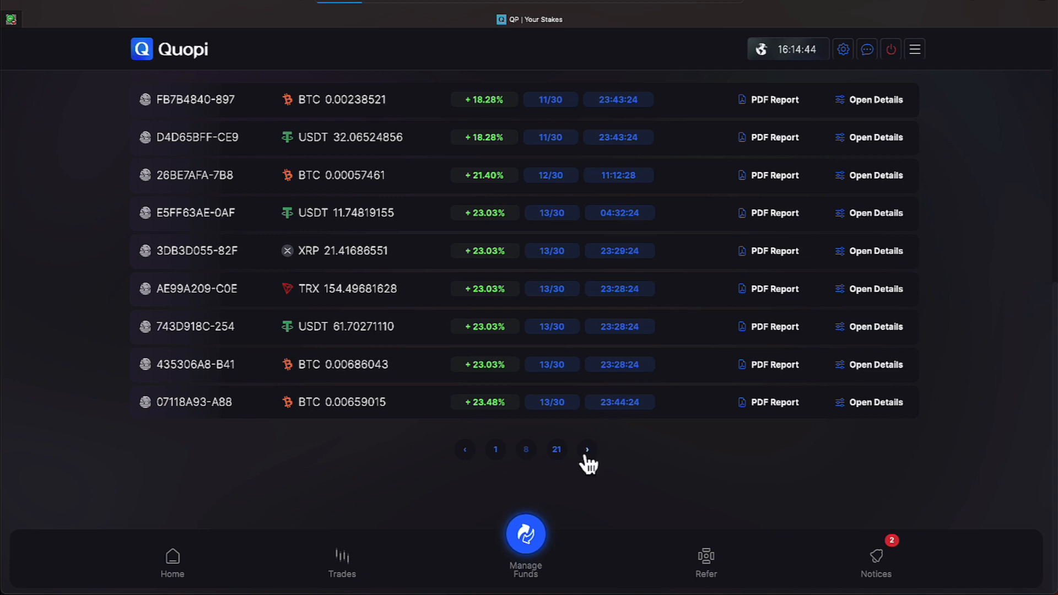
# Advance the stakes table two pages to page 10 with 16–18 accrual stakes
pyautogui.click(585, 448)
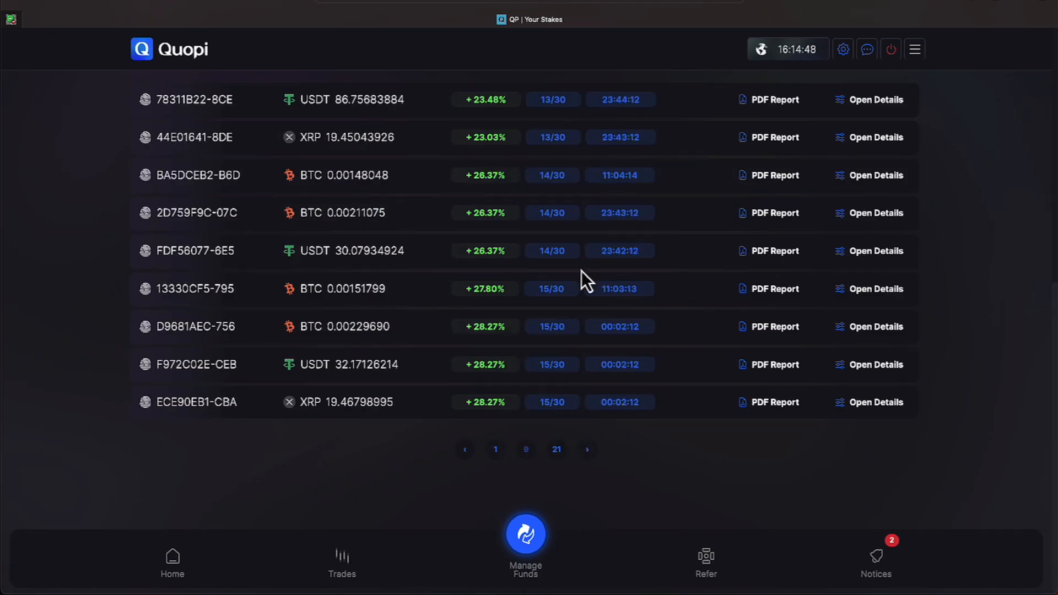
pyautogui.moveTo(459, 194)
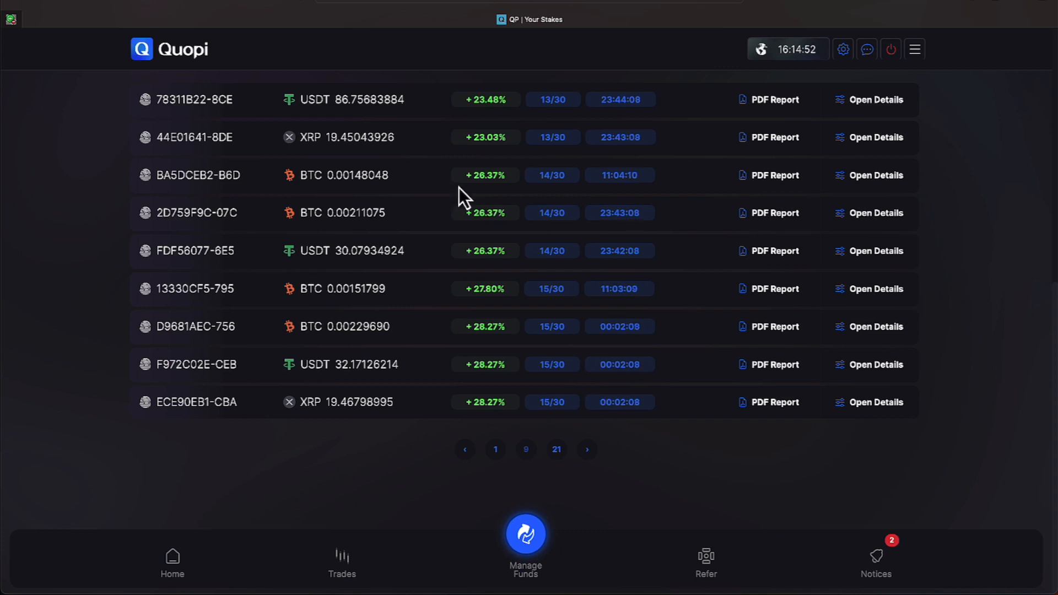
pyautogui.moveTo(486, 404)
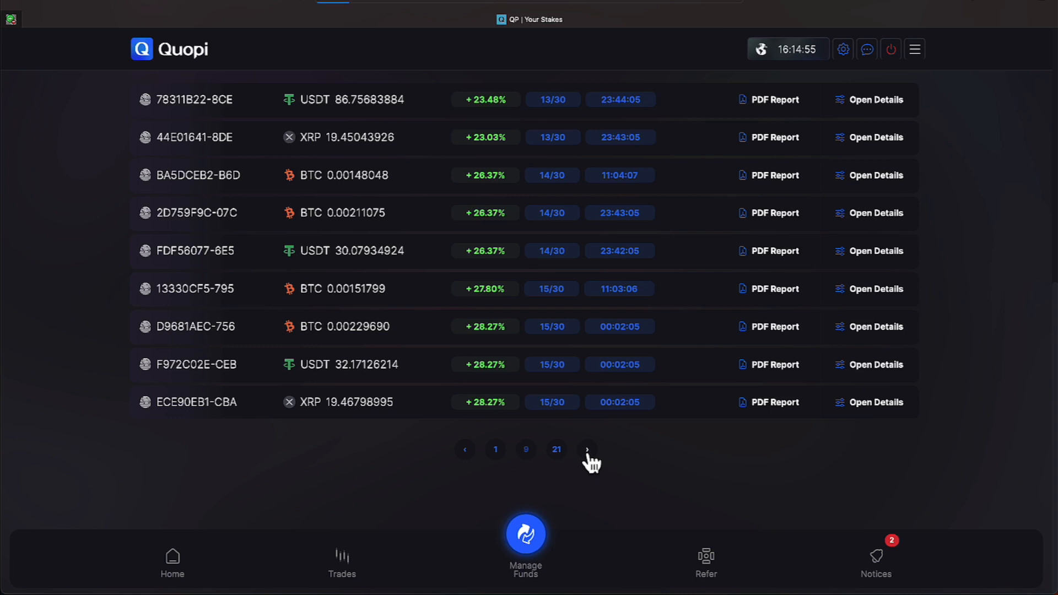
pyautogui.click(586, 448)
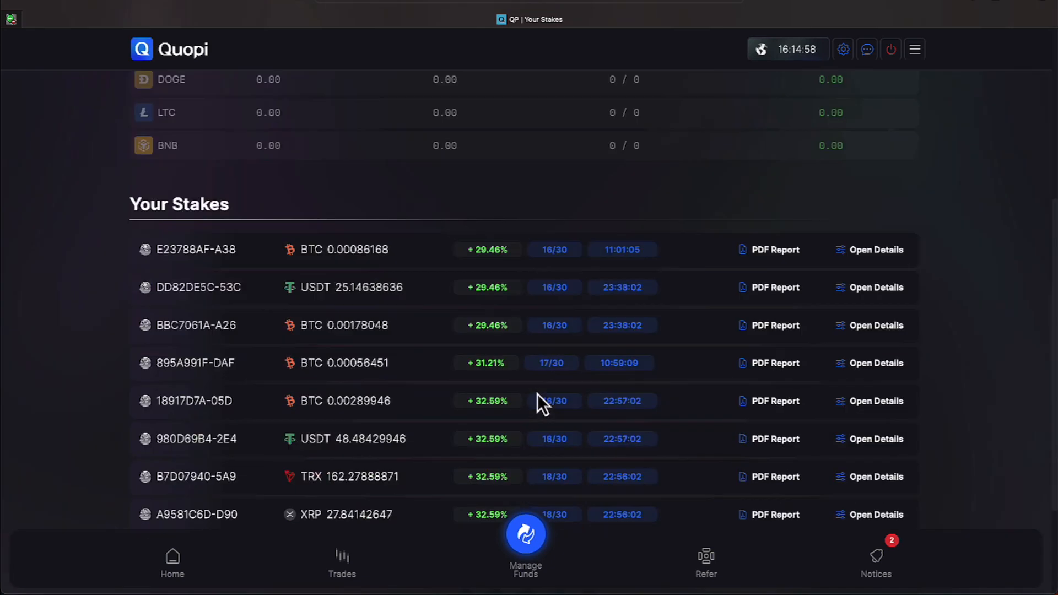
pyautogui.scroll(-3)
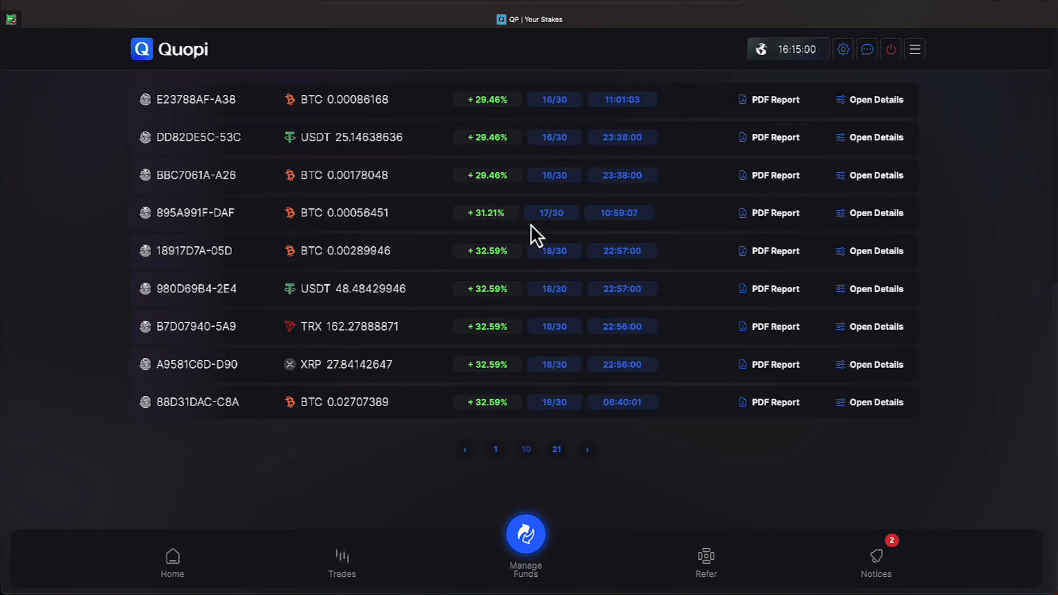
pyautogui.moveTo(491, 155)
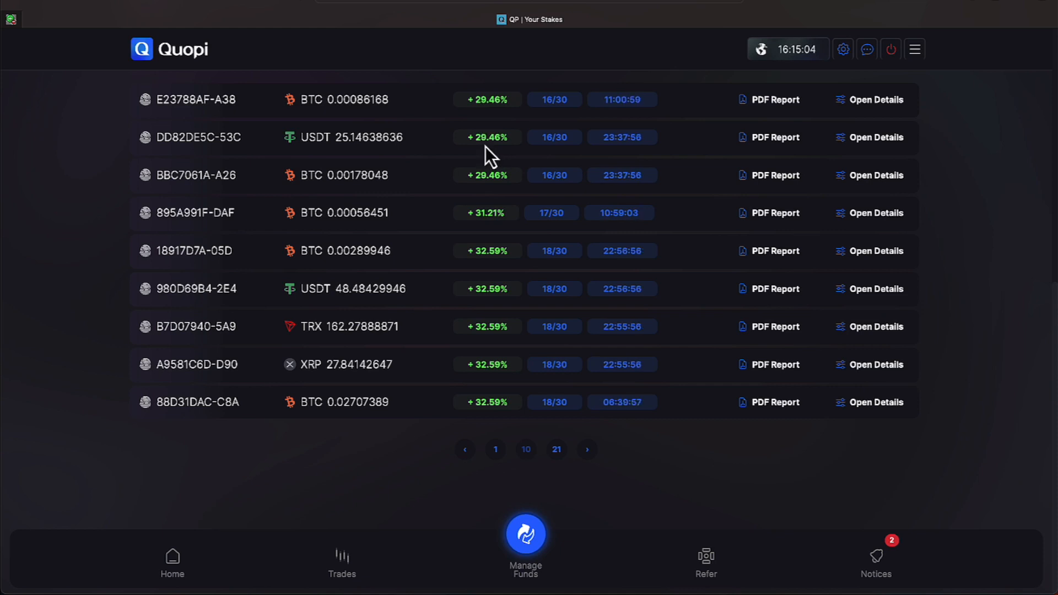
pyautogui.moveTo(752, 152)
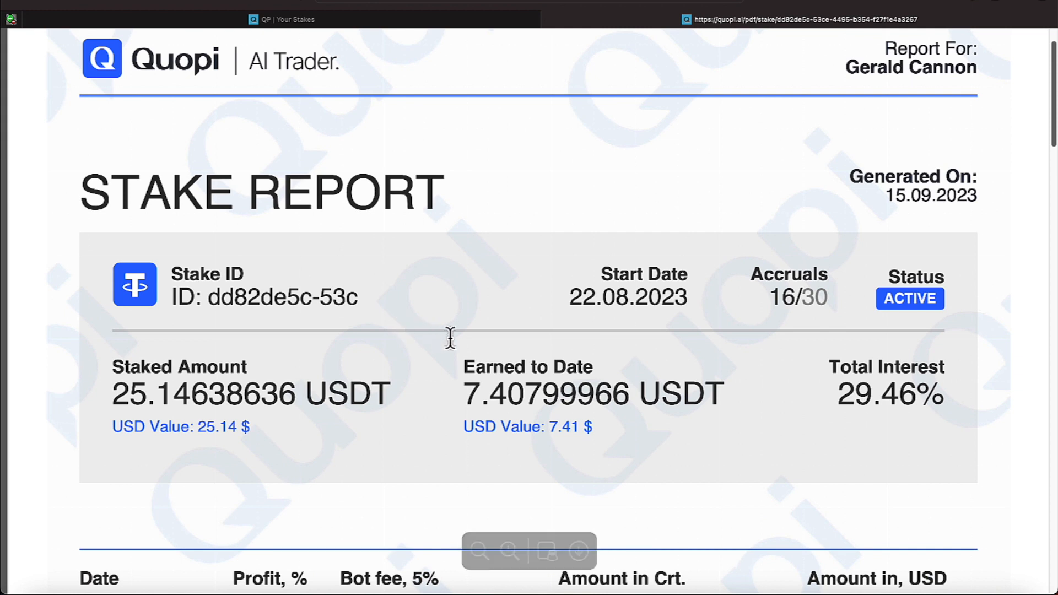
pyautogui.moveTo(771, 391)
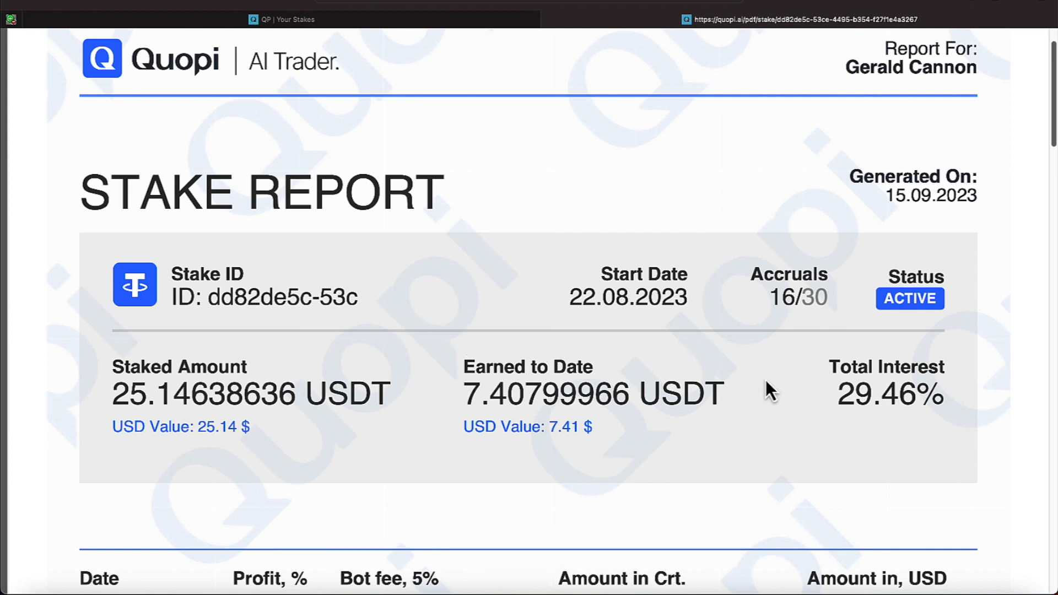
pyautogui.moveTo(593, 373)
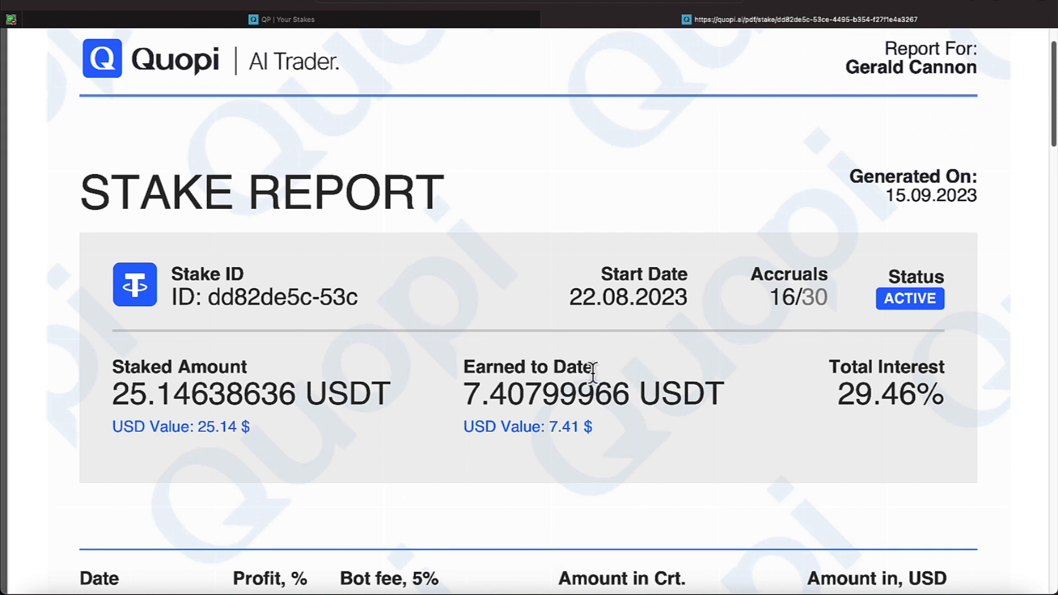
pyautogui.moveTo(105, 8)
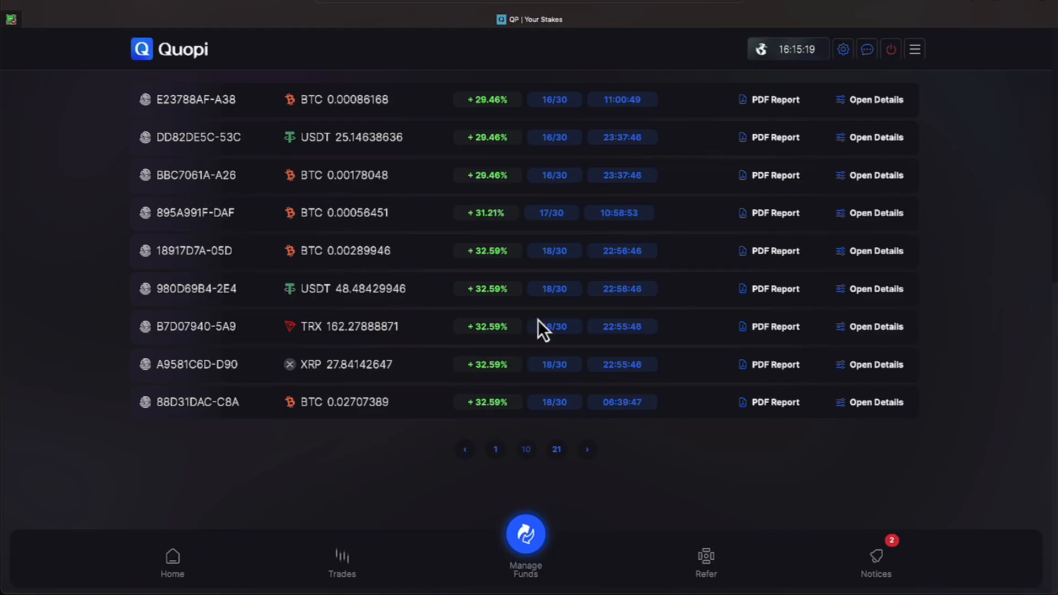
pyautogui.moveTo(543, 236)
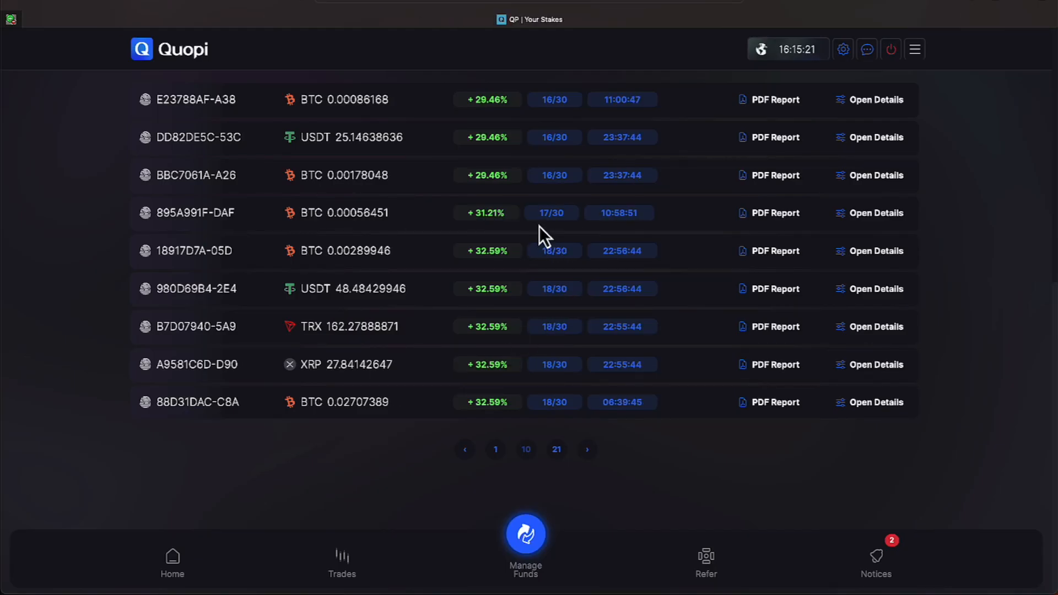
pyautogui.moveTo(527, 238)
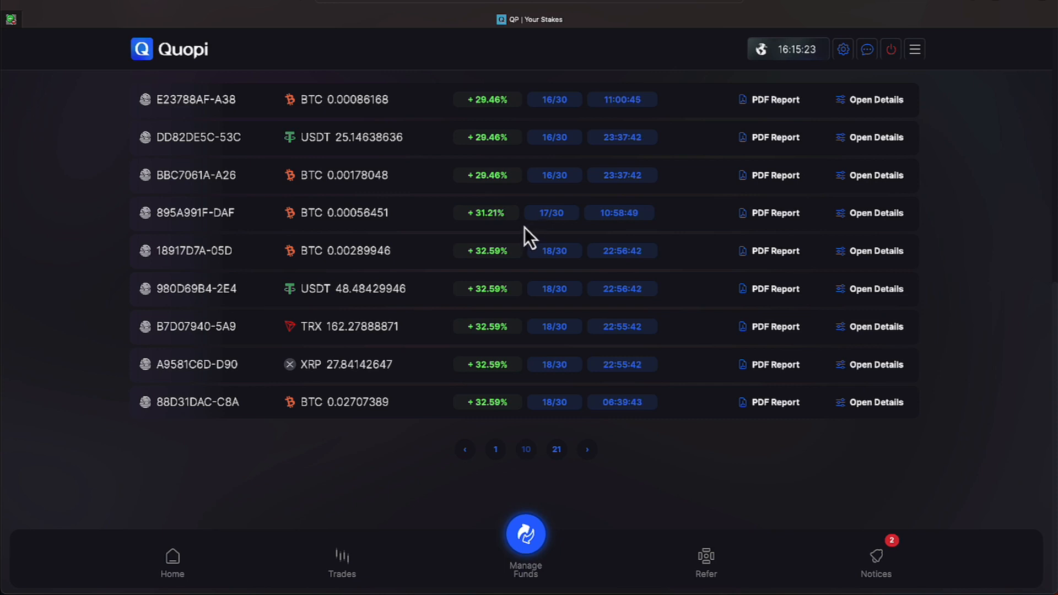
pyautogui.moveTo(593, 450)
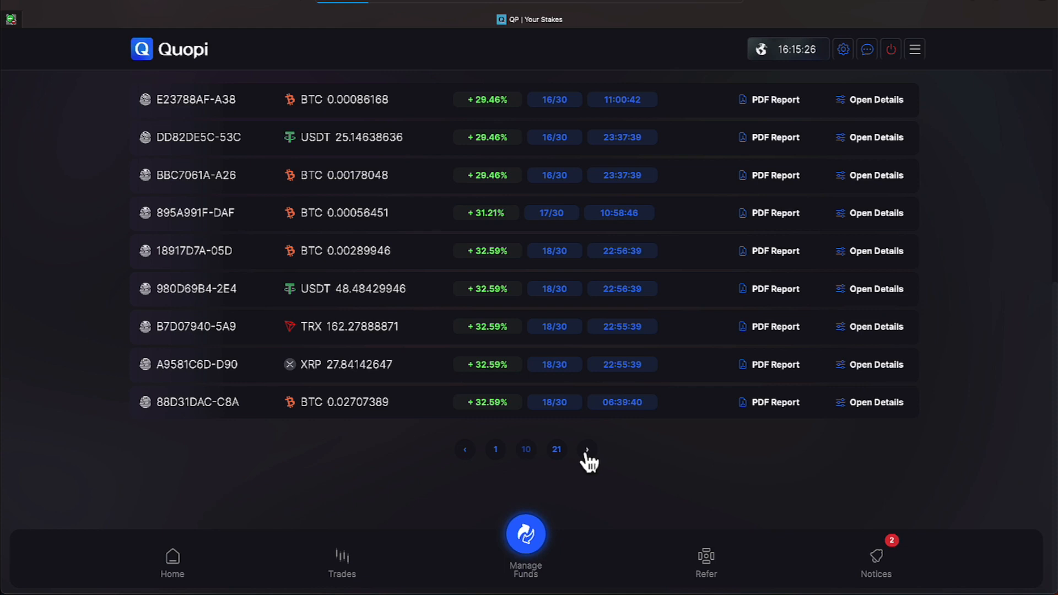
# Move to page 12 of 21 showing USDT, XRP and BTC stakes with 20–22 accruals
pyautogui.click(585, 448)
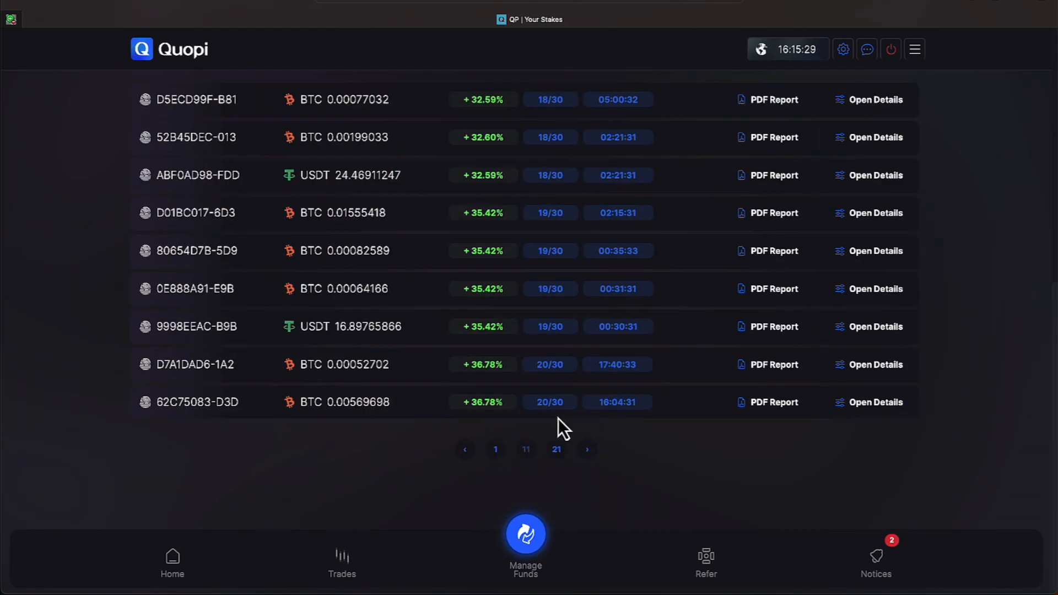
pyautogui.moveTo(514, 216)
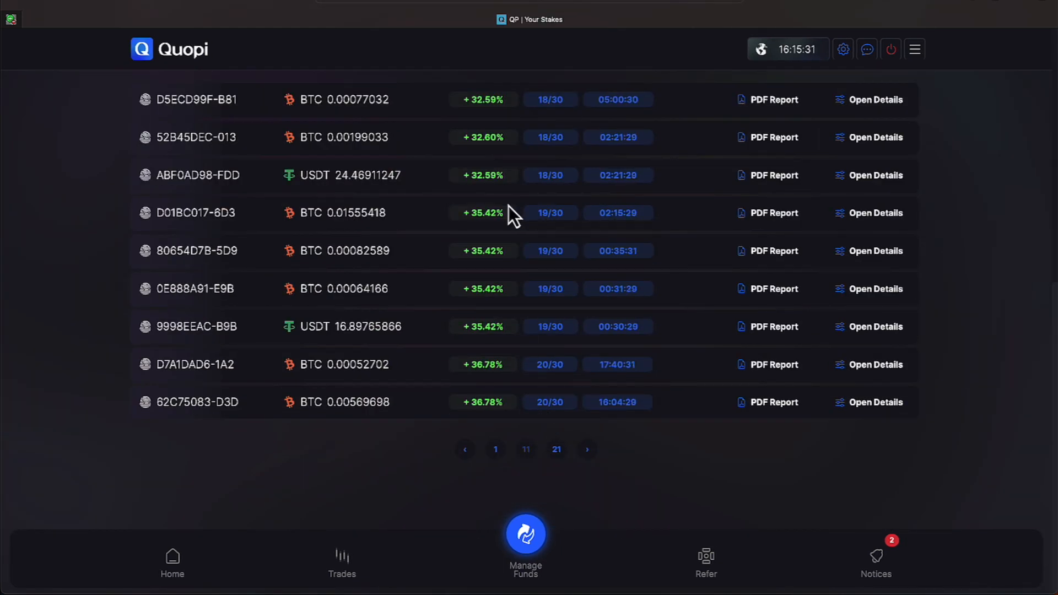
pyautogui.moveTo(509, 234)
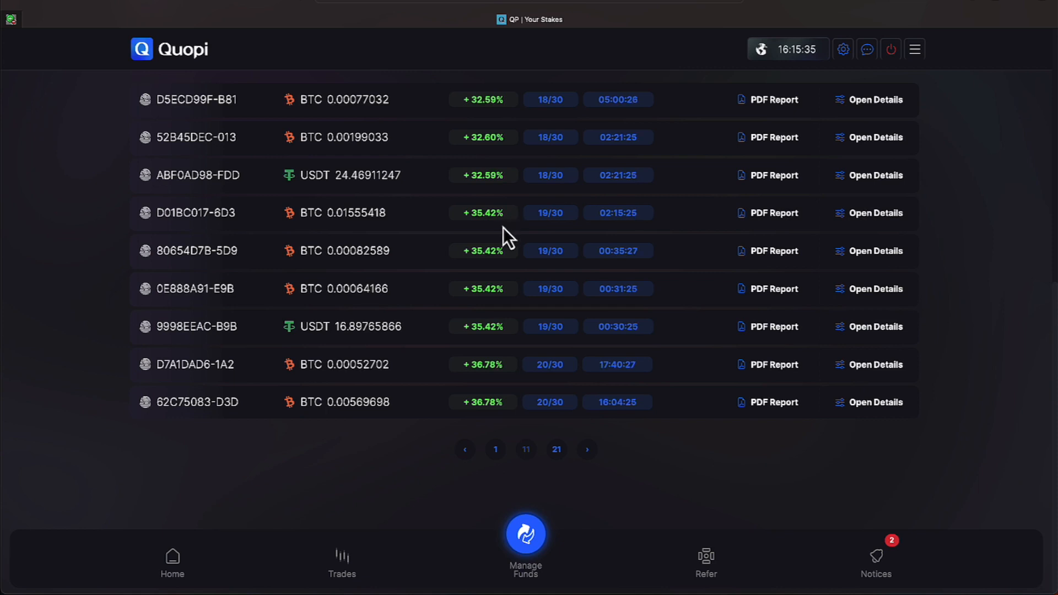
pyautogui.moveTo(552, 431)
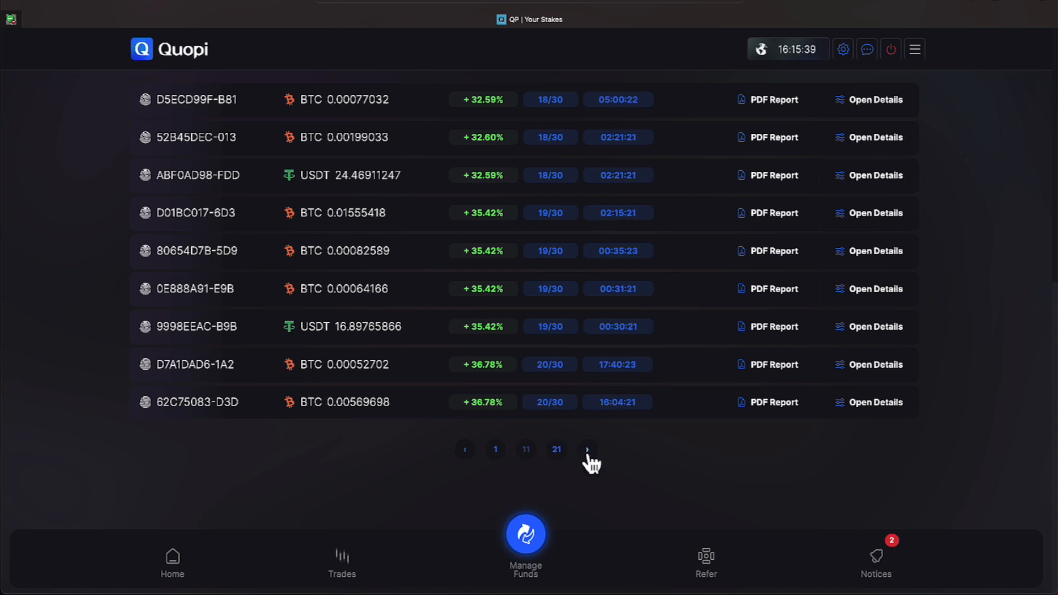
pyautogui.scroll(3)
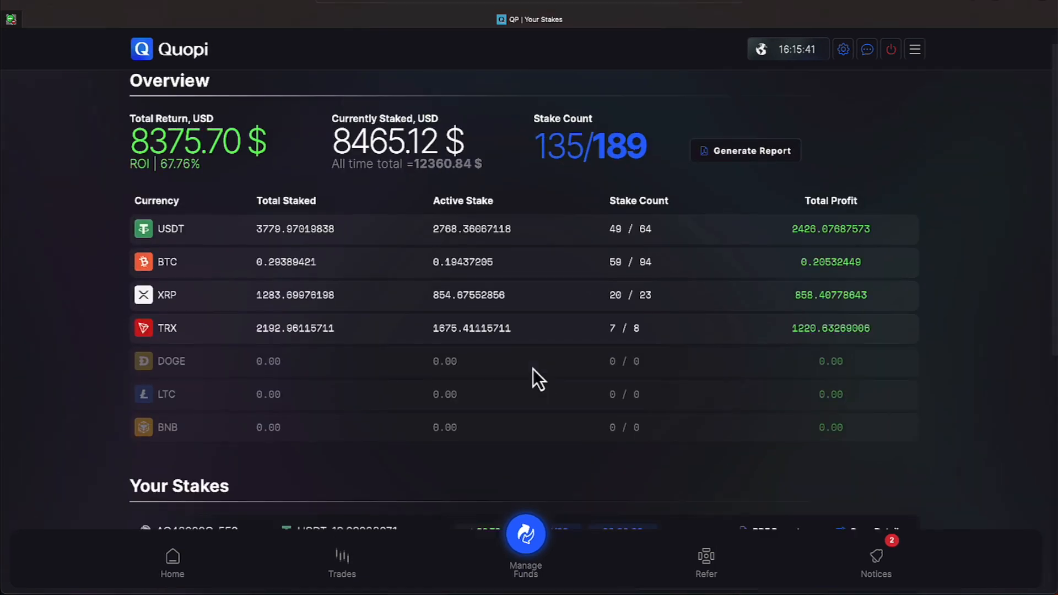
pyautogui.scroll(-3)
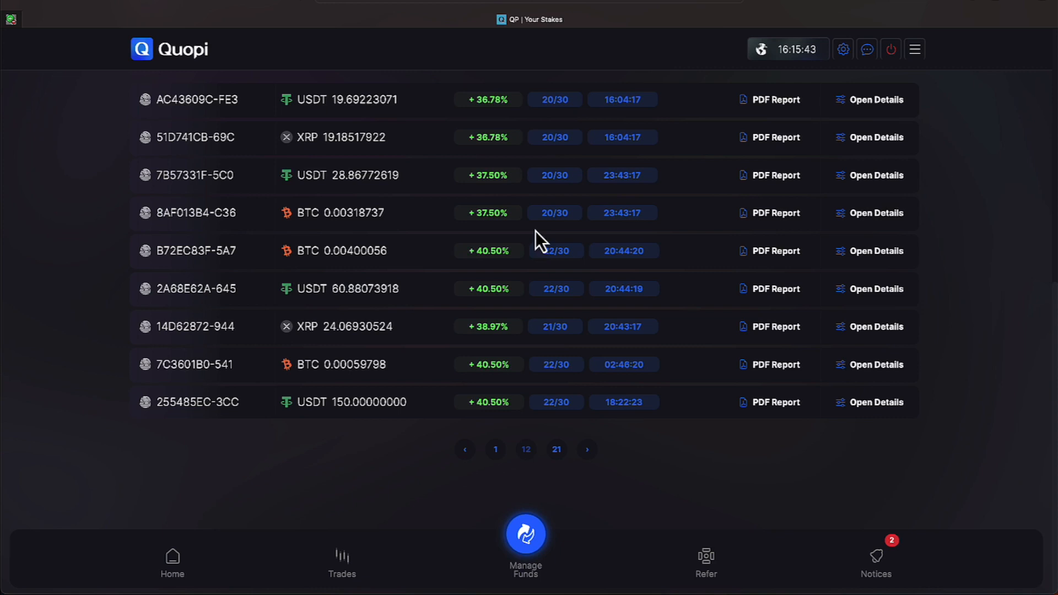
pyautogui.moveTo(528, 354)
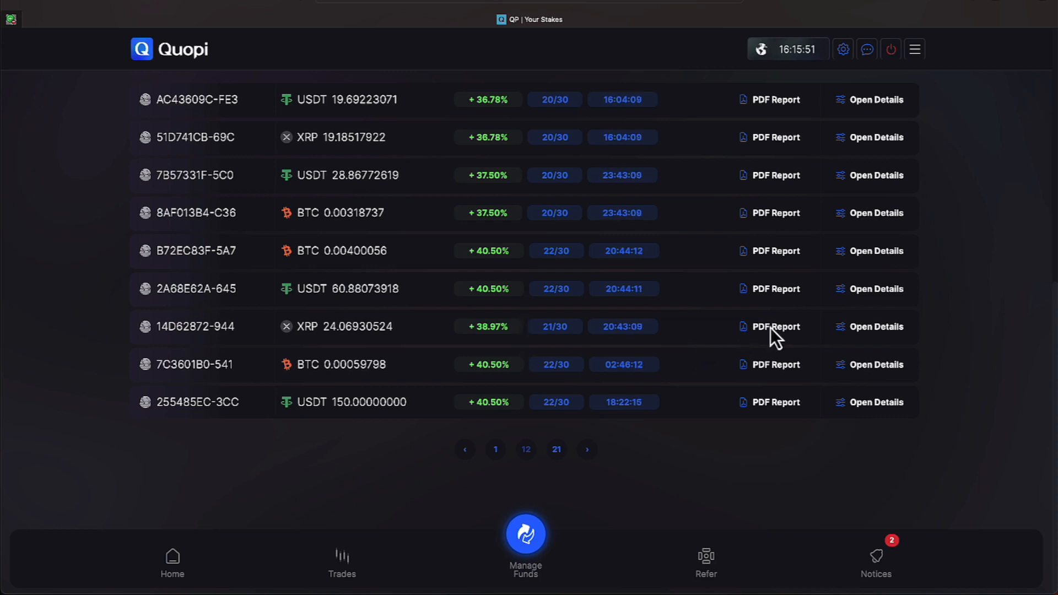
# Bring up the PDF report for XRP stake 14D62872-944 with 21/30 accruals and 38.97% interest
pyautogui.click(774, 326)
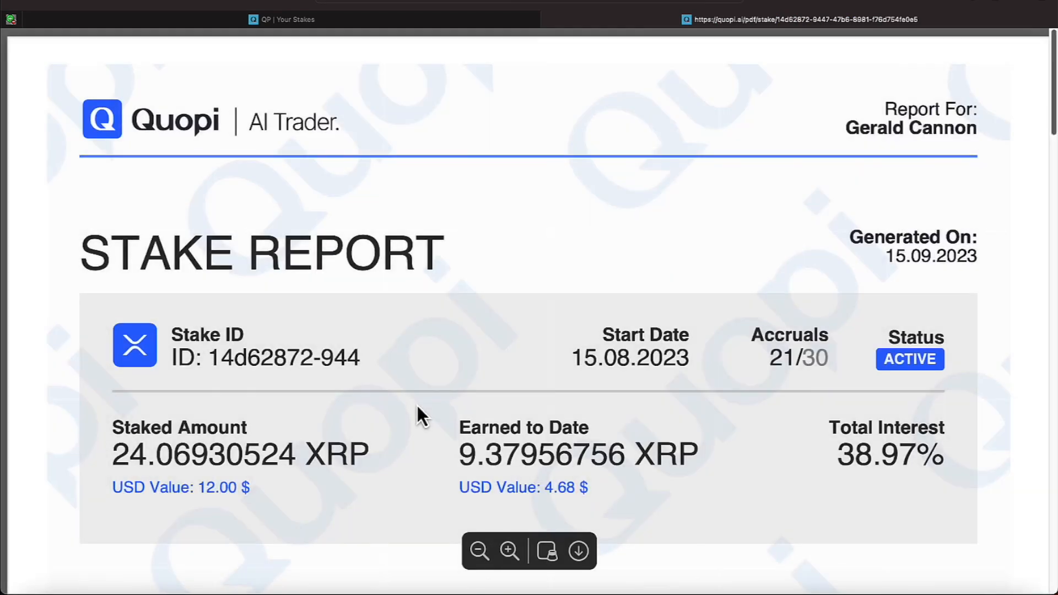
pyautogui.scroll(-3)
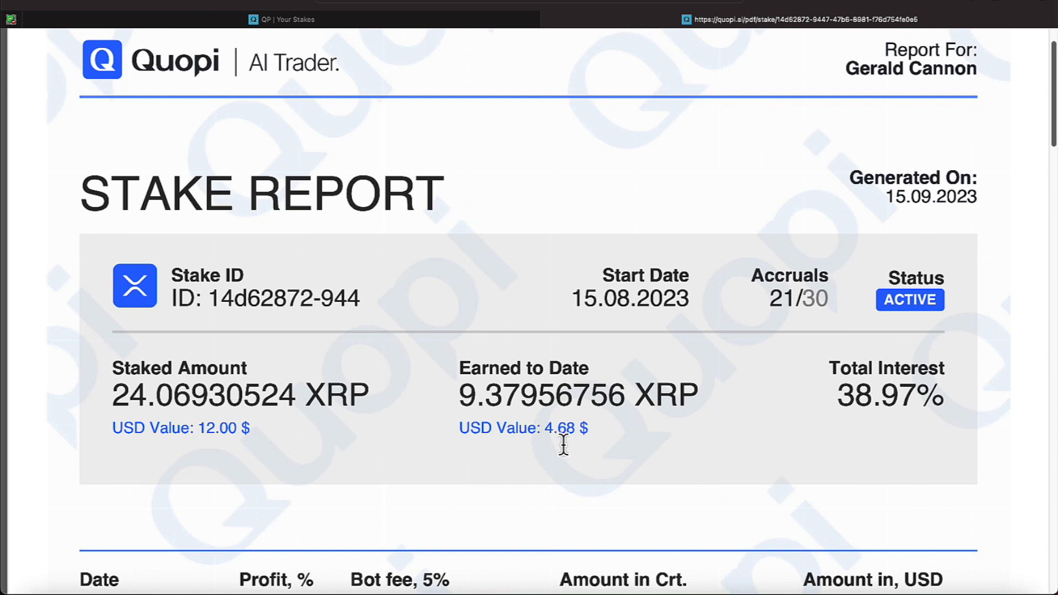
pyautogui.moveTo(528, 447)
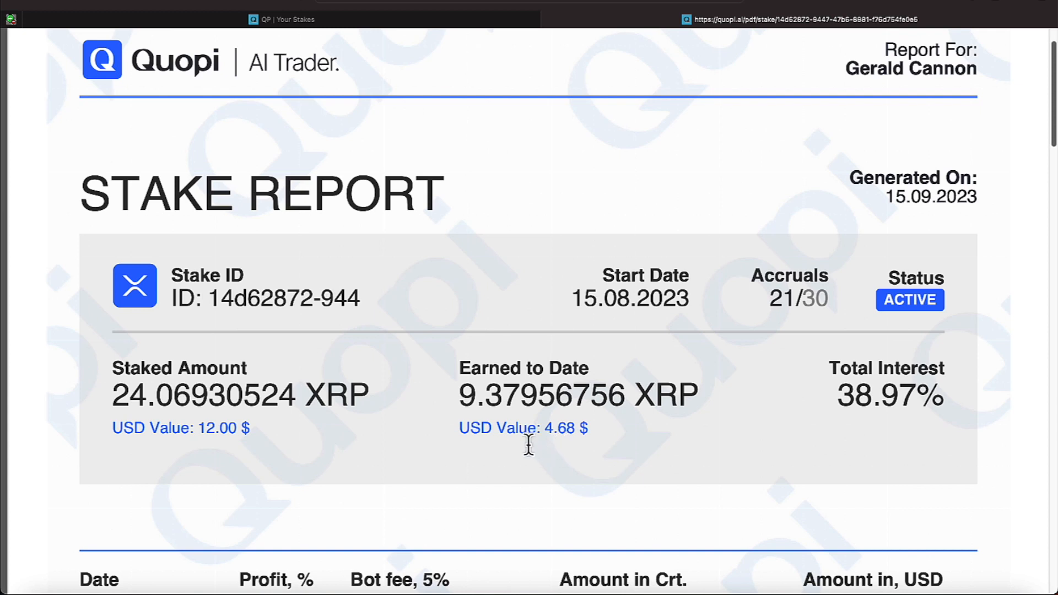
pyautogui.moveTo(216, 34)
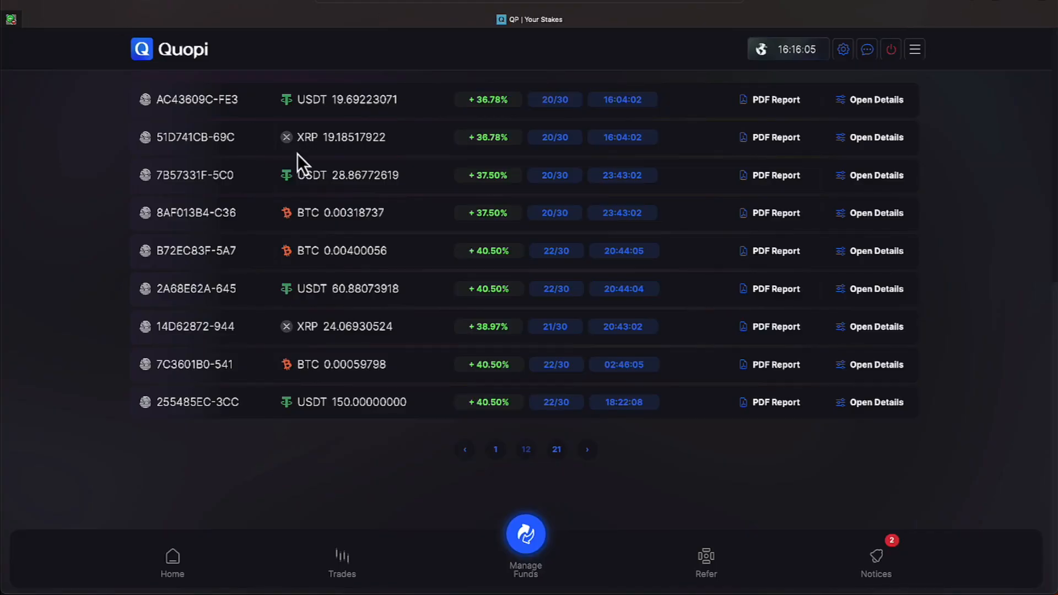
pyautogui.moveTo(413, 286)
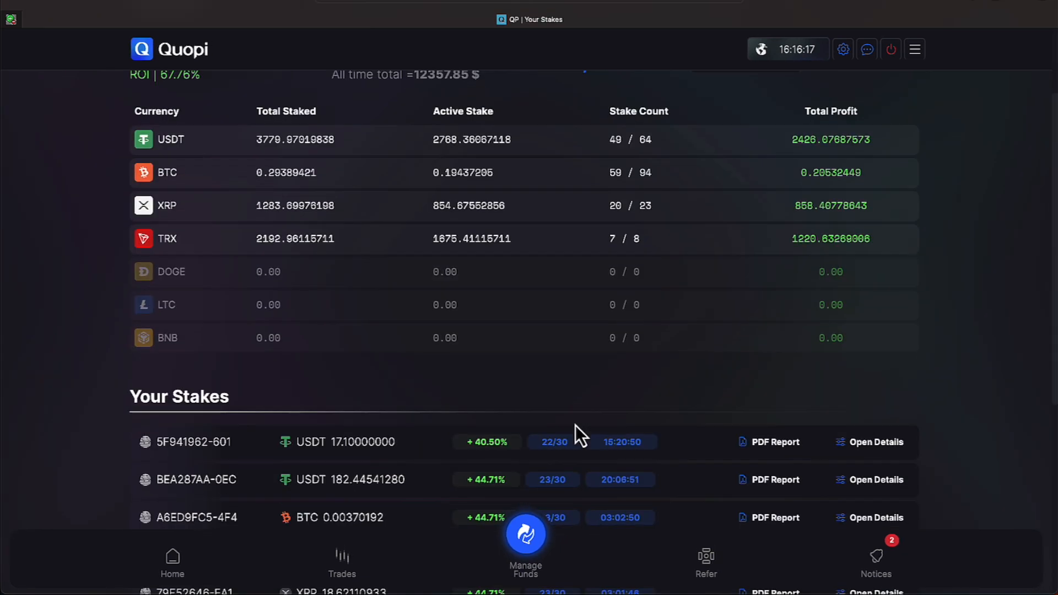
# Scroll the Your Stakes table down toward the pagination for page 13
pyautogui.scroll(-3)
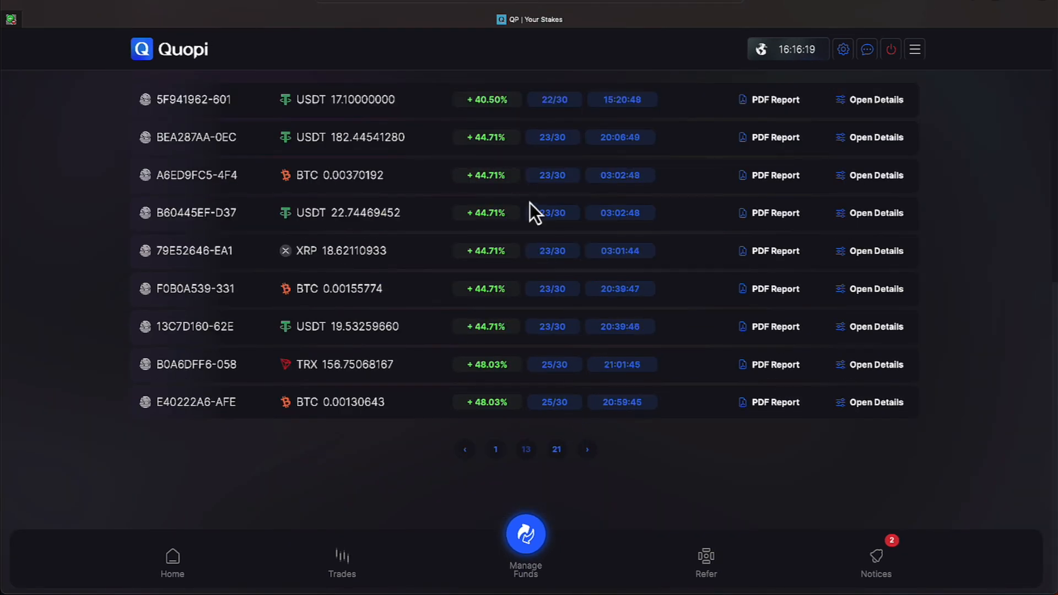
pyautogui.moveTo(536, 196)
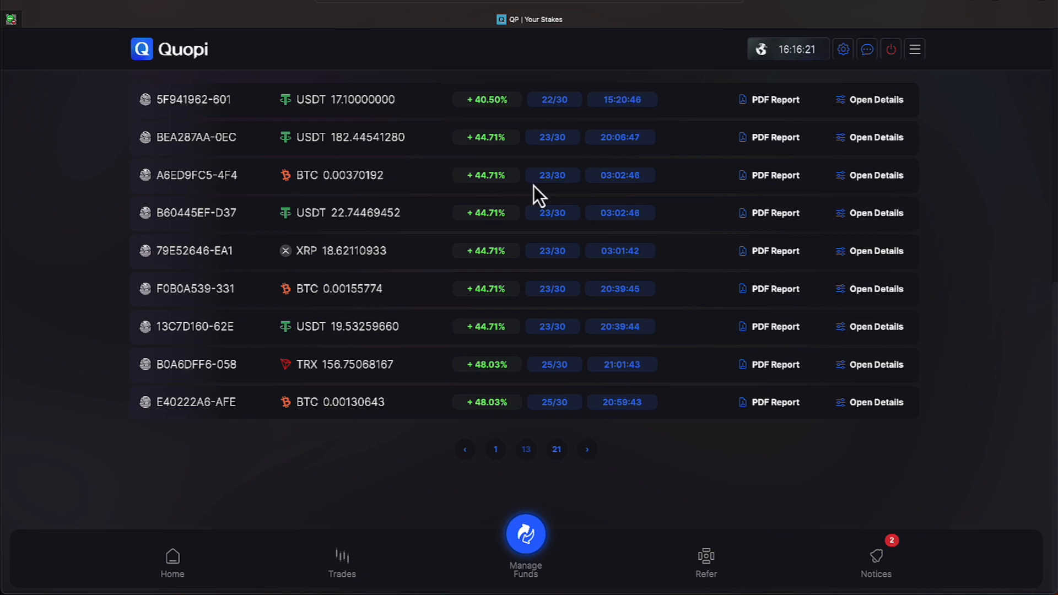
pyautogui.moveTo(547, 289)
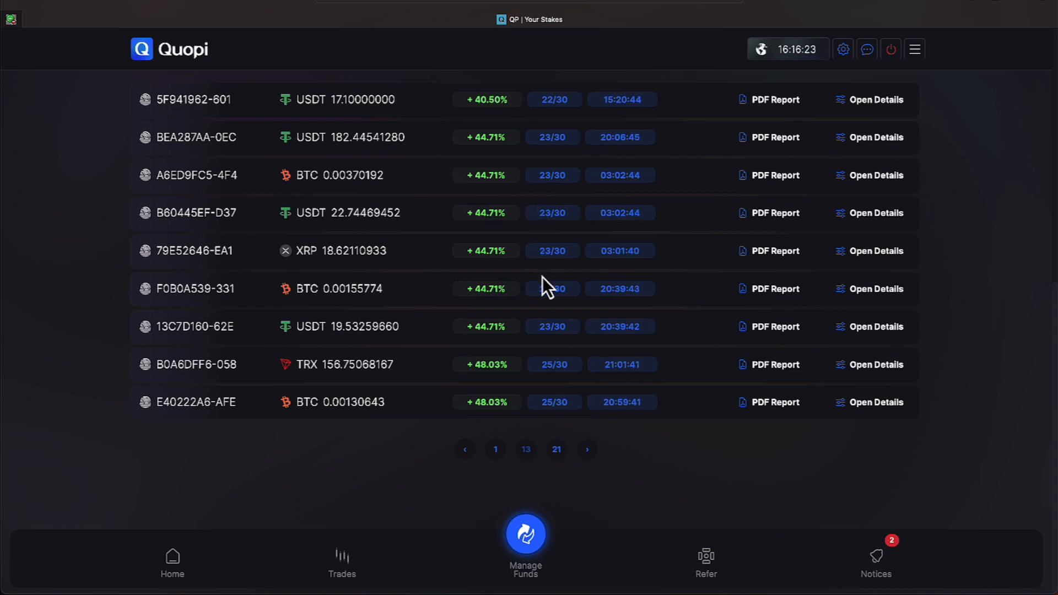
pyautogui.moveTo(552, 309)
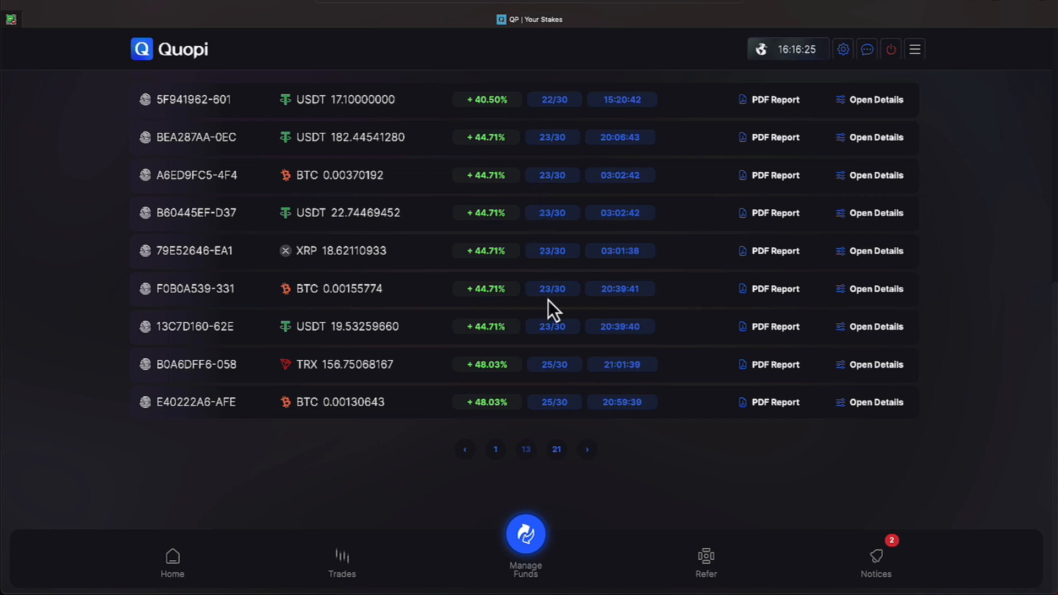
pyautogui.moveTo(581, 393)
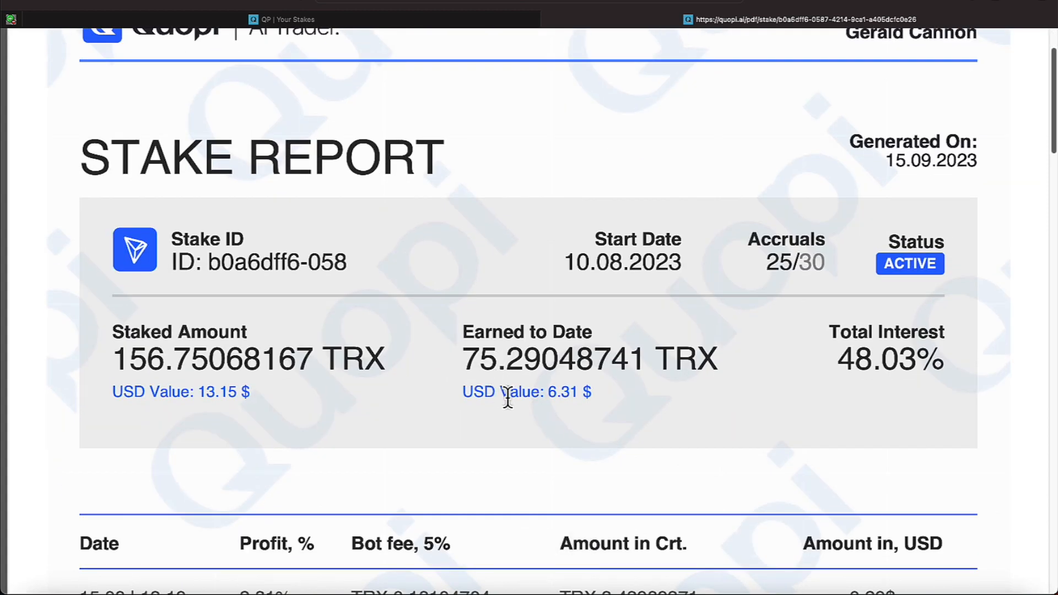
pyautogui.moveTo(568, 419)
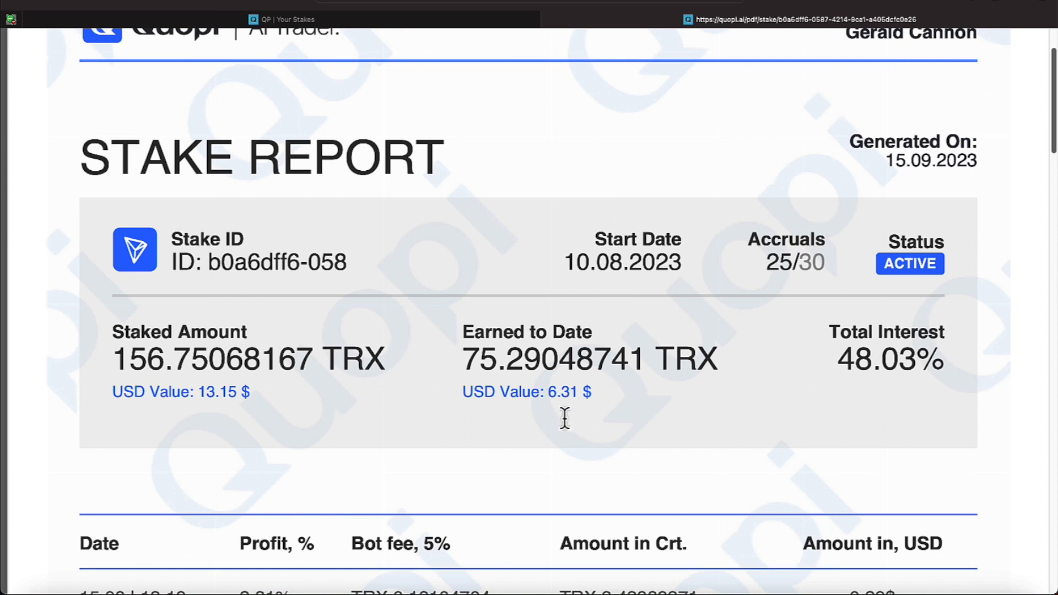
pyautogui.moveTo(860, 356)
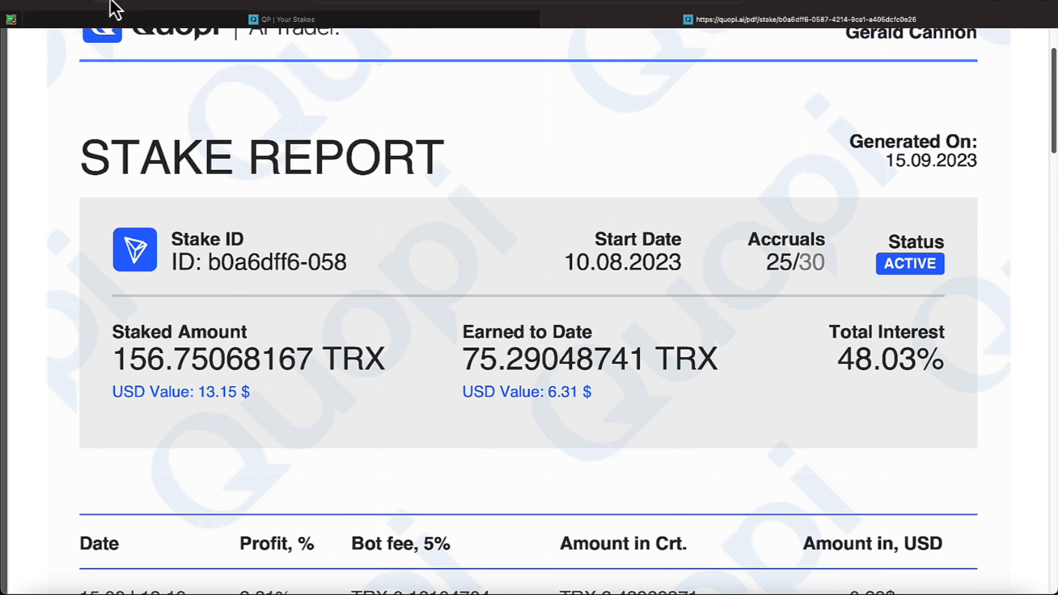
# Return from the TRX stake B0A6DFF6-058 report to the Your Stakes overview
pyautogui.click(293, 19)
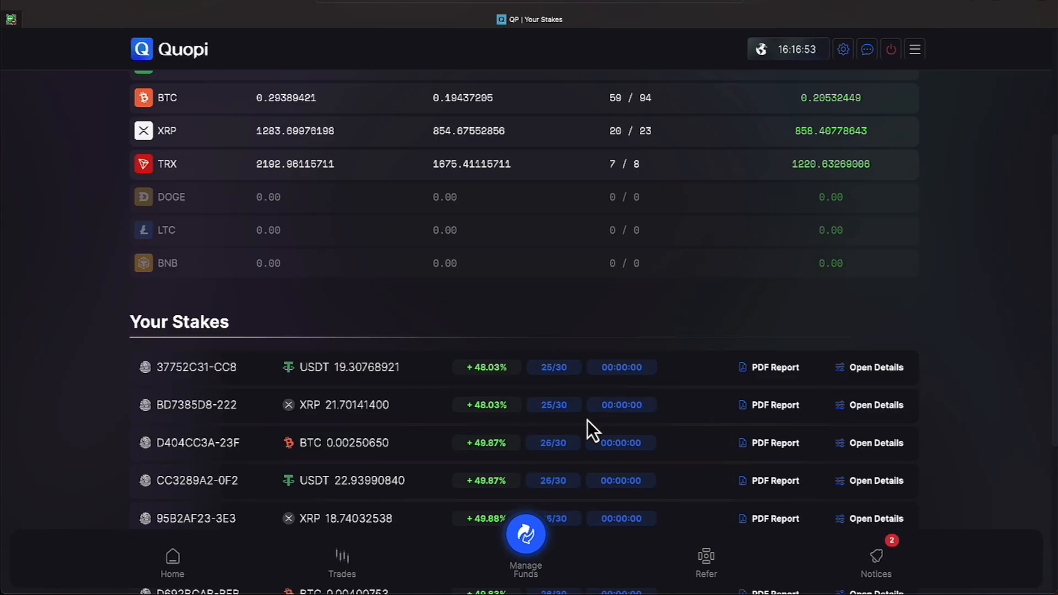
# Scroll through the stakes table toward page 16 with fully accrued 30/30 stakes
pyautogui.scroll(-3)
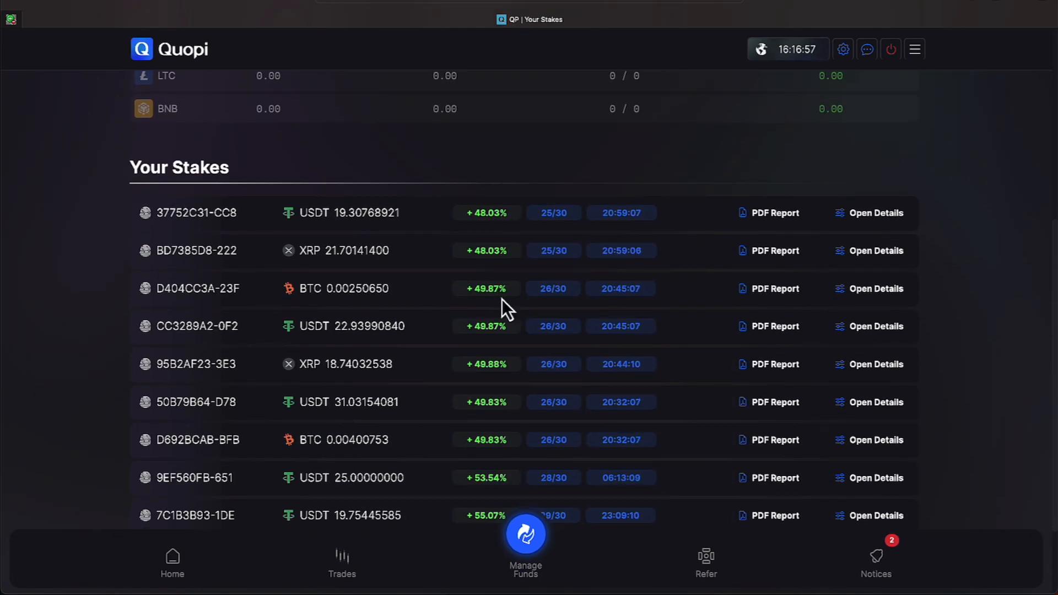
pyautogui.moveTo(504, 365)
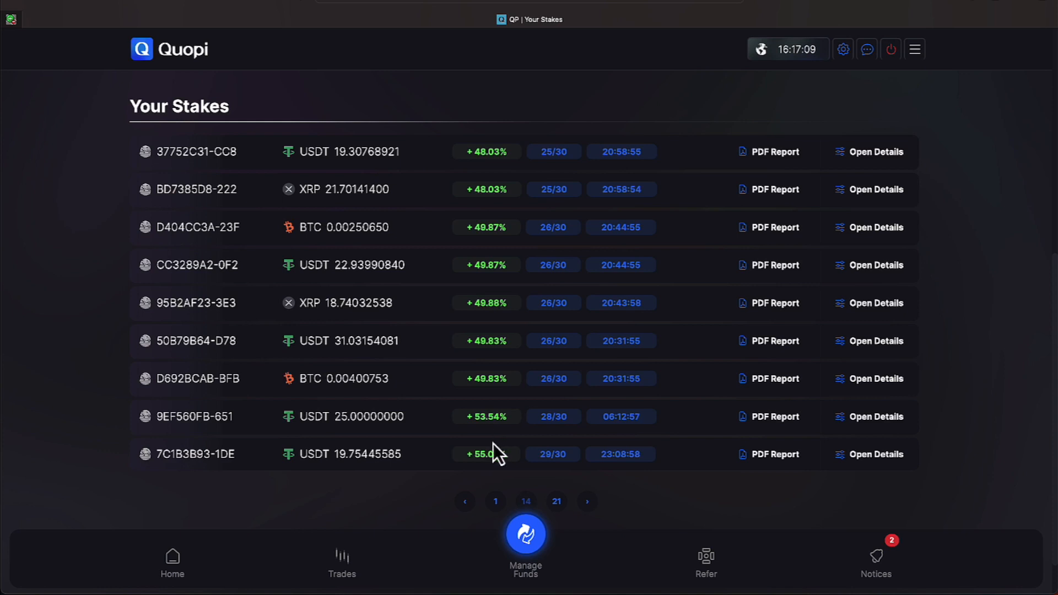
pyautogui.moveTo(515, 492)
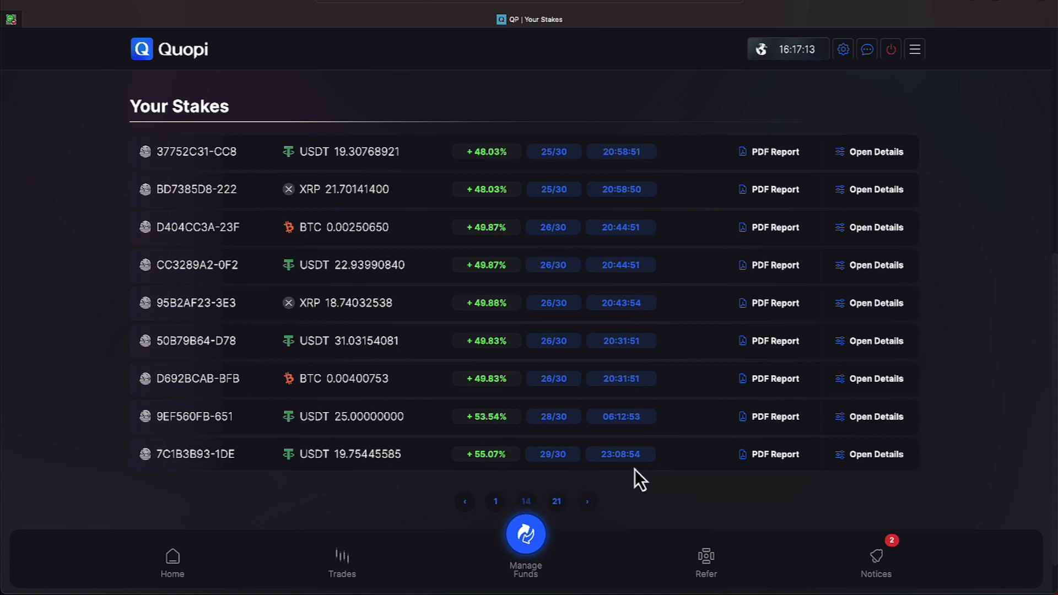
pyautogui.moveTo(588, 509)
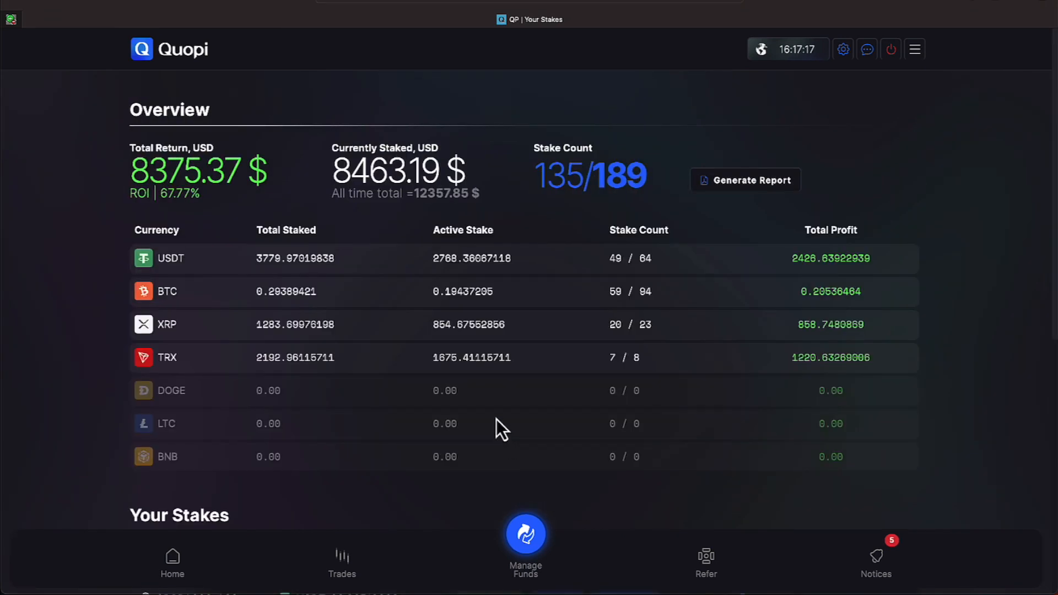
pyautogui.scroll(-3)
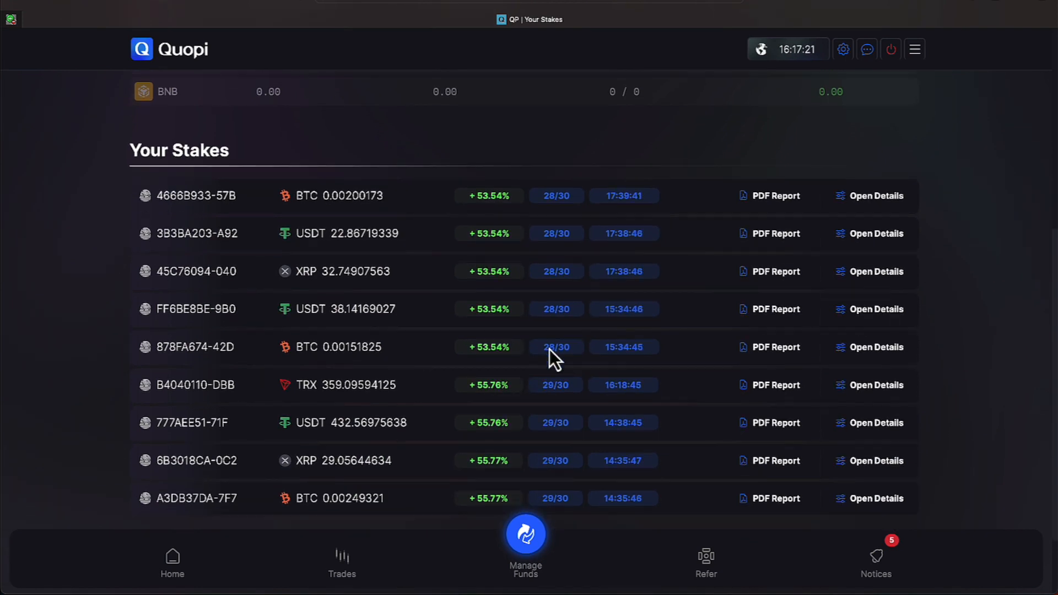
pyautogui.scroll(-3)
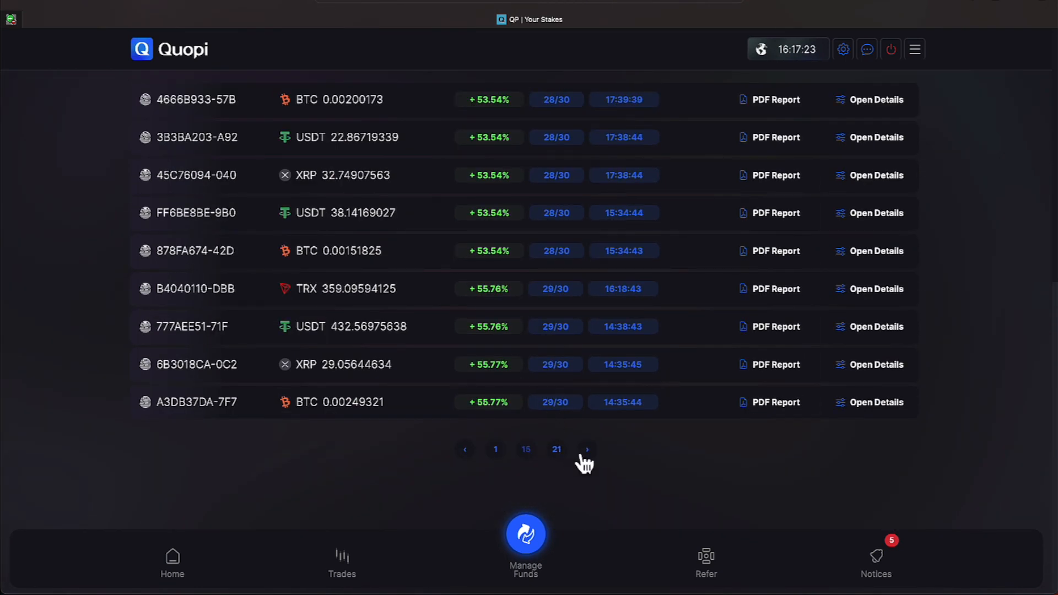
pyautogui.scroll(3)
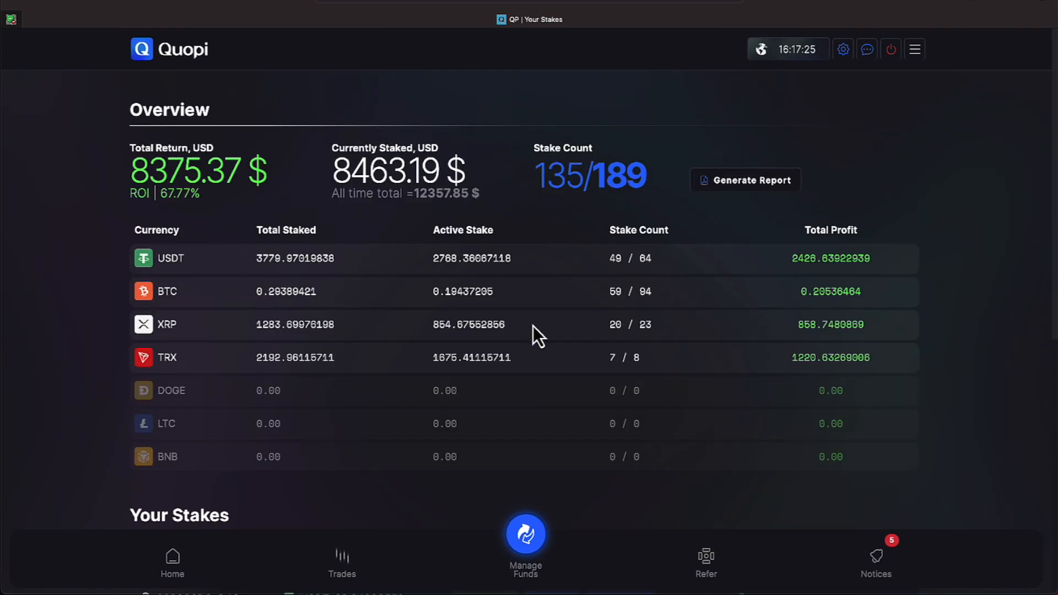
pyautogui.scroll(-3)
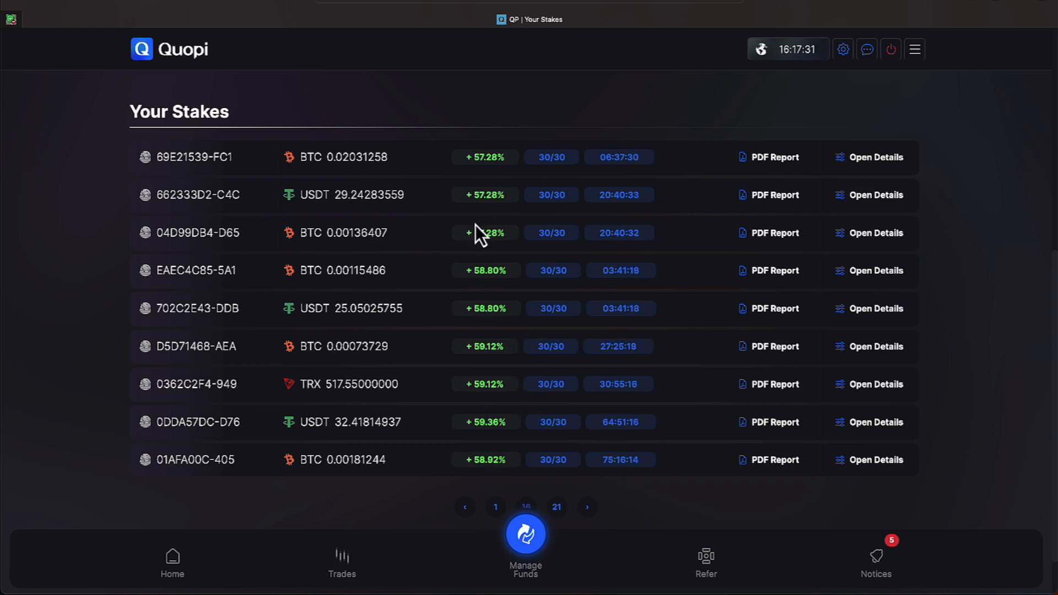
pyautogui.moveTo(491, 284)
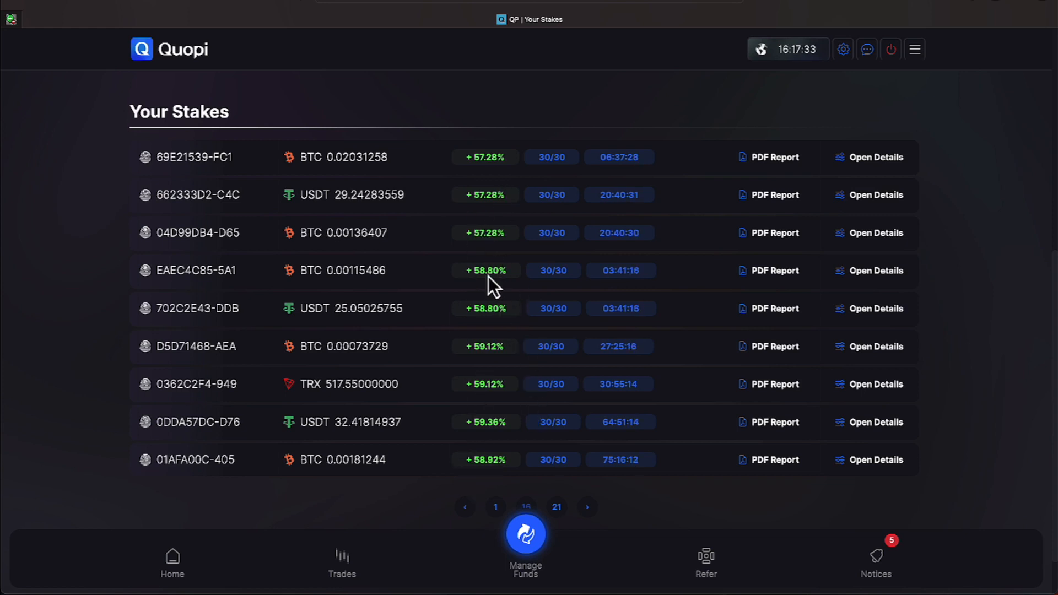
pyautogui.moveTo(546, 378)
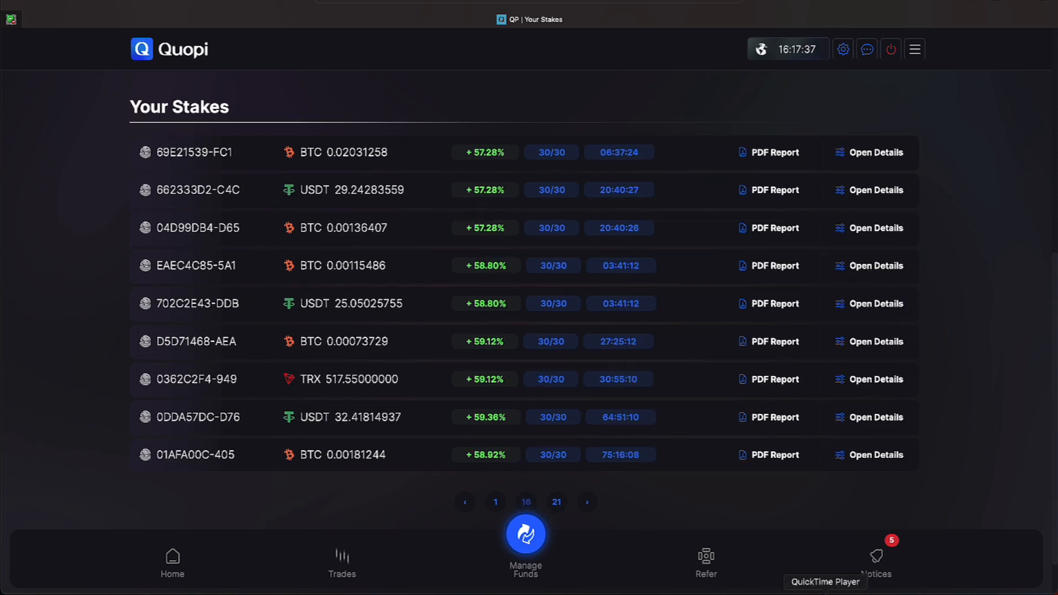
# View the Notices page listing Profit Received credits for XRP, USDT and BTC from 16:17
pyautogui.click(875, 563)
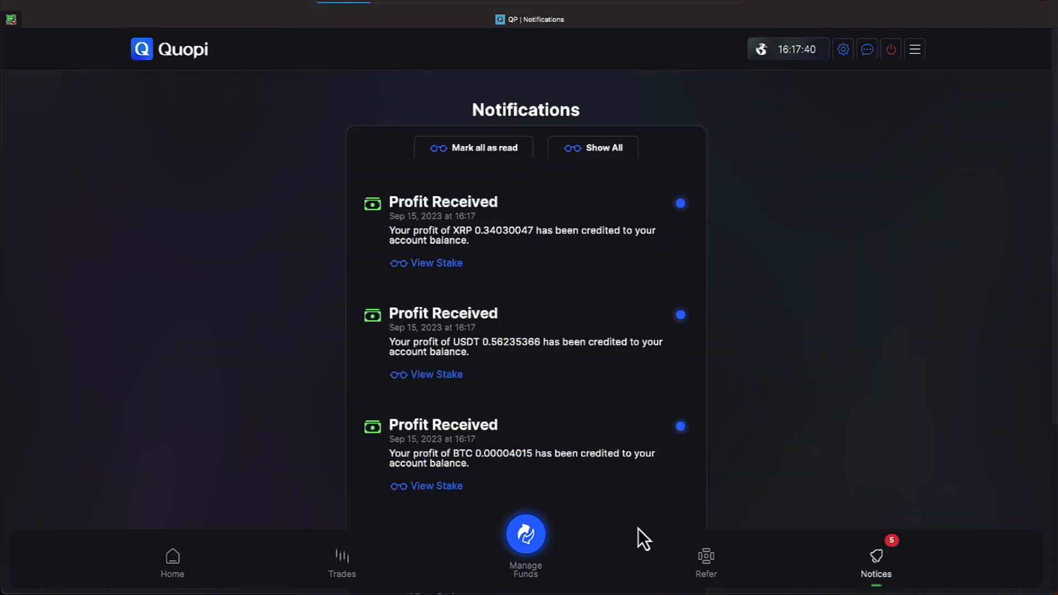
pyautogui.moveTo(451, 286)
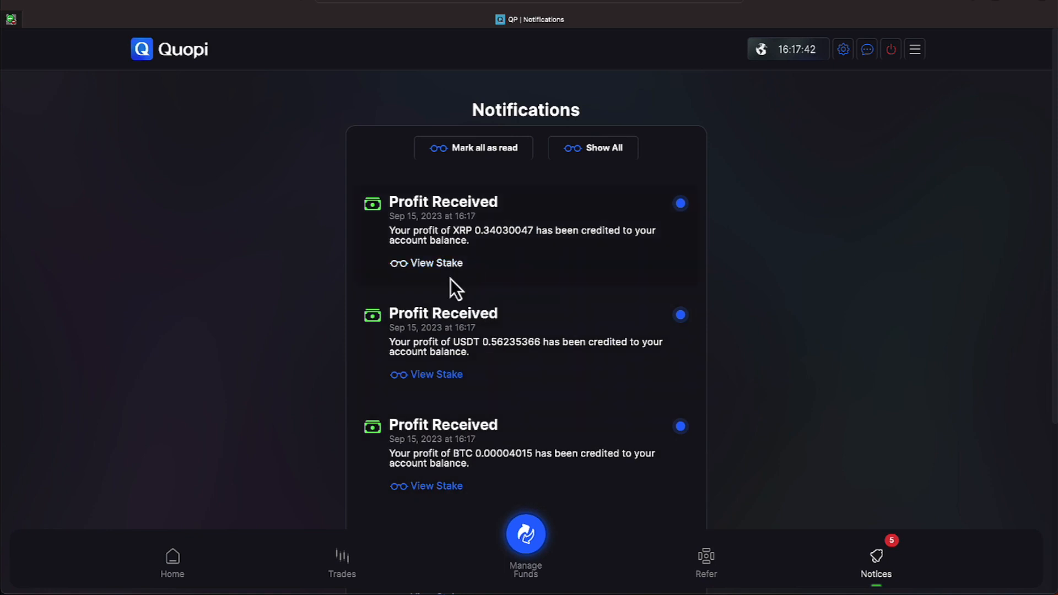
pyautogui.scroll(-3)
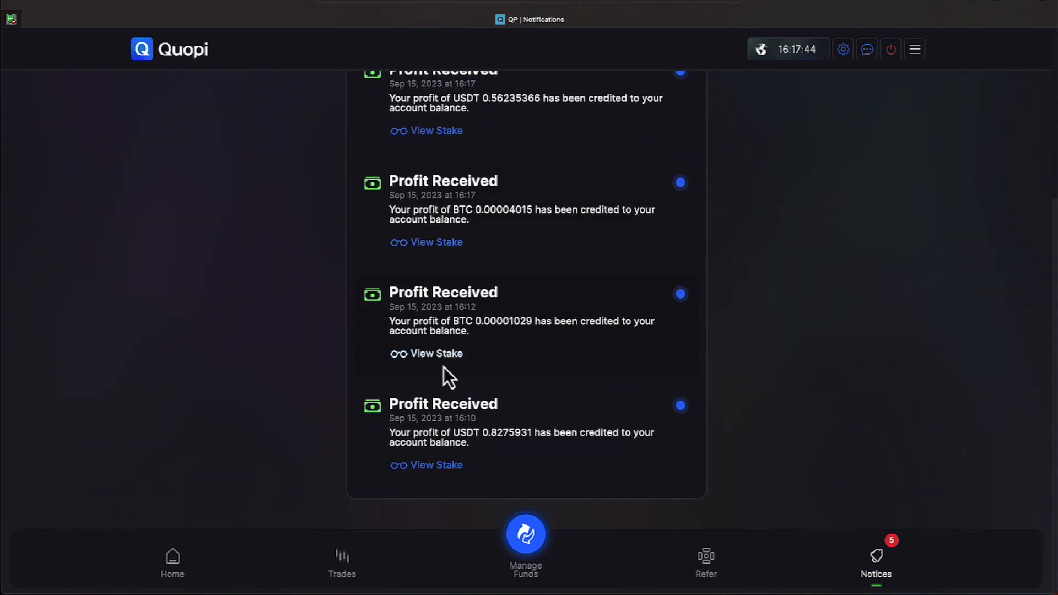
pyautogui.scroll(3)
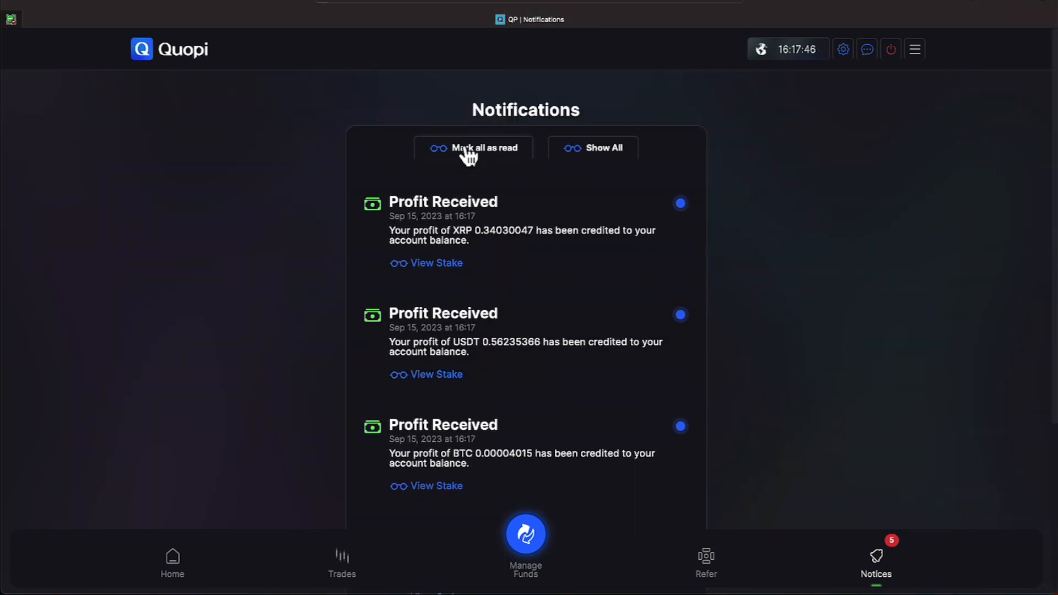
pyautogui.moveTo(171, 563)
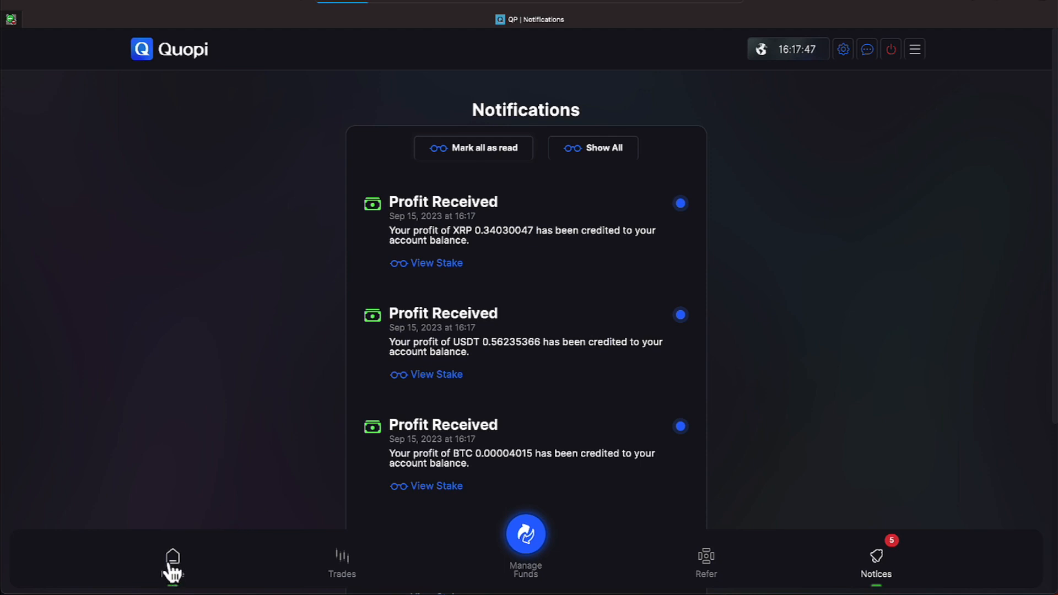
# Review Home profit balances and latest results, then show the new TRX, BTC and USDT stakes at 0/30
pyautogui.click(172, 560)
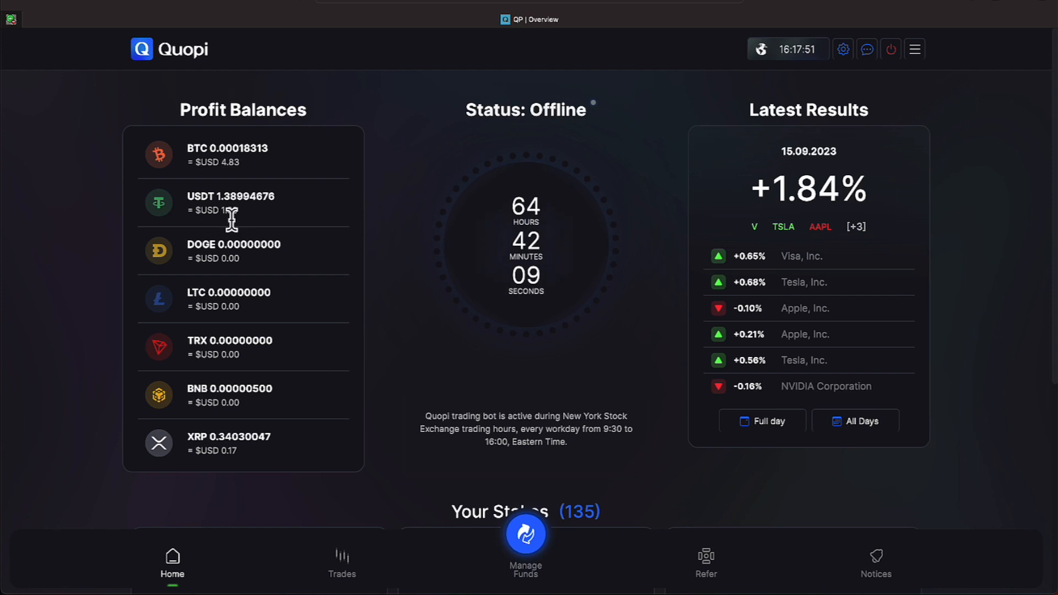
pyautogui.moveTo(242, 182)
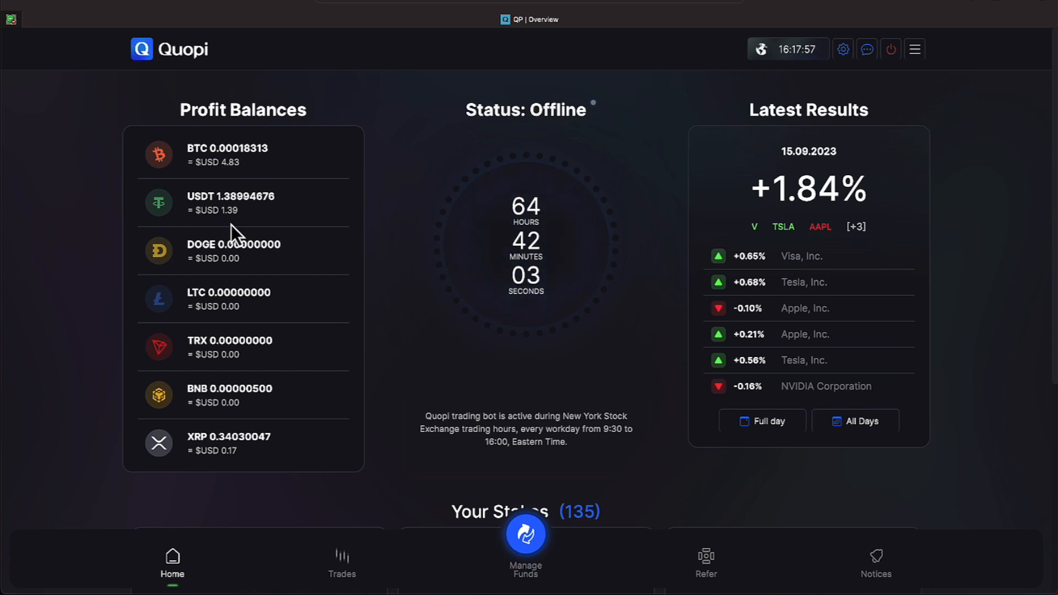
pyautogui.moveTo(254, 413)
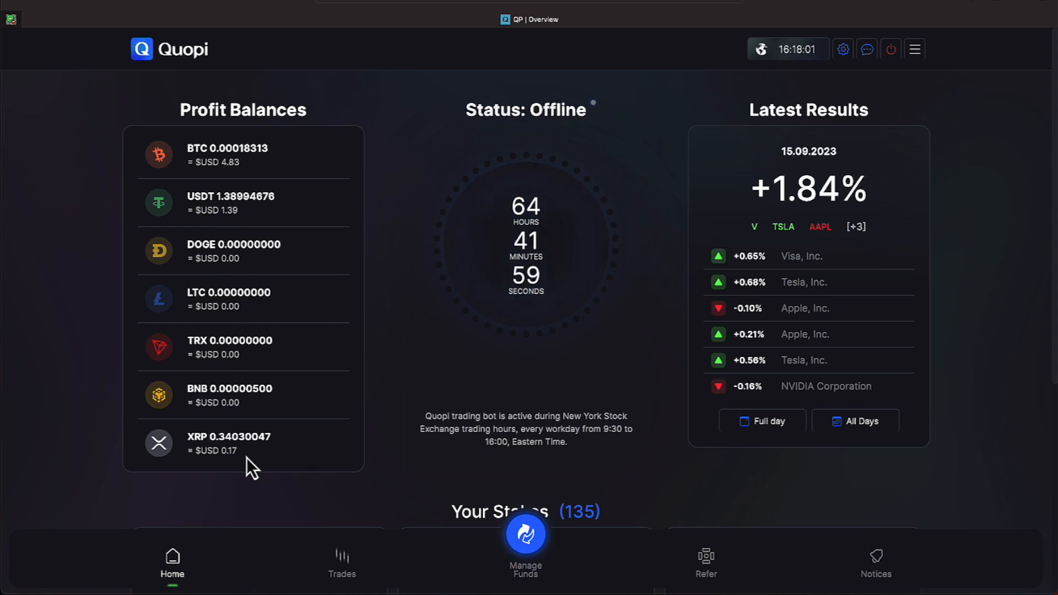
pyautogui.moveTo(525, 329)
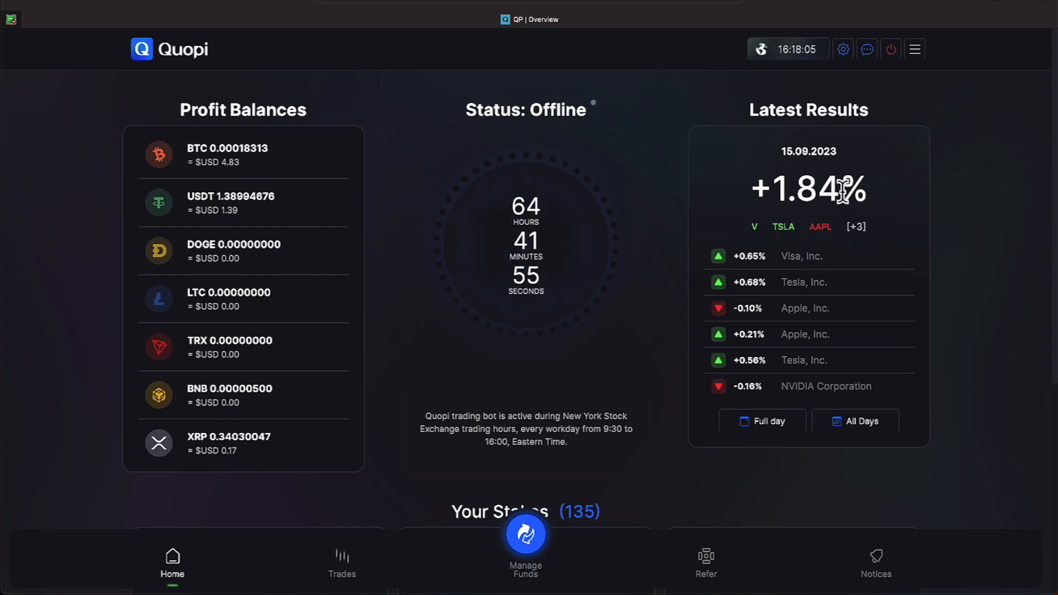
pyautogui.moveTo(645, 296)
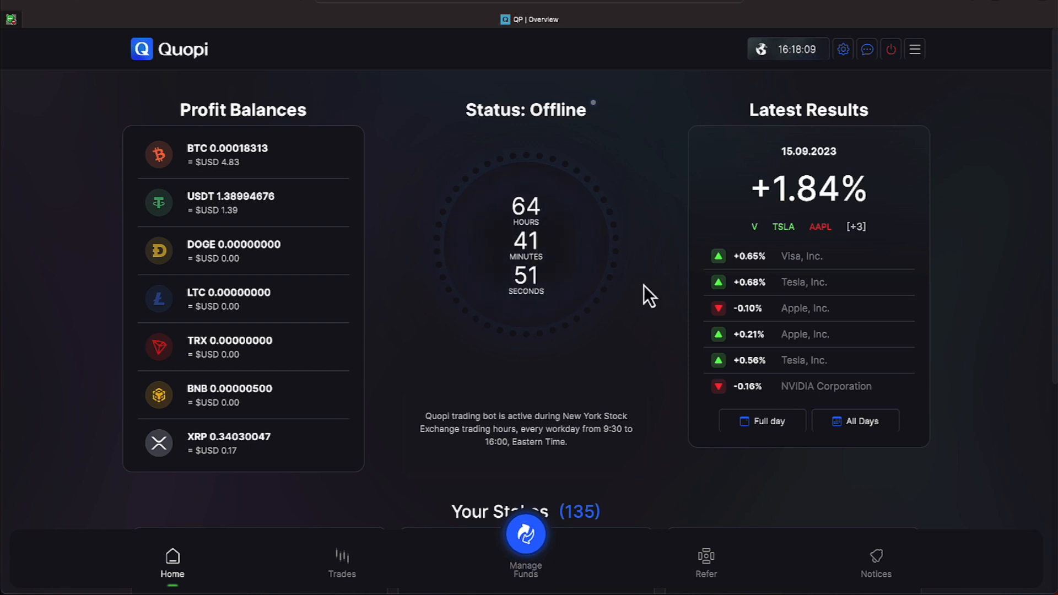
pyautogui.moveTo(593, 455)
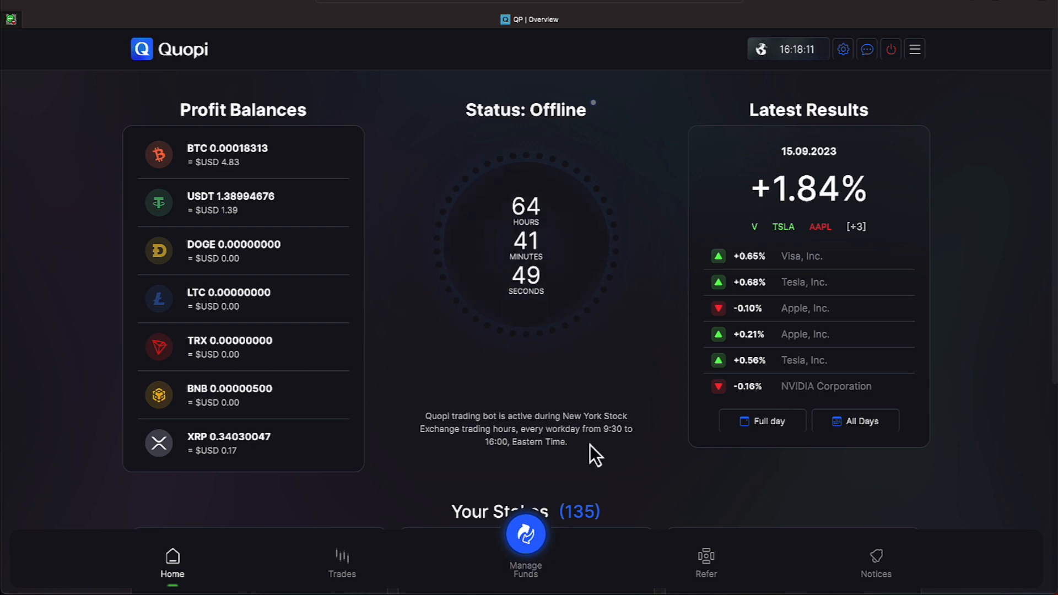
pyautogui.moveTo(606, 486)
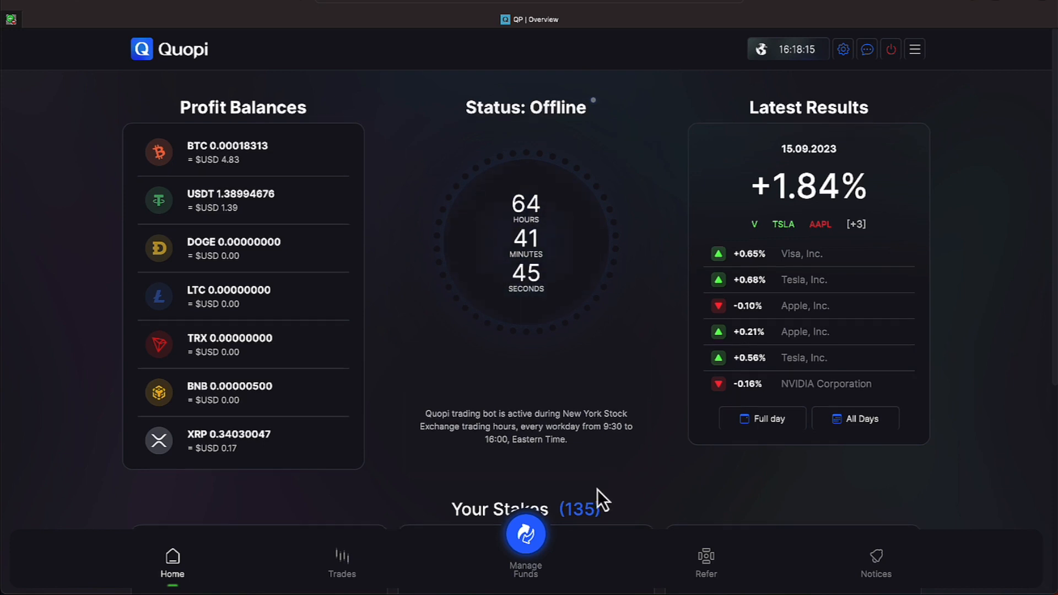
pyautogui.scroll(-3)
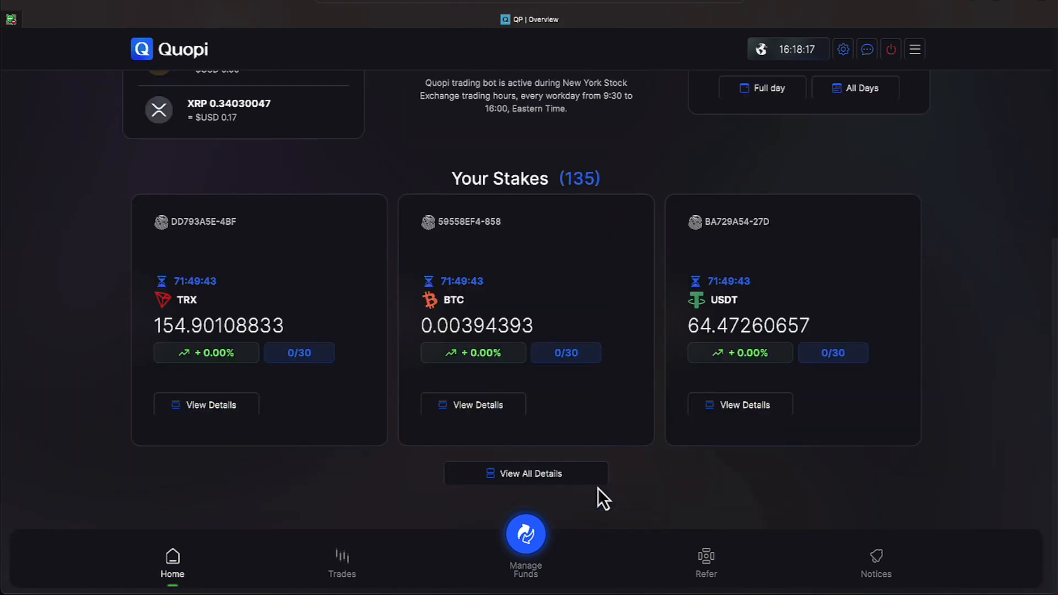
pyautogui.scroll(3)
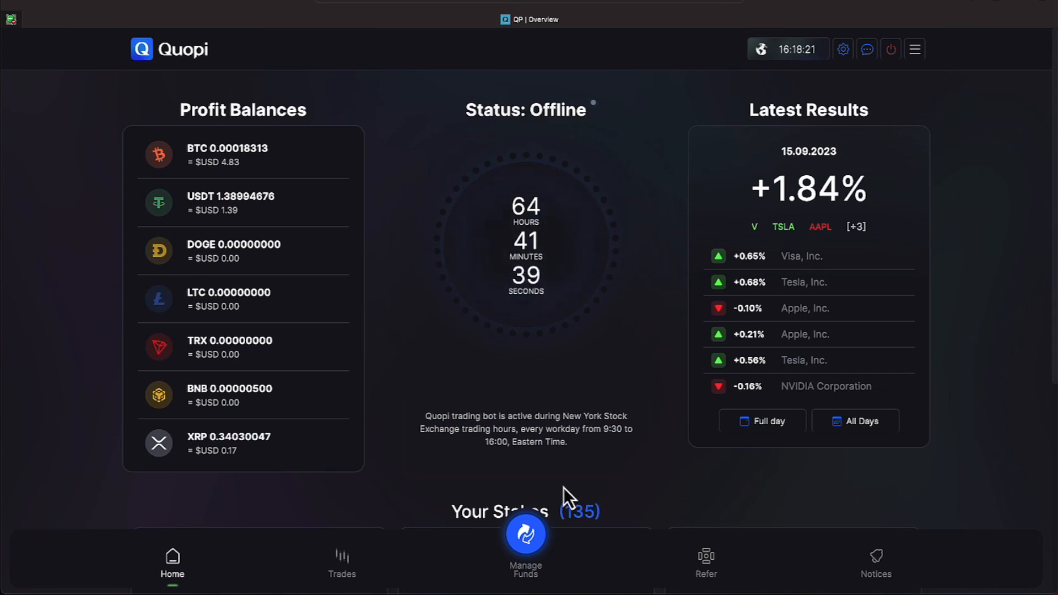
pyautogui.moveTo(551, 487)
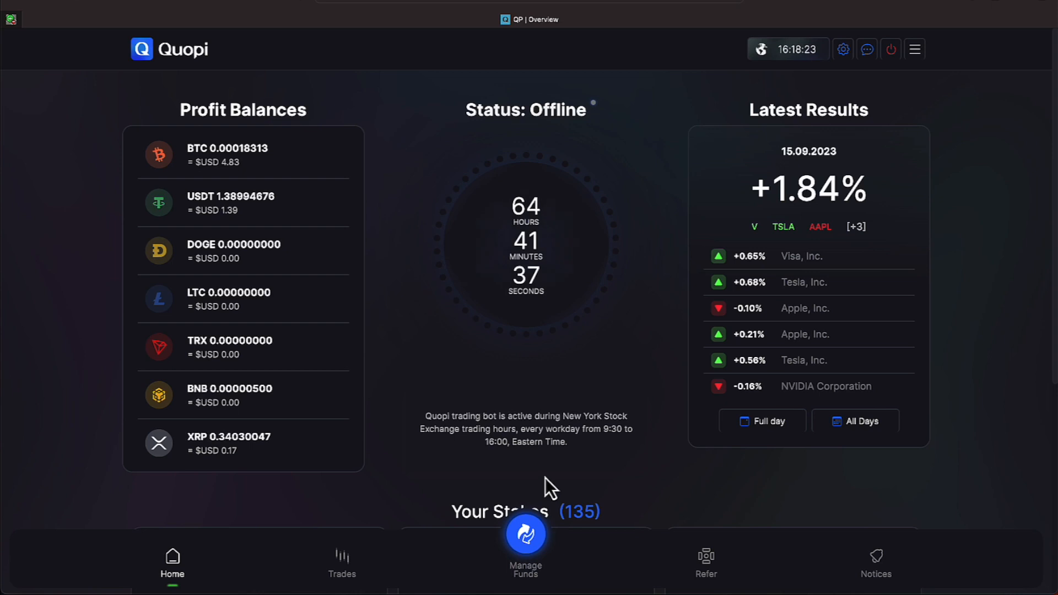
pyautogui.scroll(-3)
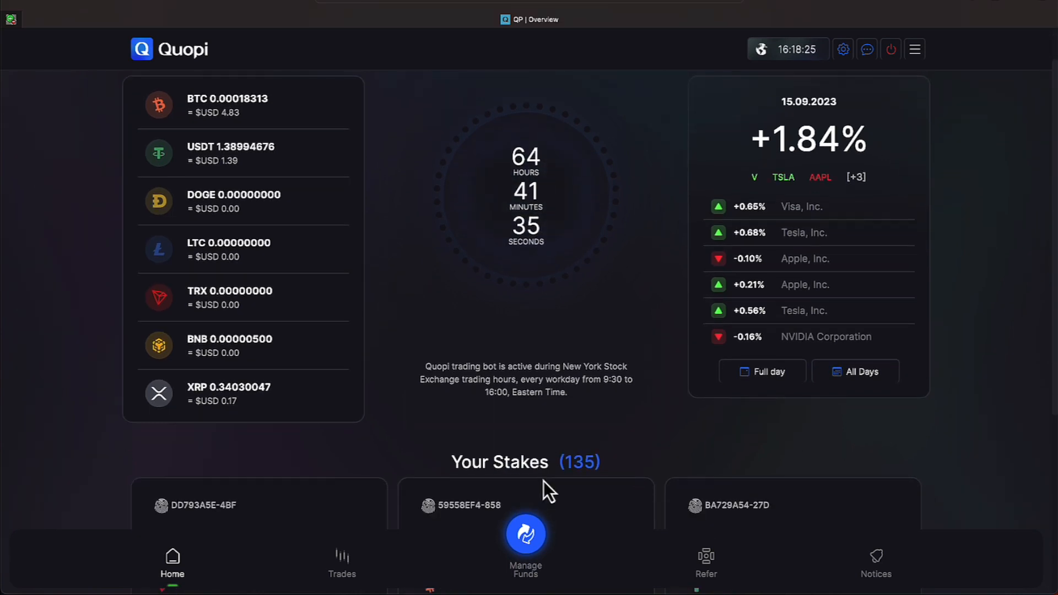
pyautogui.moveTo(547, 489)
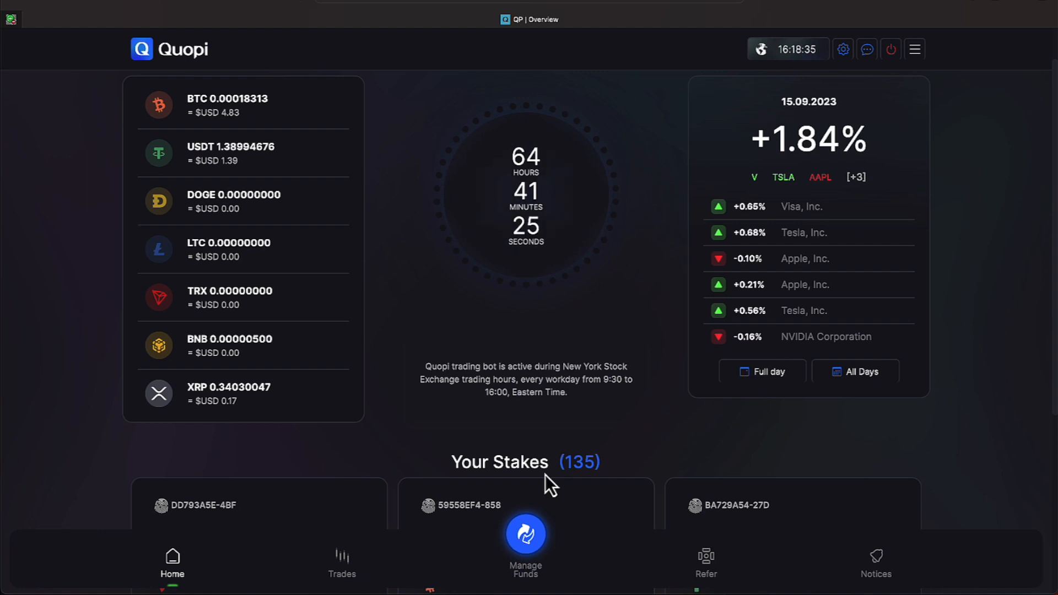
pyautogui.scroll(-3)
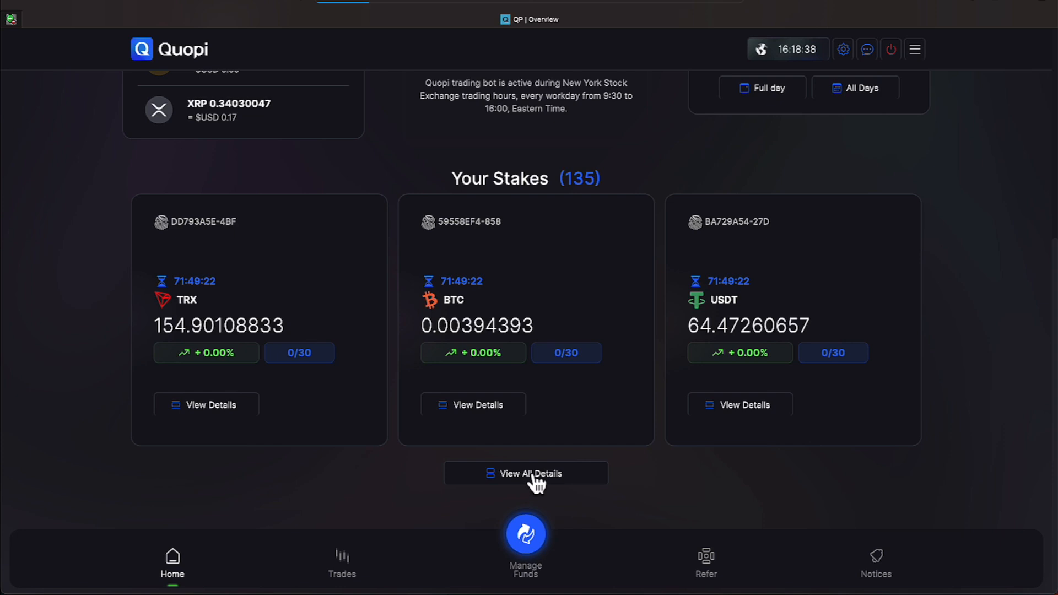
# View the full Your Stakes summary and reach BTC stake 07347F00-D24 for its details
pyautogui.click(525, 473)
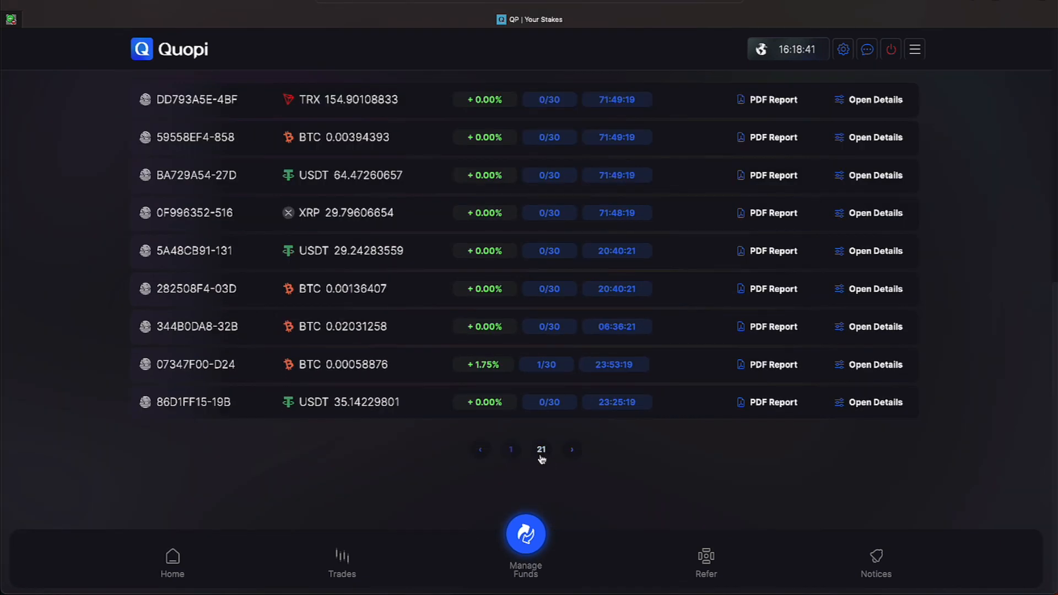
pyautogui.scroll(3)
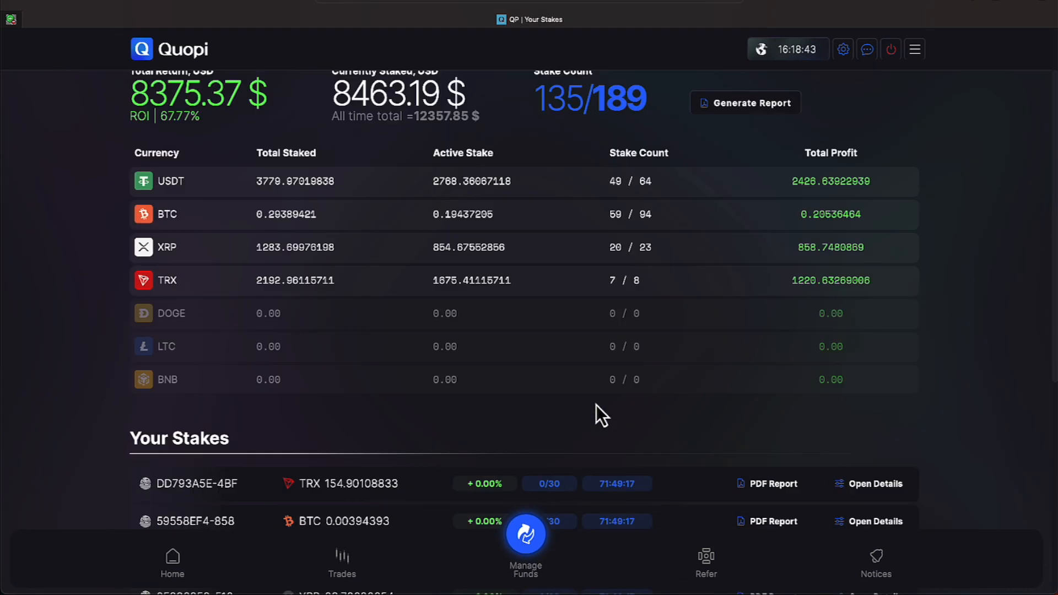
pyautogui.scroll(-3)
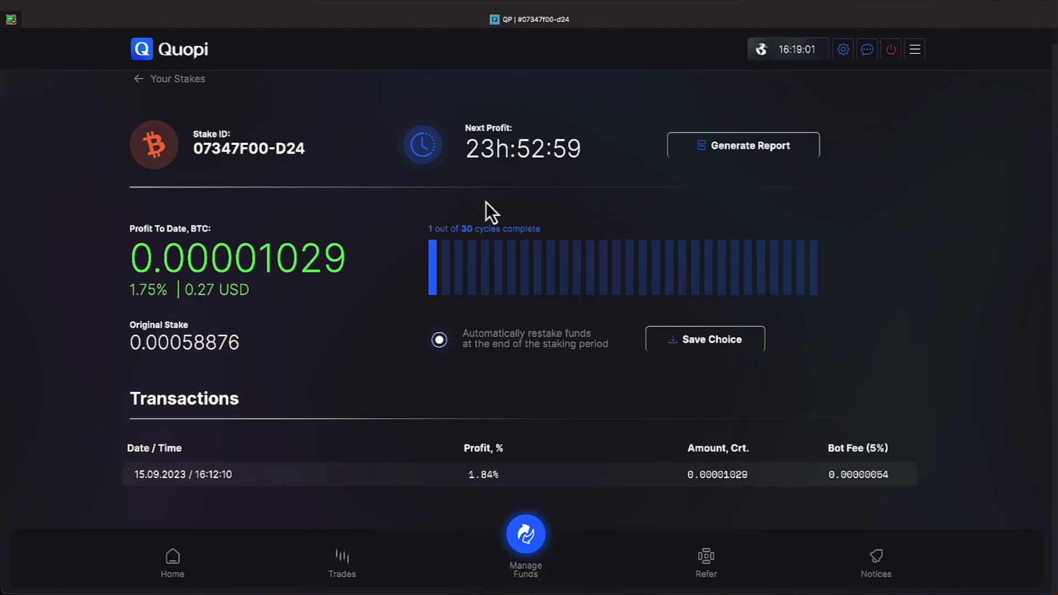
pyautogui.moveTo(526, 190)
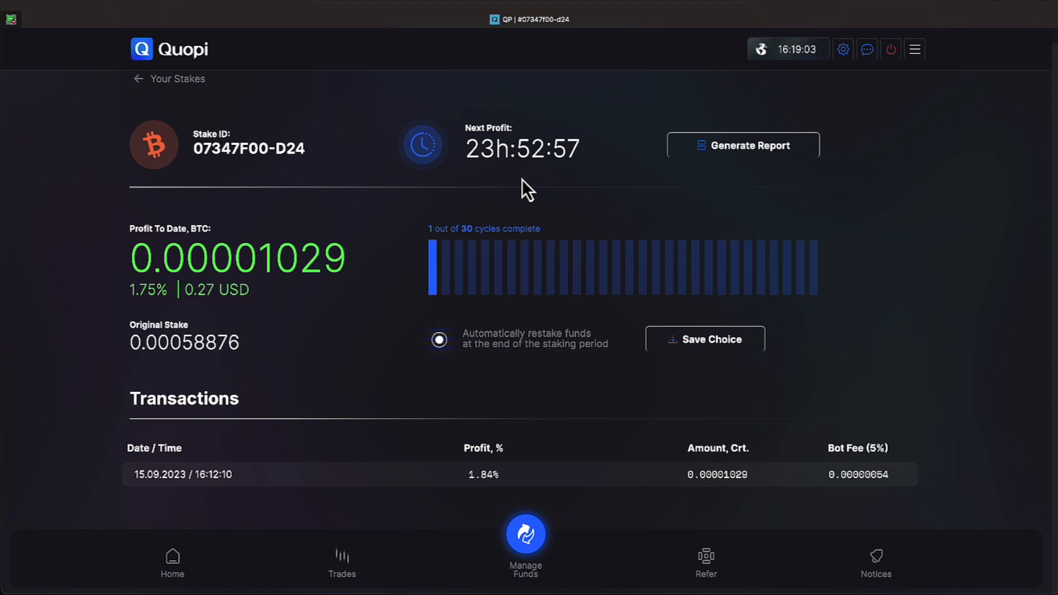
pyautogui.moveTo(147, 108)
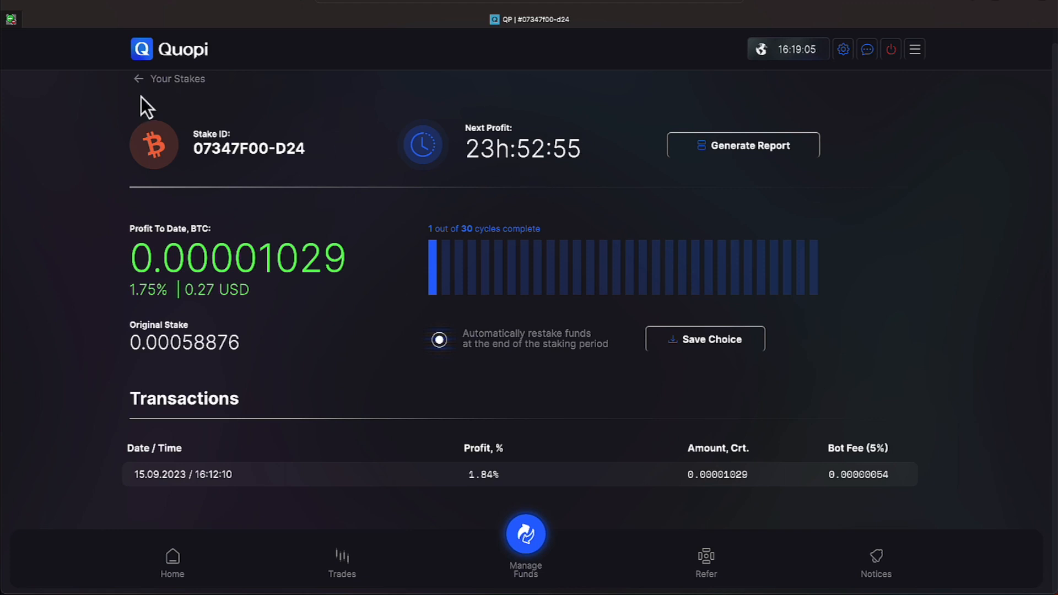
# Inspect BTC stake 344B0DA8-32B from the stakes list and keep automatic restaking enabled
pyautogui.click(137, 79)
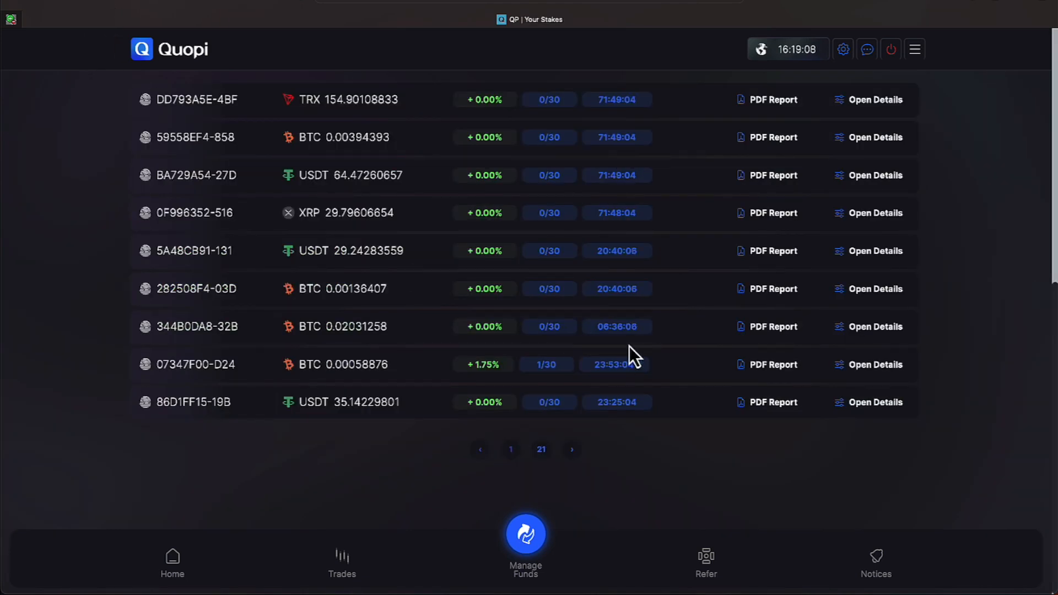
pyautogui.moveTo(300, 302)
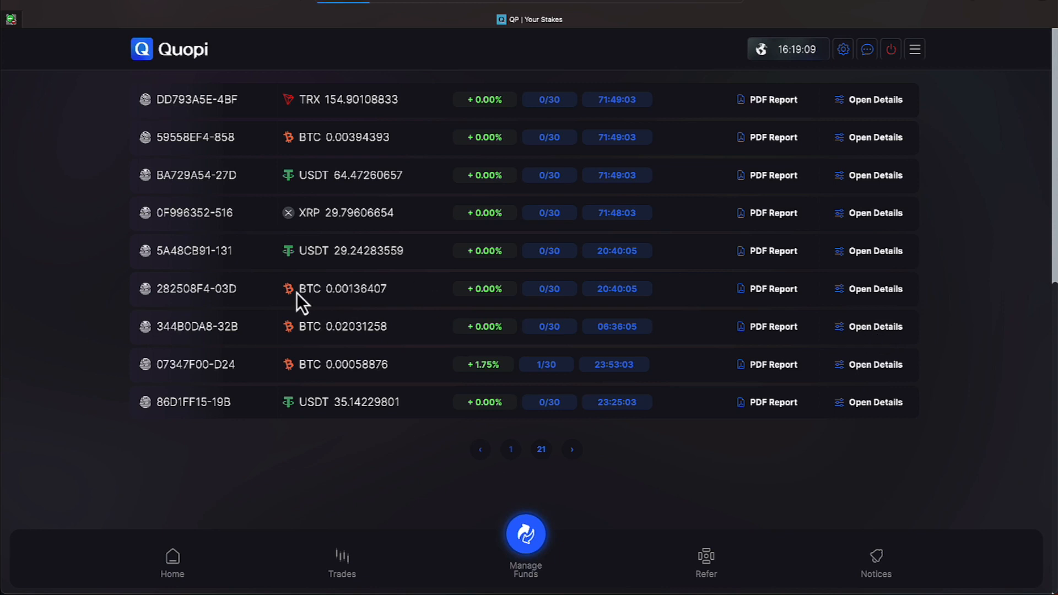
pyautogui.click(875, 326)
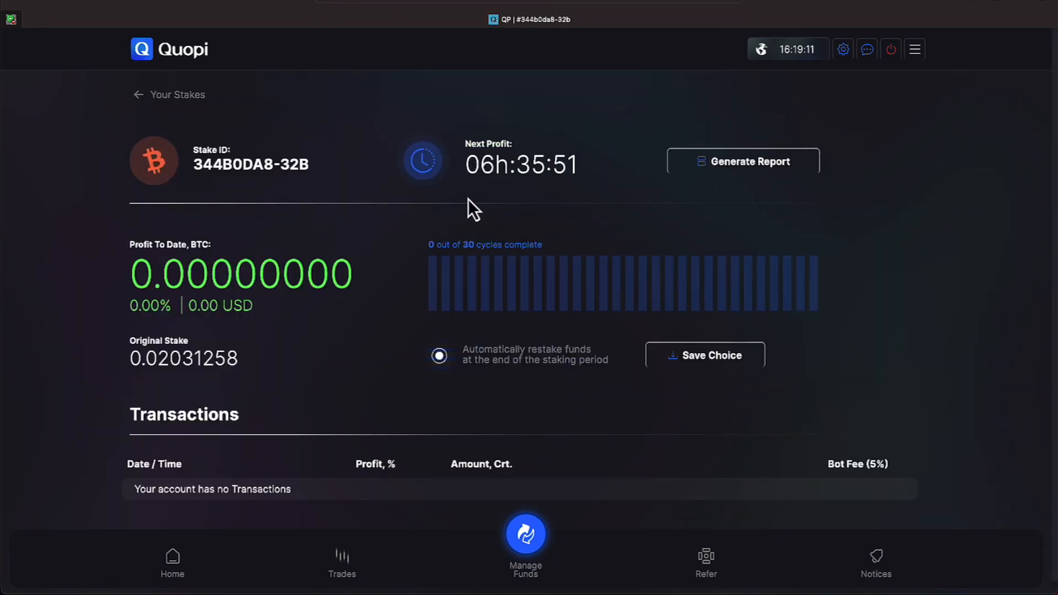
pyautogui.moveTo(479, 312)
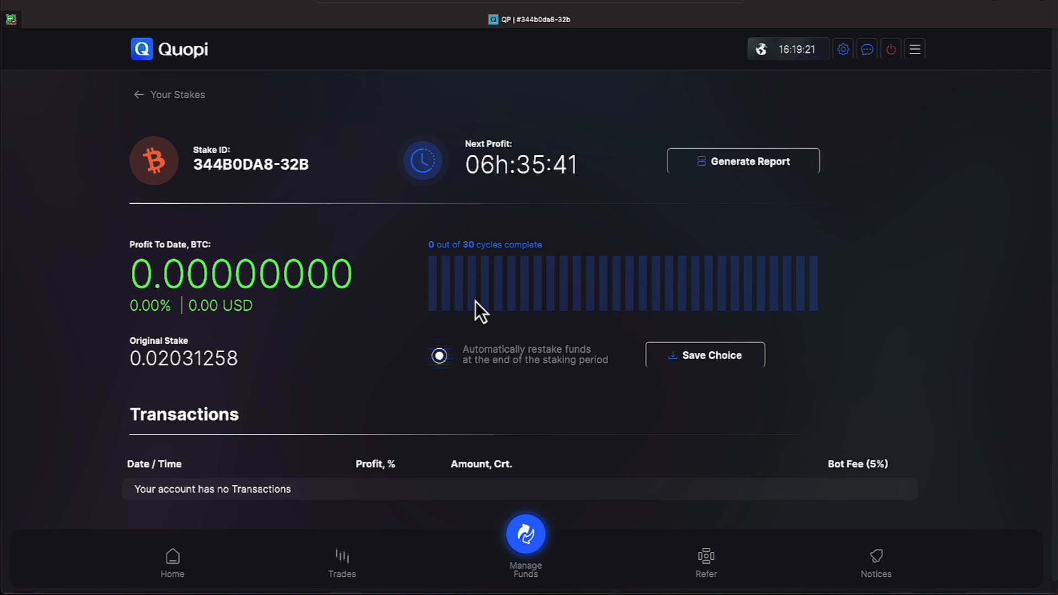
pyautogui.moveTo(451, 378)
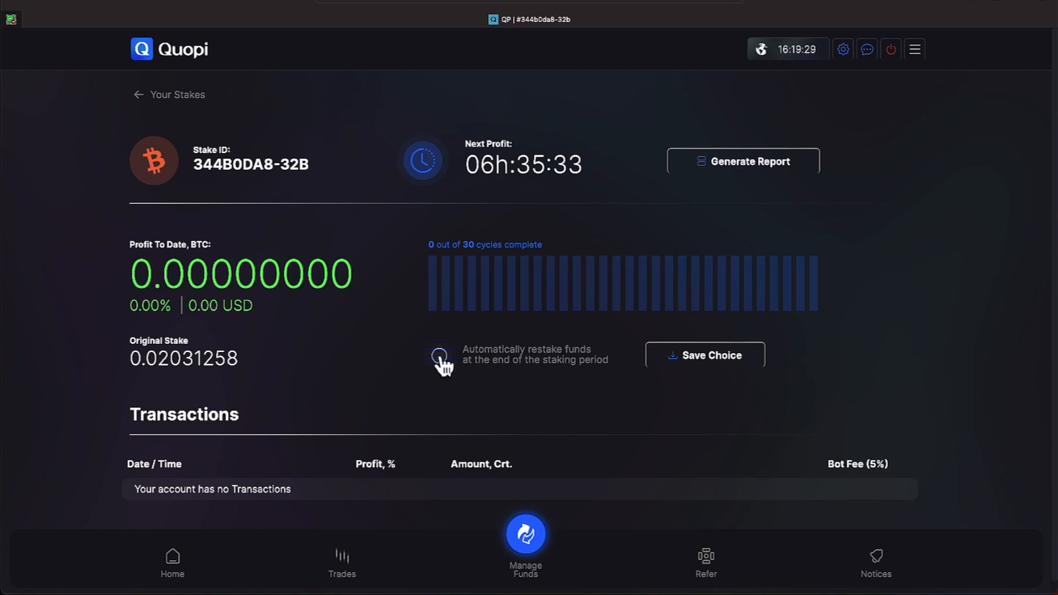
pyautogui.click(439, 356)
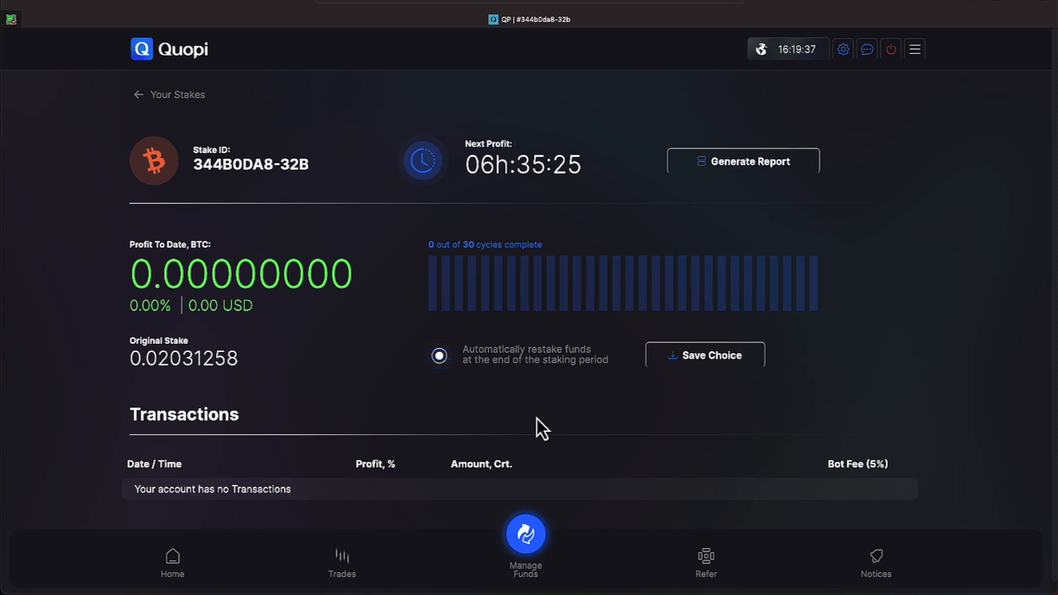
pyautogui.moveTo(506, 407)
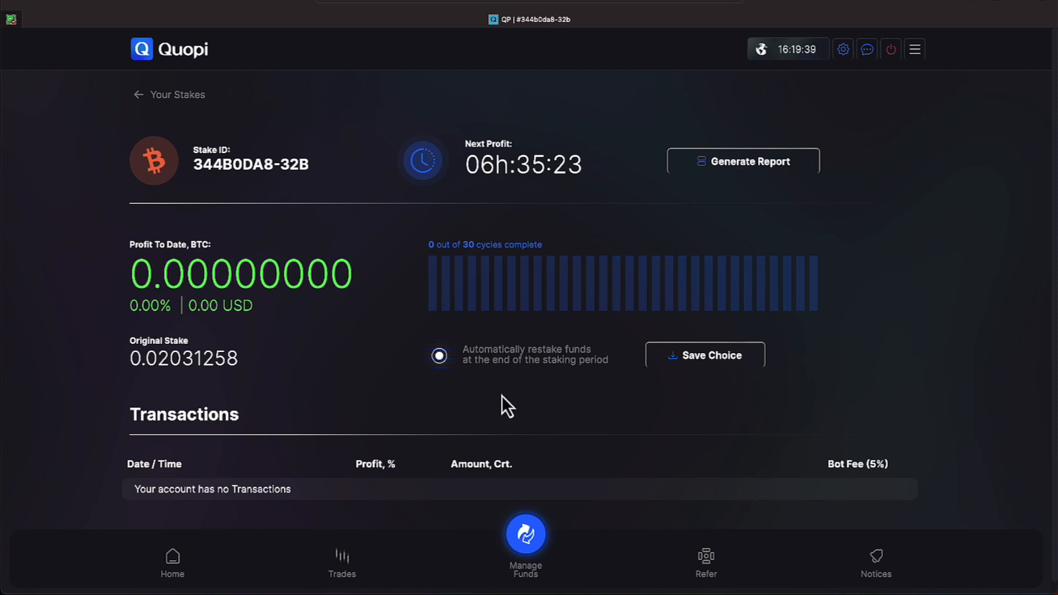
pyautogui.moveTo(495, 407)
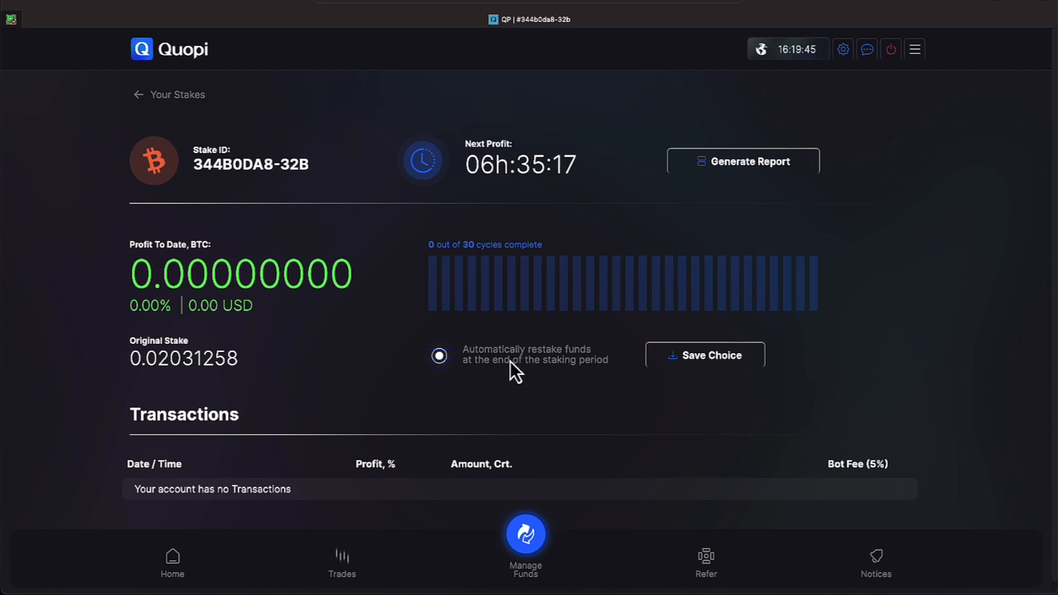
pyautogui.moveTo(141, 54)
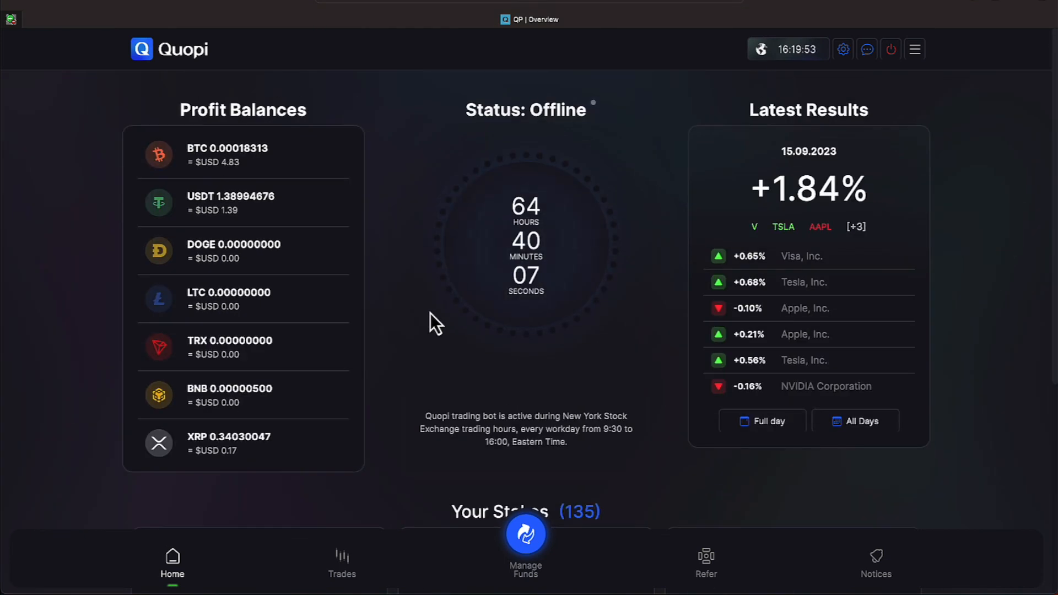
pyautogui.moveTo(458, 337)
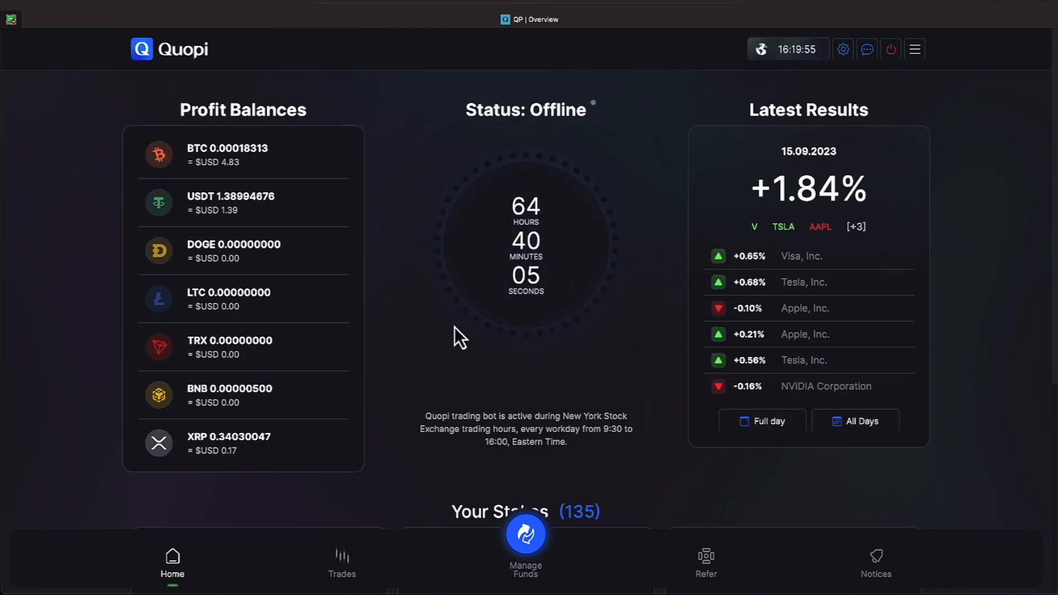